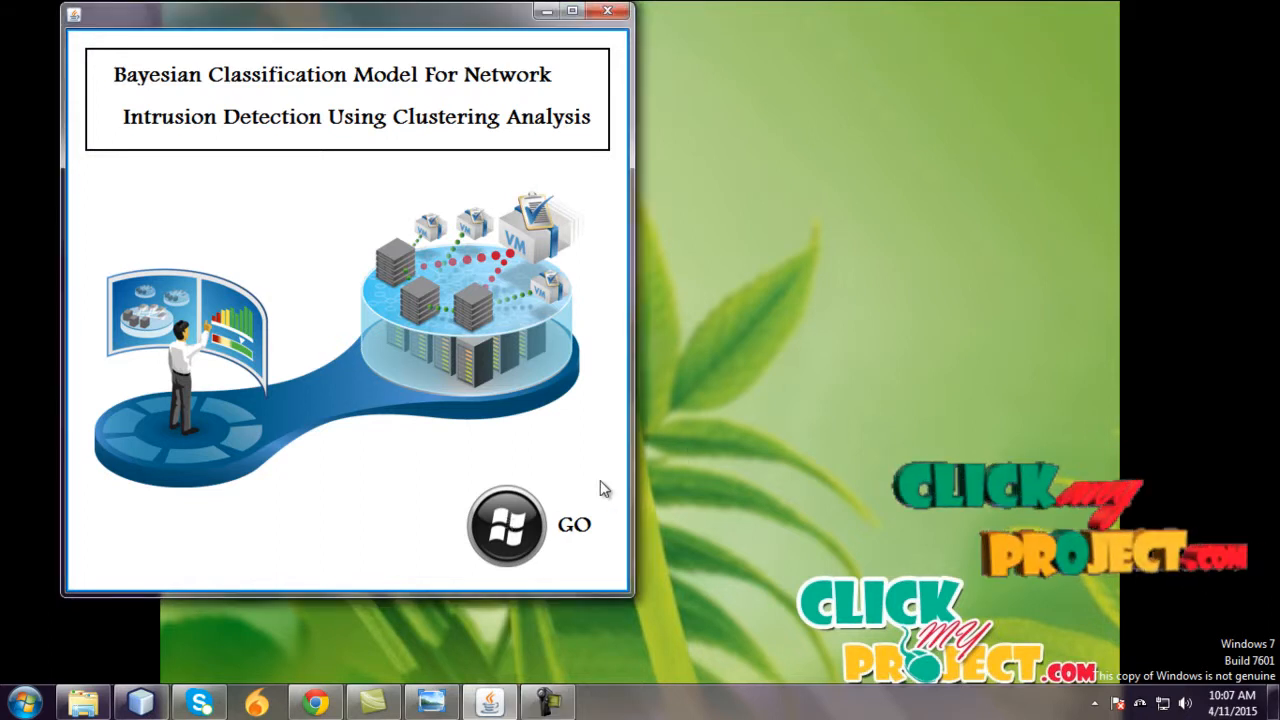
# Step: Start the training data form and choose 'Trainingkddcup99 with attack.txt' from the Desktop
pyautogui.click(508, 528)
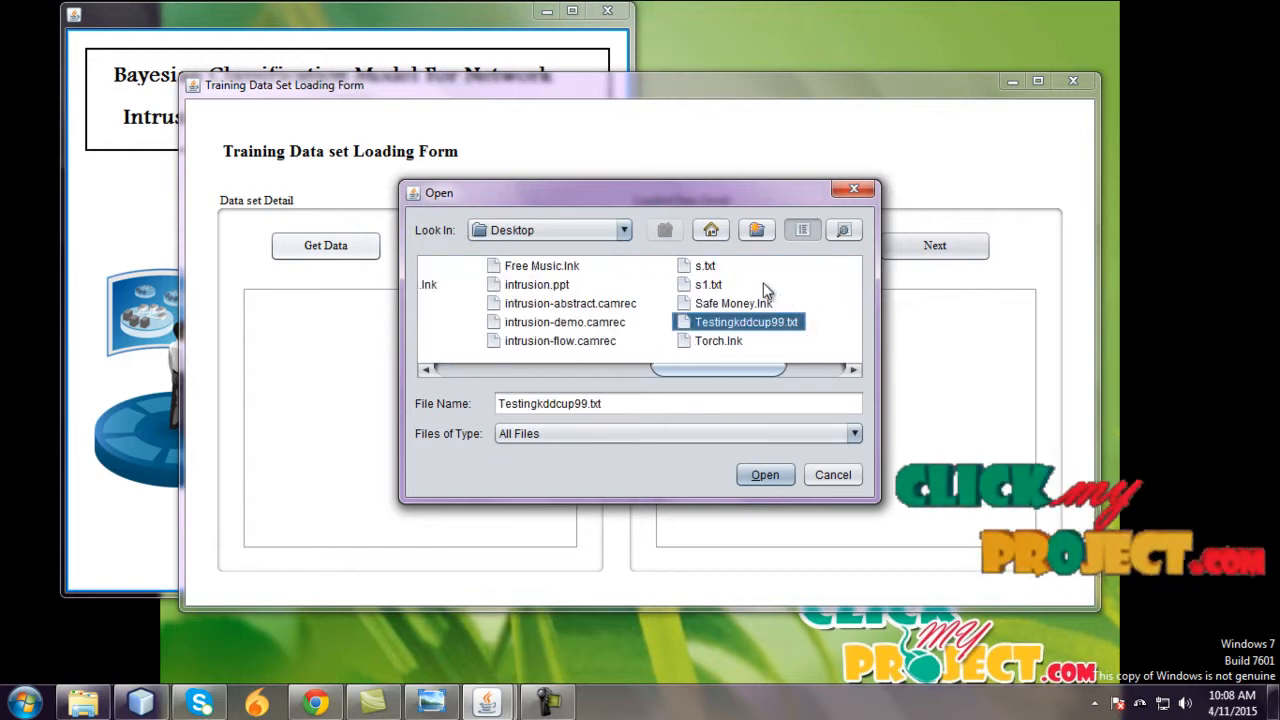
pyautogui.click(716, 340)
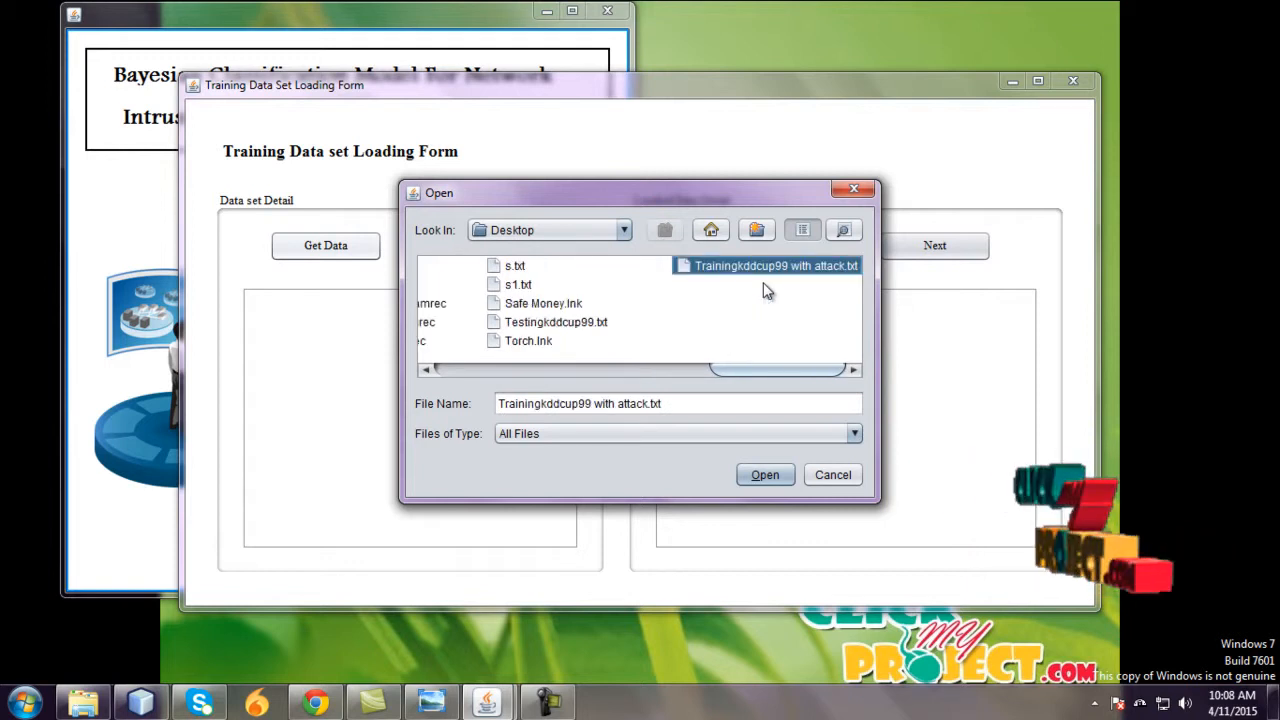
pyautogui.moveTo(764, 476)
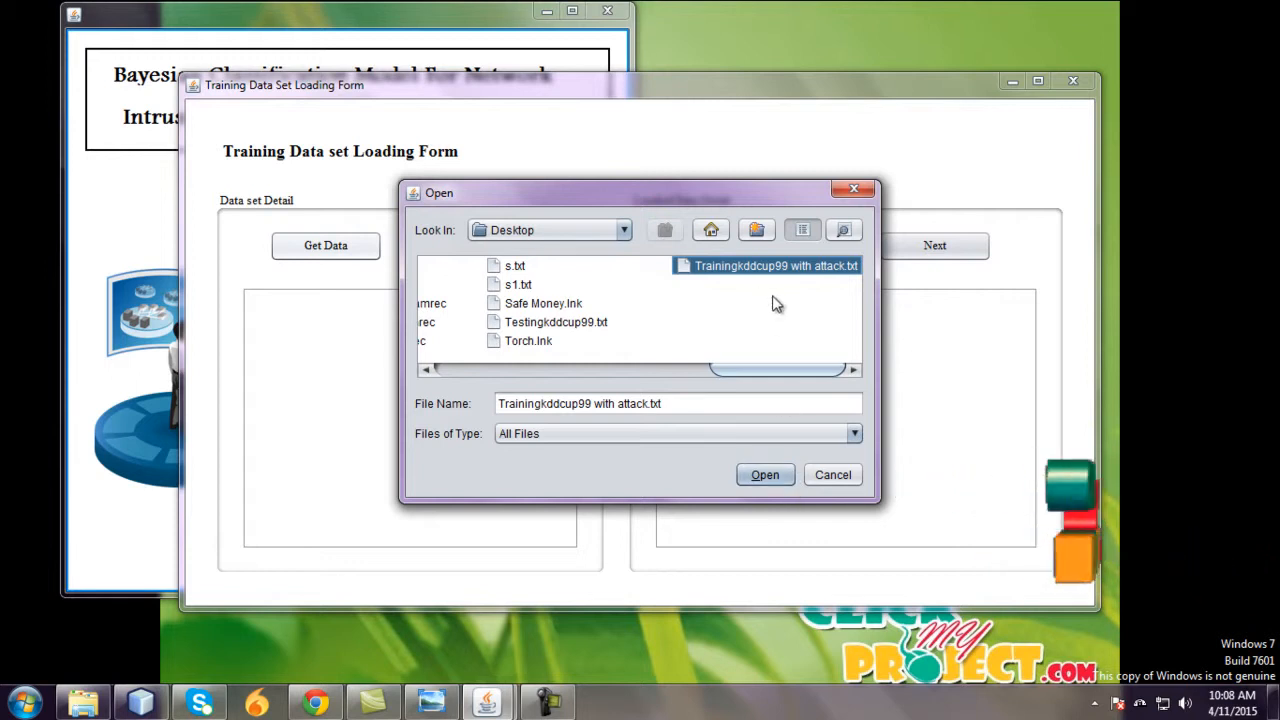
# Step: Load the attack training file into the database, view its records as a table, and continue to preprocessing
pyautogui.click(764, 474)
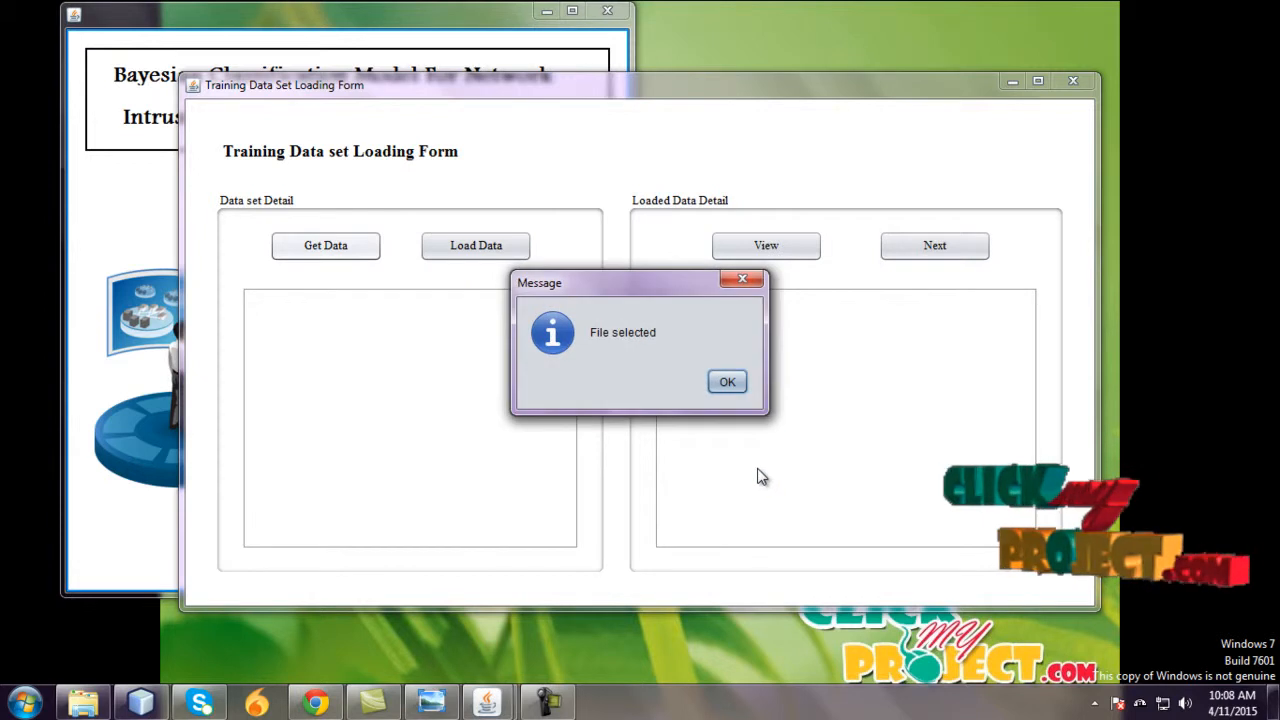
pyautogui.click(728, 380)
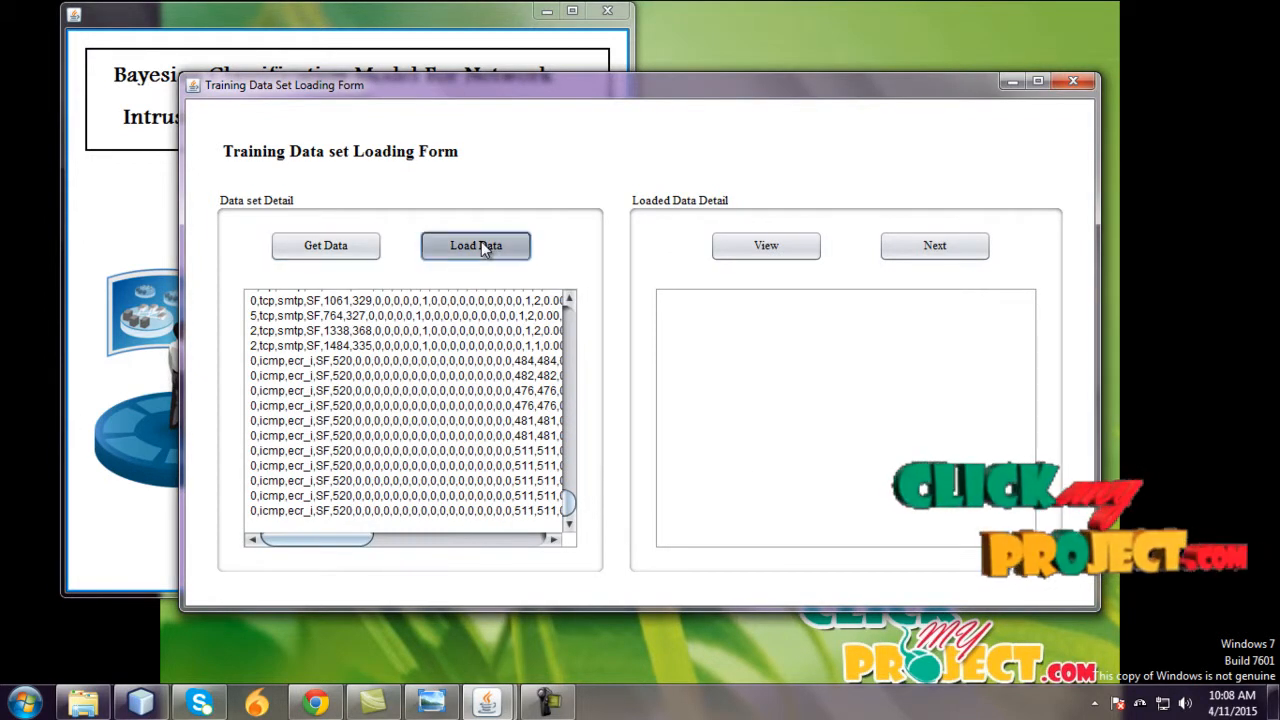
pyautogui.click(474, 244)
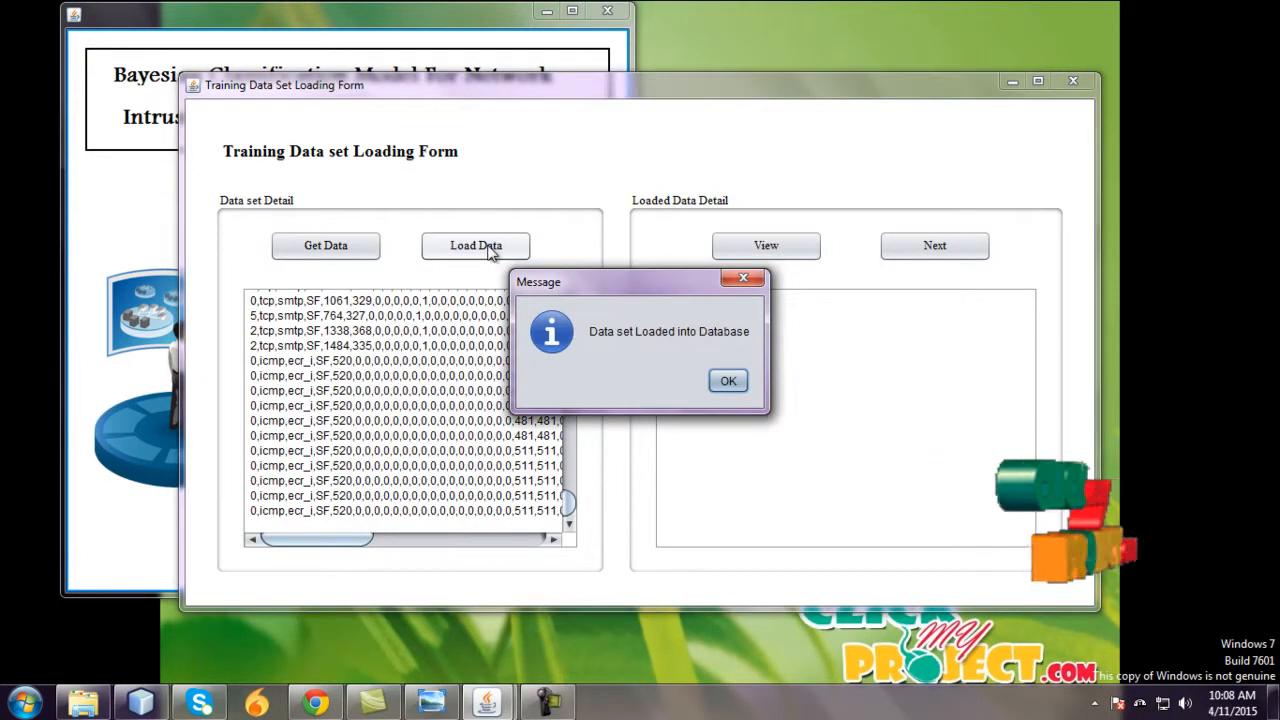
pyautogui.moveTo(618, 338)
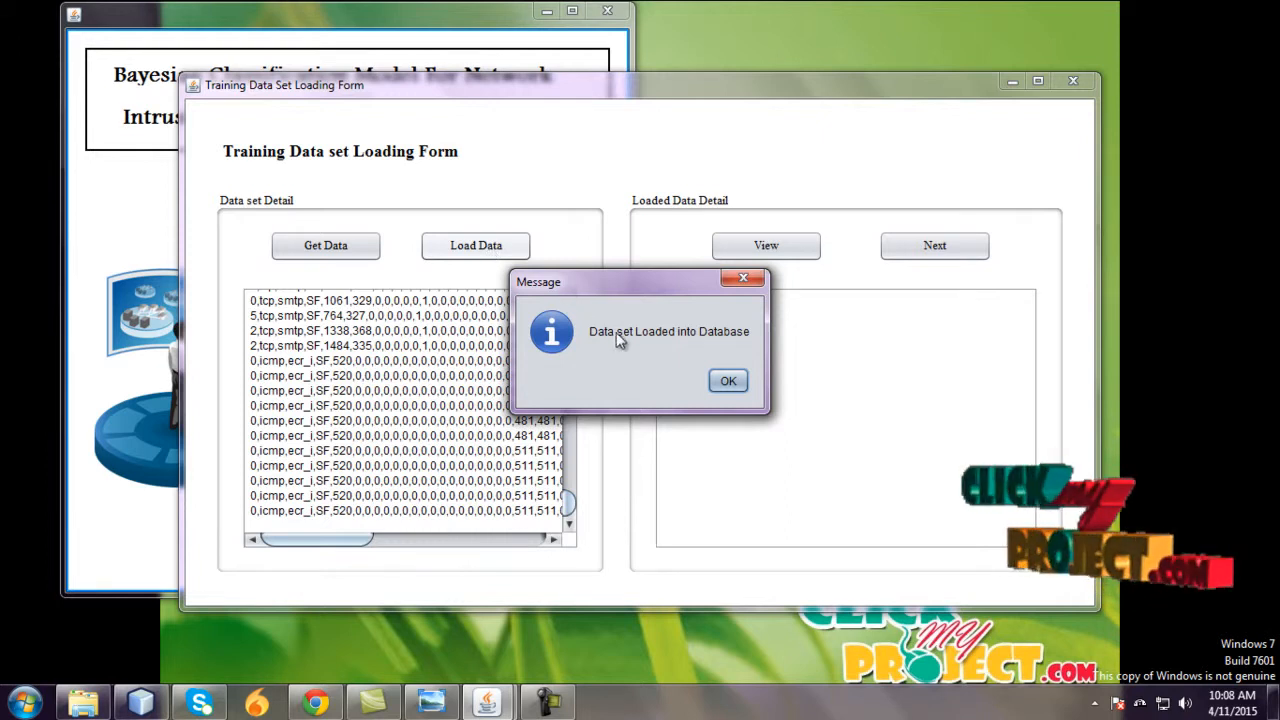
pyautogui.click(728, 380)
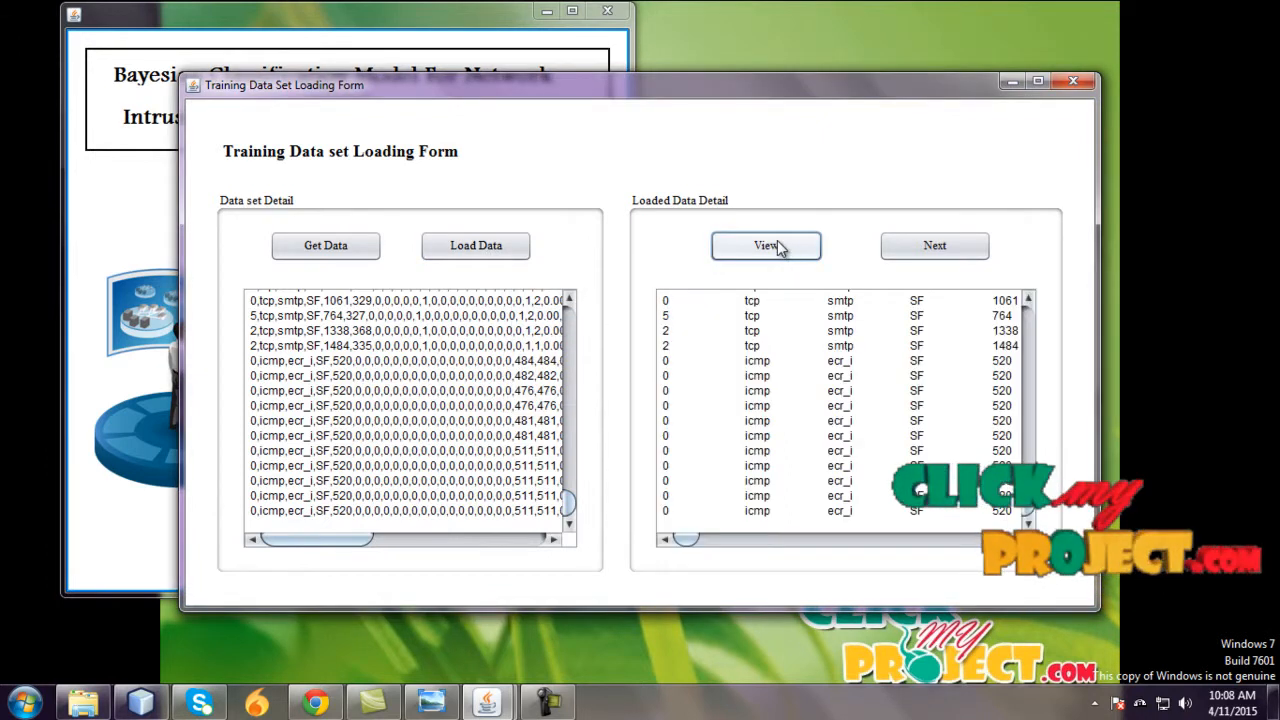
pyautogui.click(766, 244)
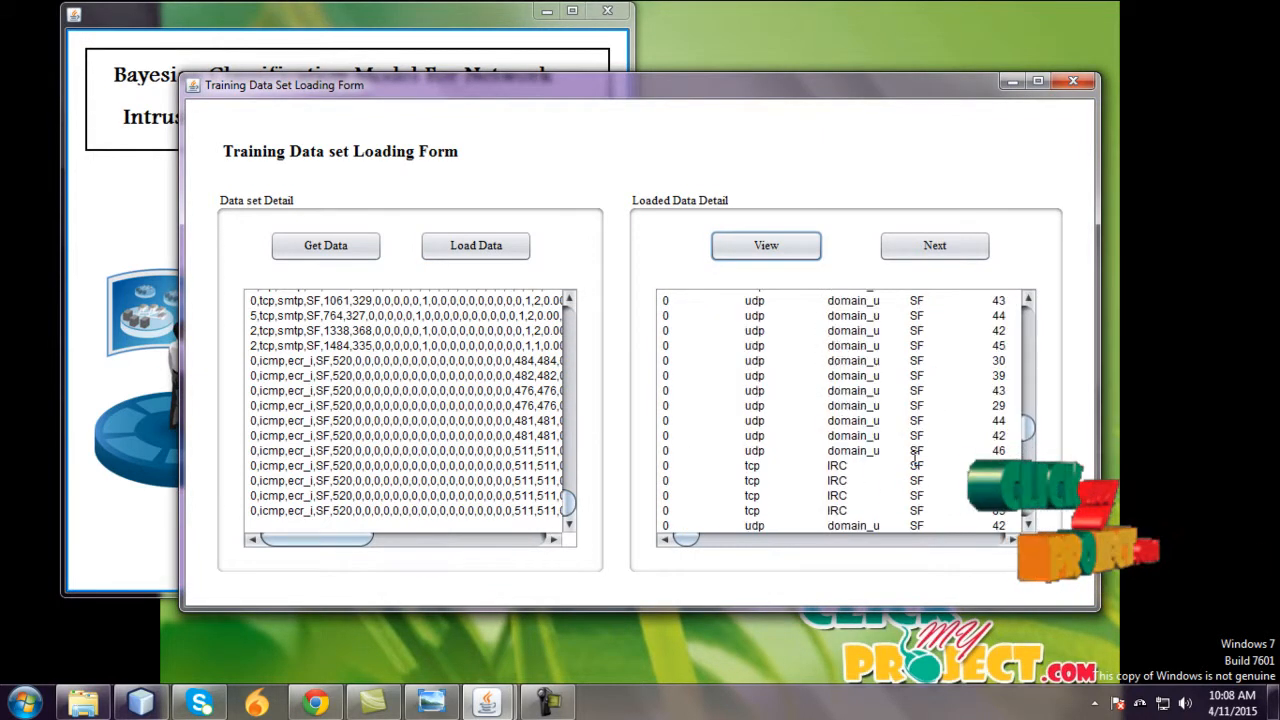
pyautogui.click(934, 244)
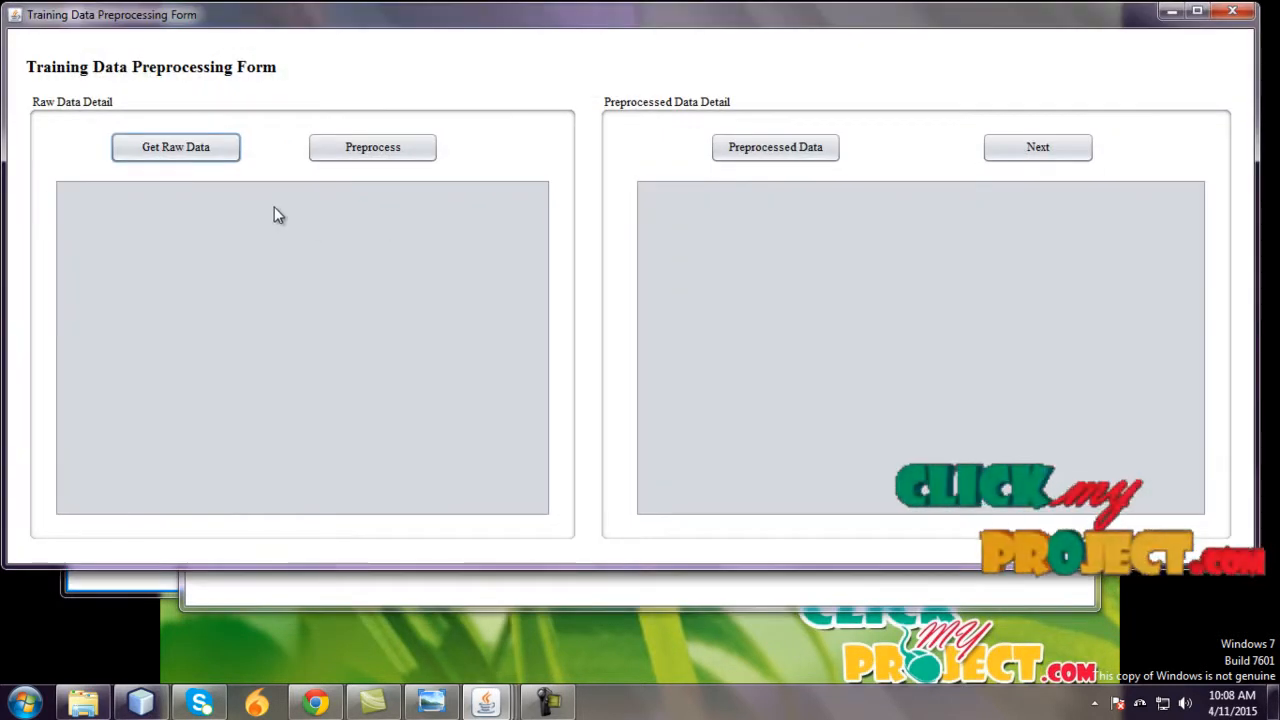
pyautogui.moveTo(276, 196)
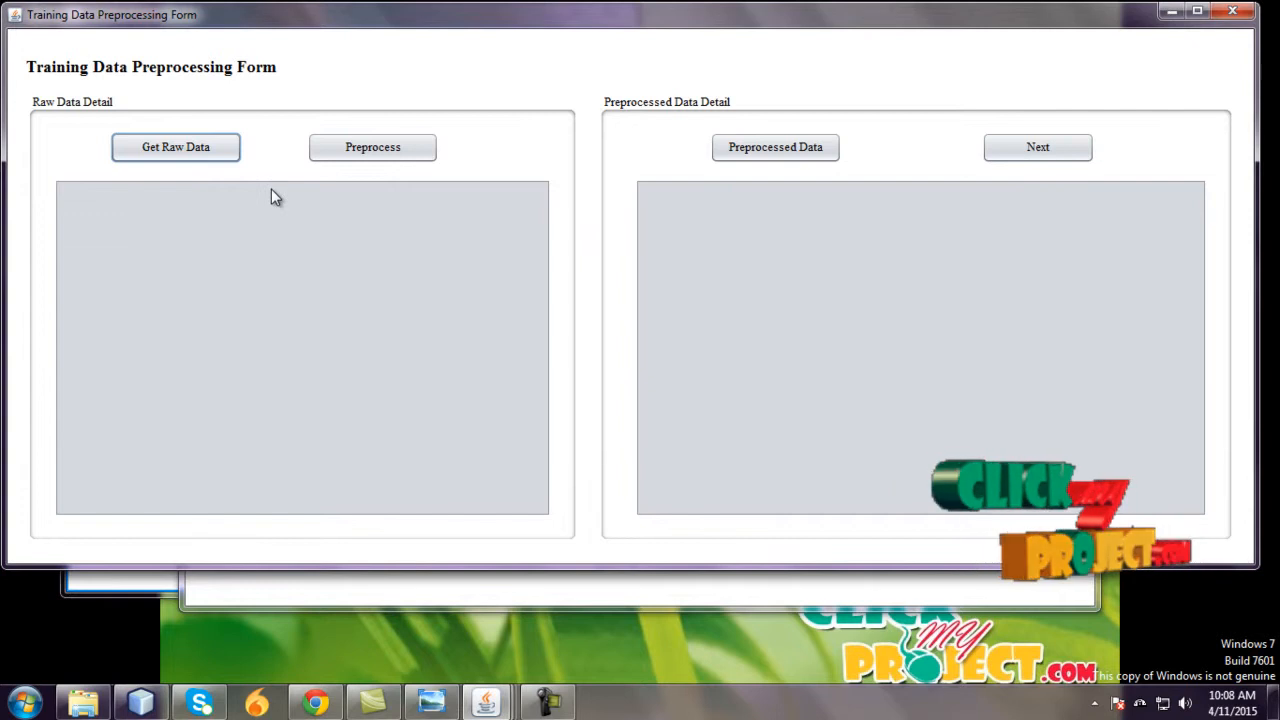
# Step: Fetch the raw training records, preprocess them, show the preprocessed values, and continue to testing data
pyautogui.click(176, 148)
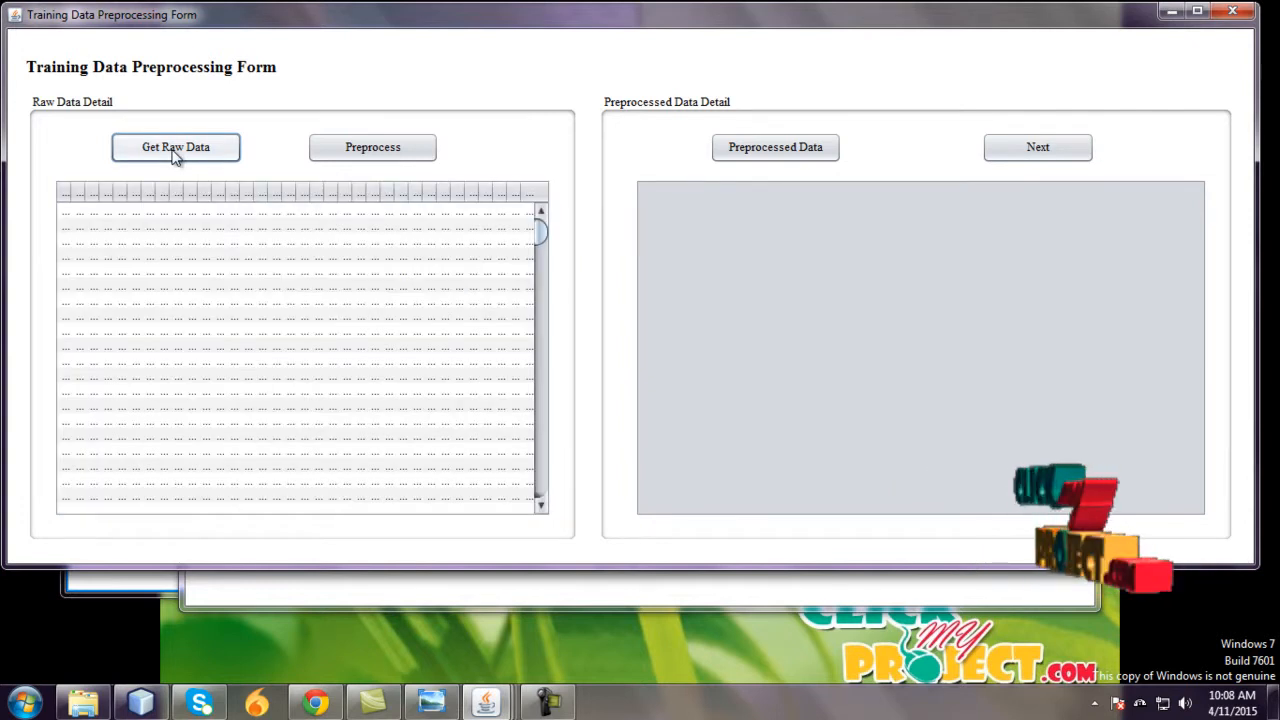
pyautogui.click(372, 148)
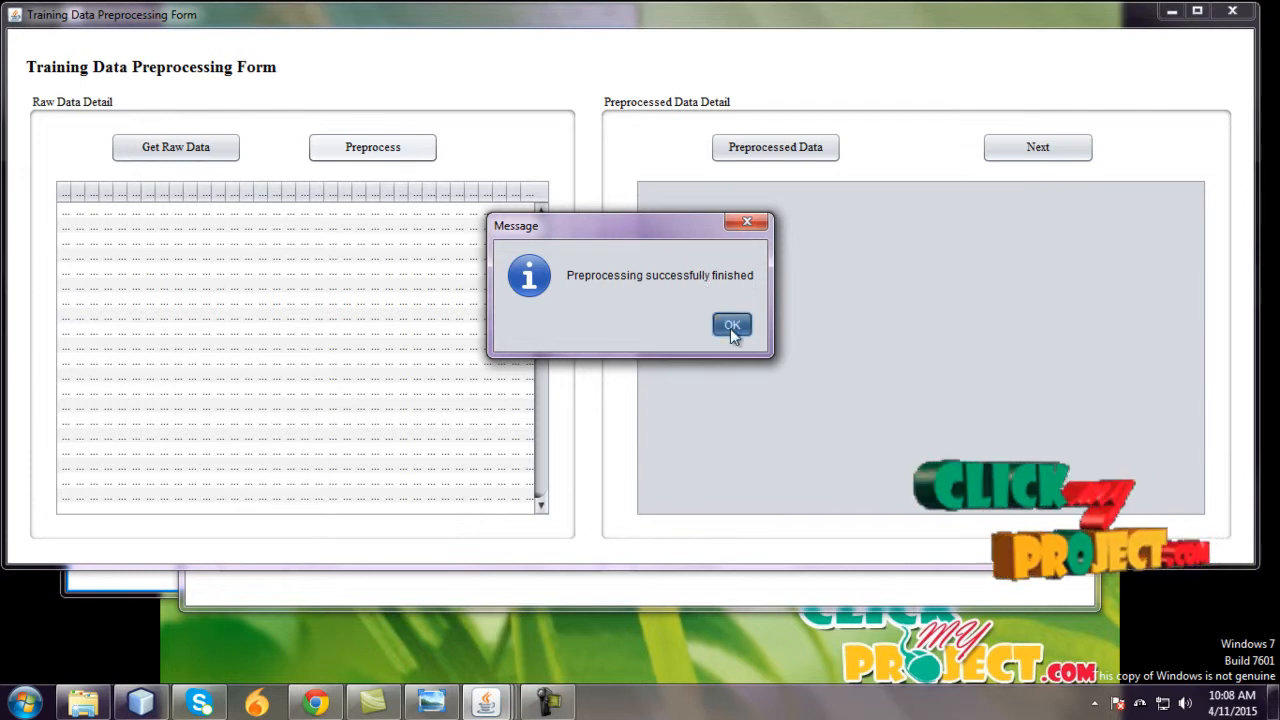
pyautogui.click(732, 324)
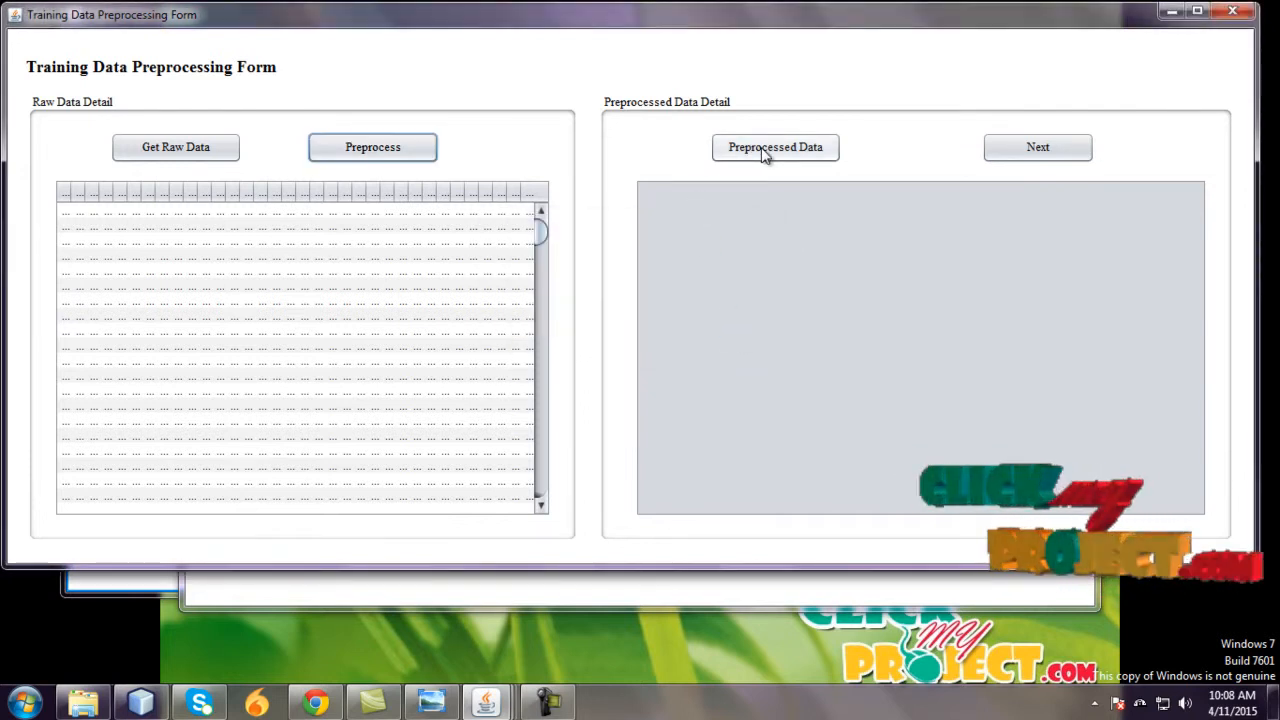
pyautogui.click(776, 148)
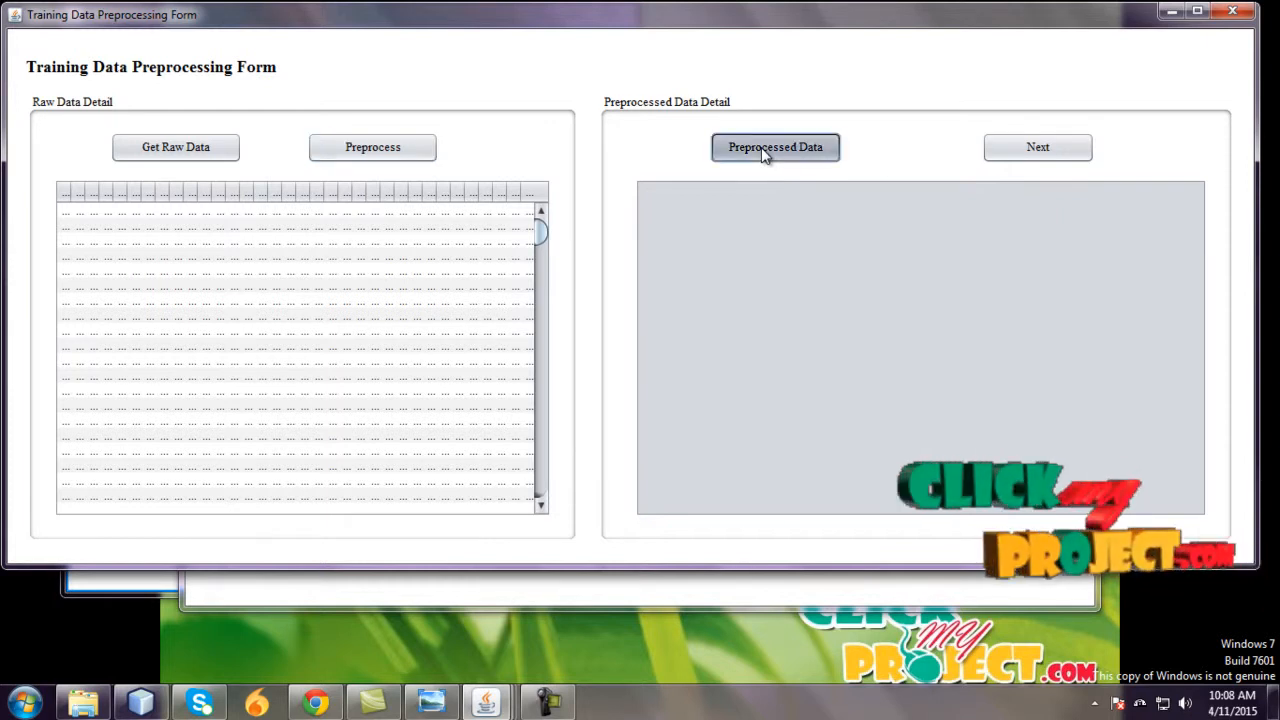
pyautogui.click(776, 148)
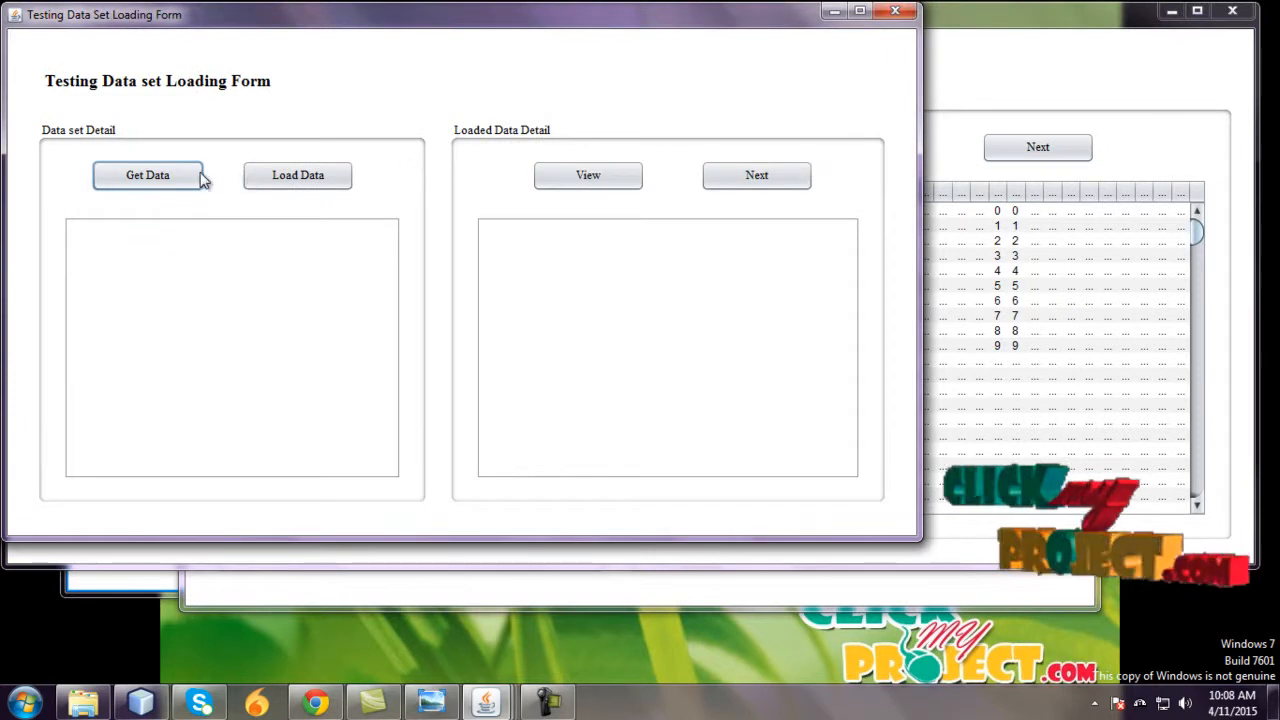
# Step: Select Testingkddcup99.txt from the Desktop as the testing data file
pyautogui.click(296, 176)
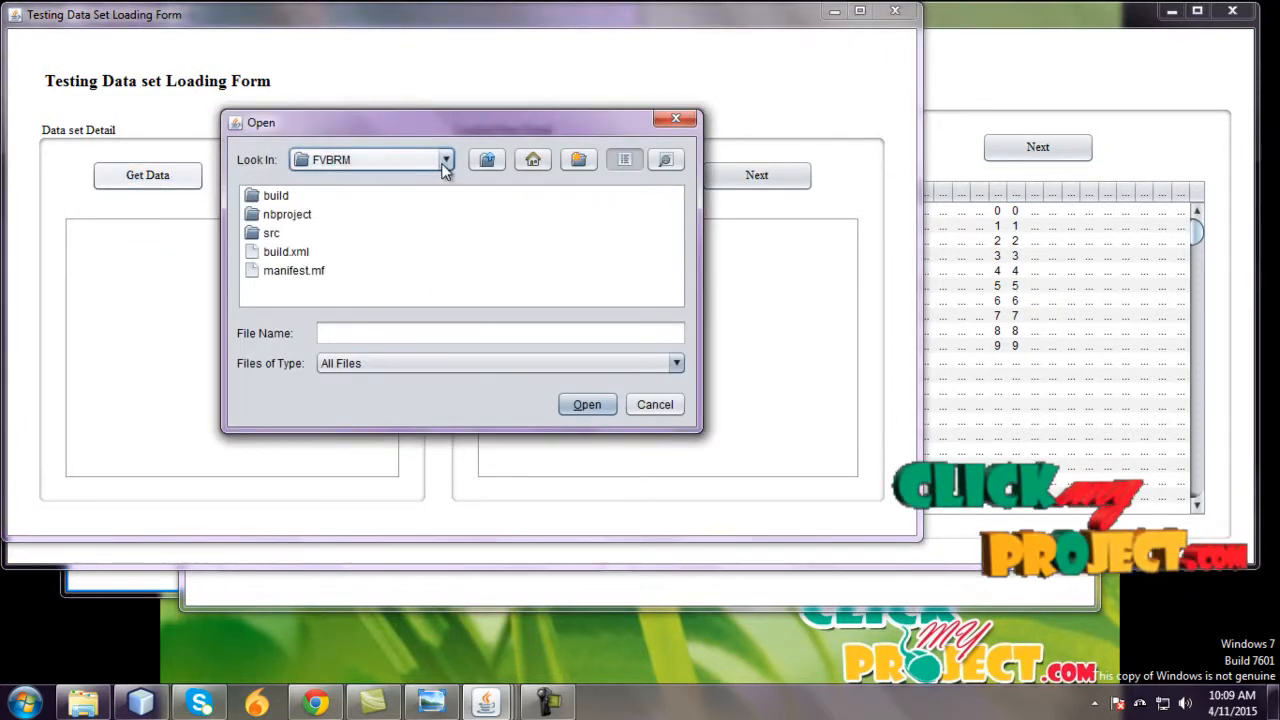
pyautogui.click(444, 160)
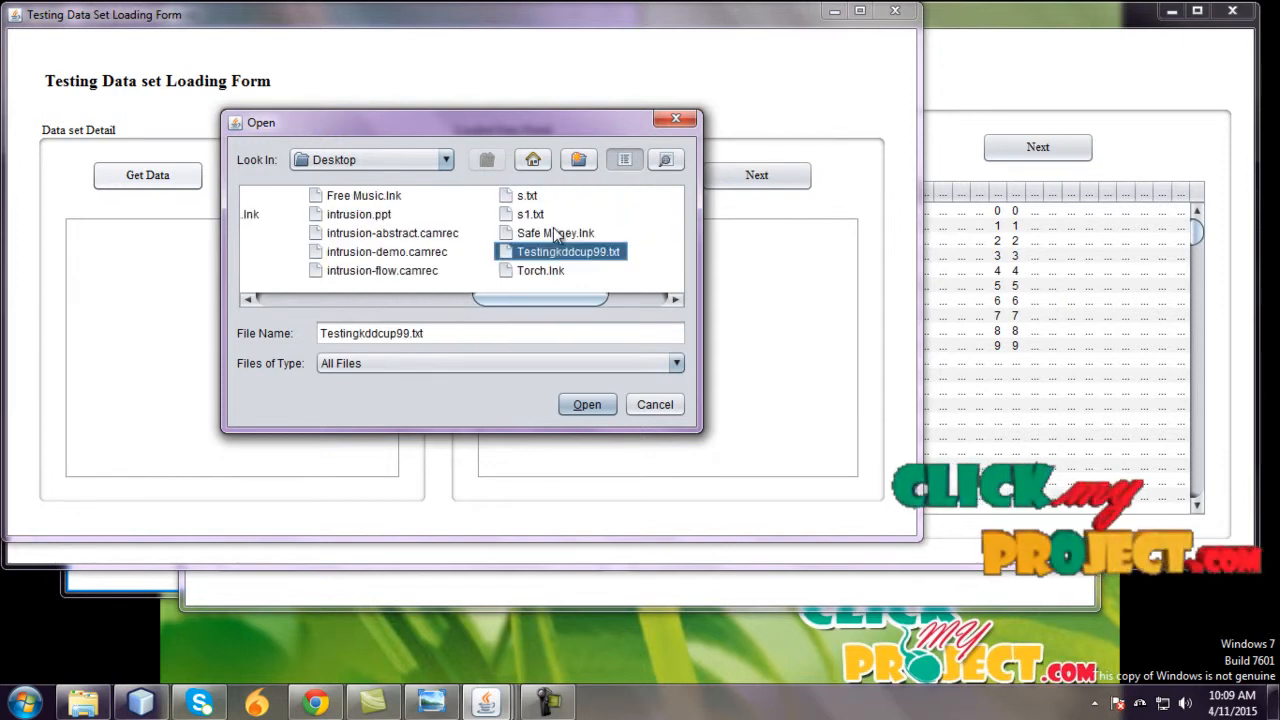
pyautogui.click(586, 404)
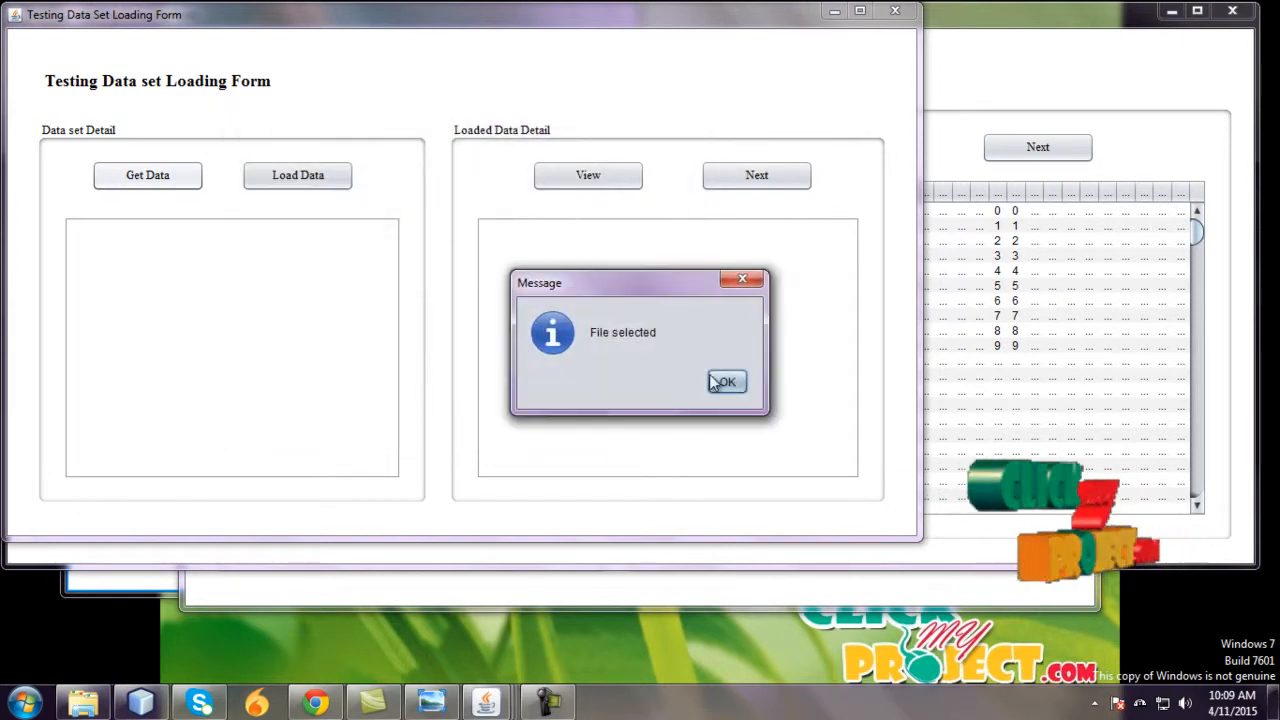
pyautogui.click(724, 382)
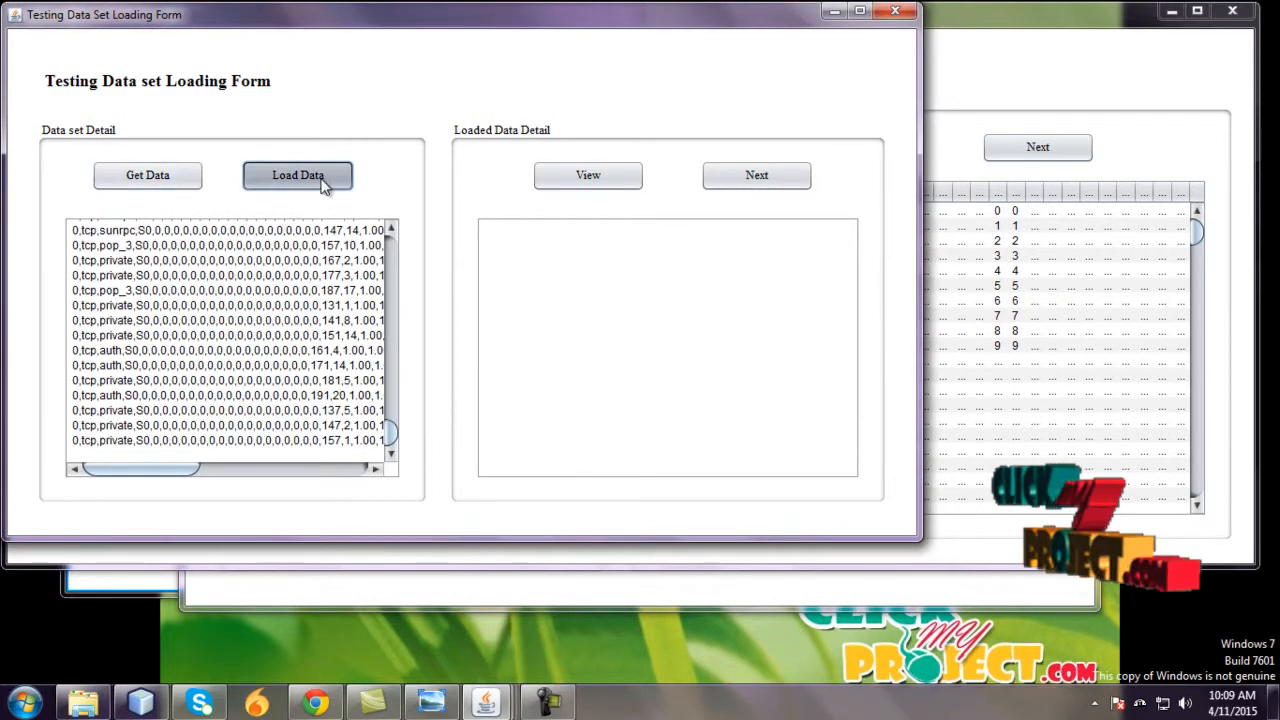
# Step: Load the testing records into the database and continue to testing data preprocessing
pyautogui.click(298, 176)
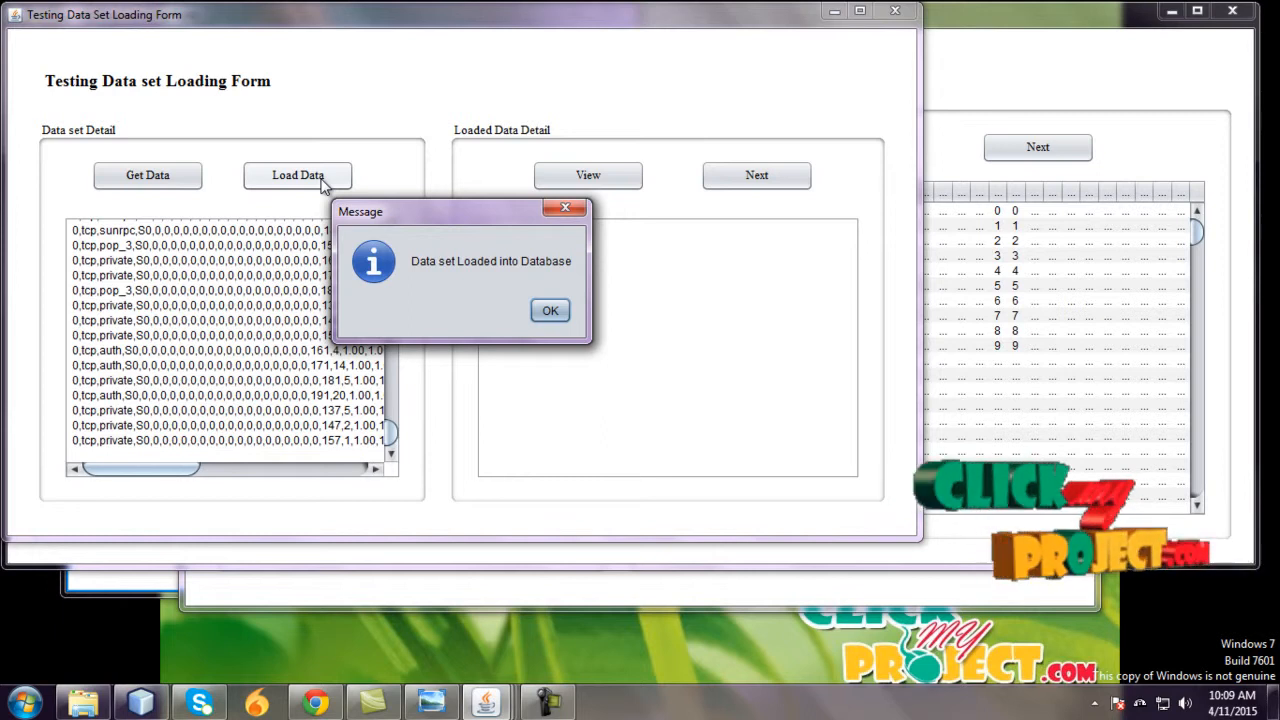
pyautogui.moveTo(308, 148)
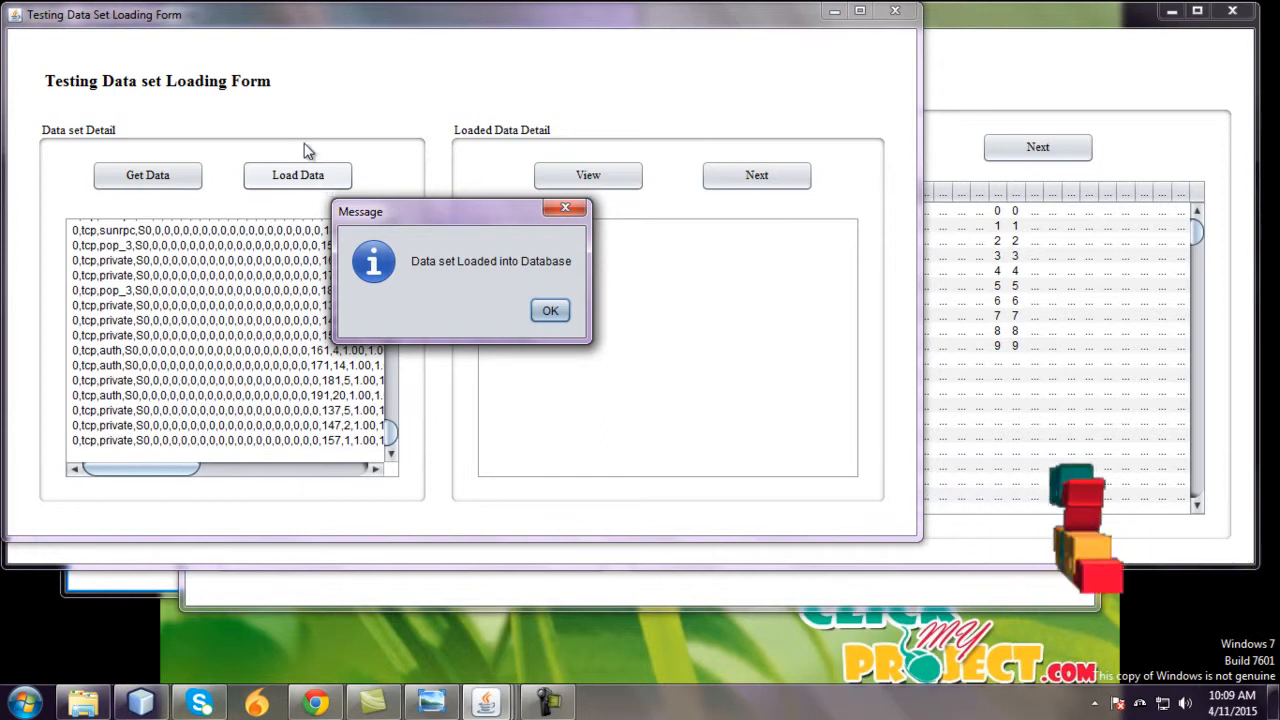
pyautogui.click(548, 310)
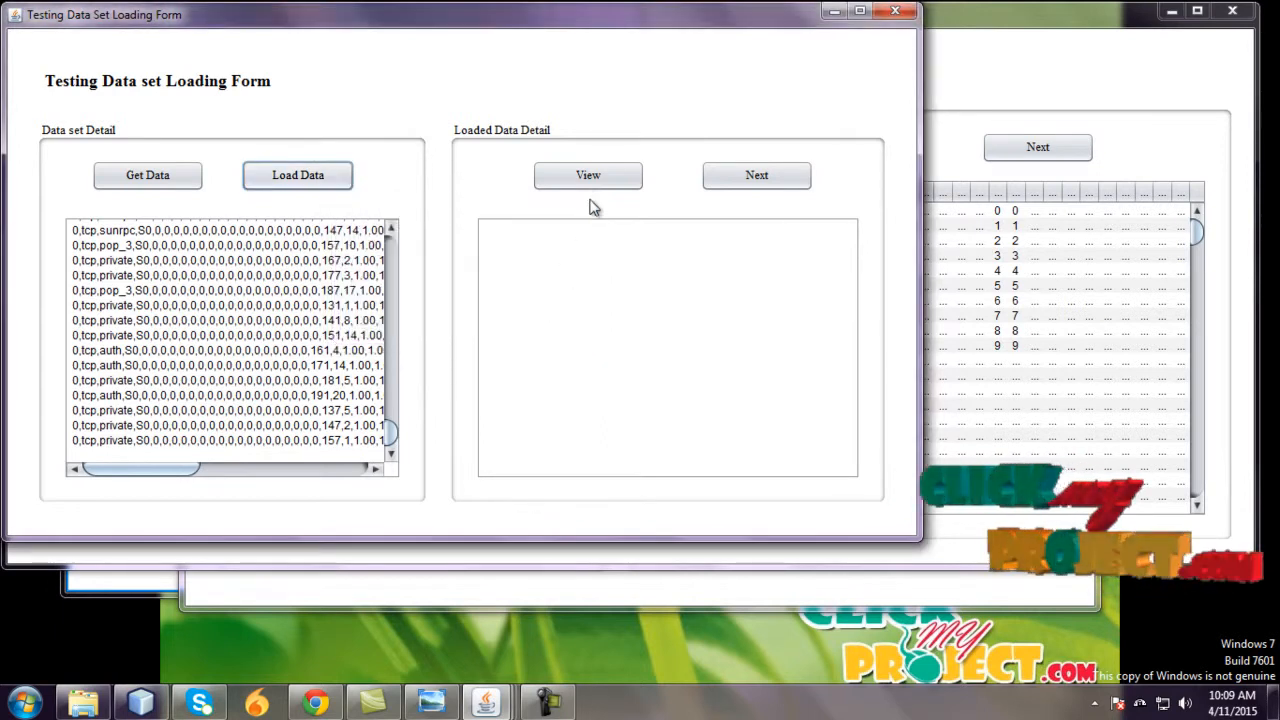
pyautogui.click(588, 176)
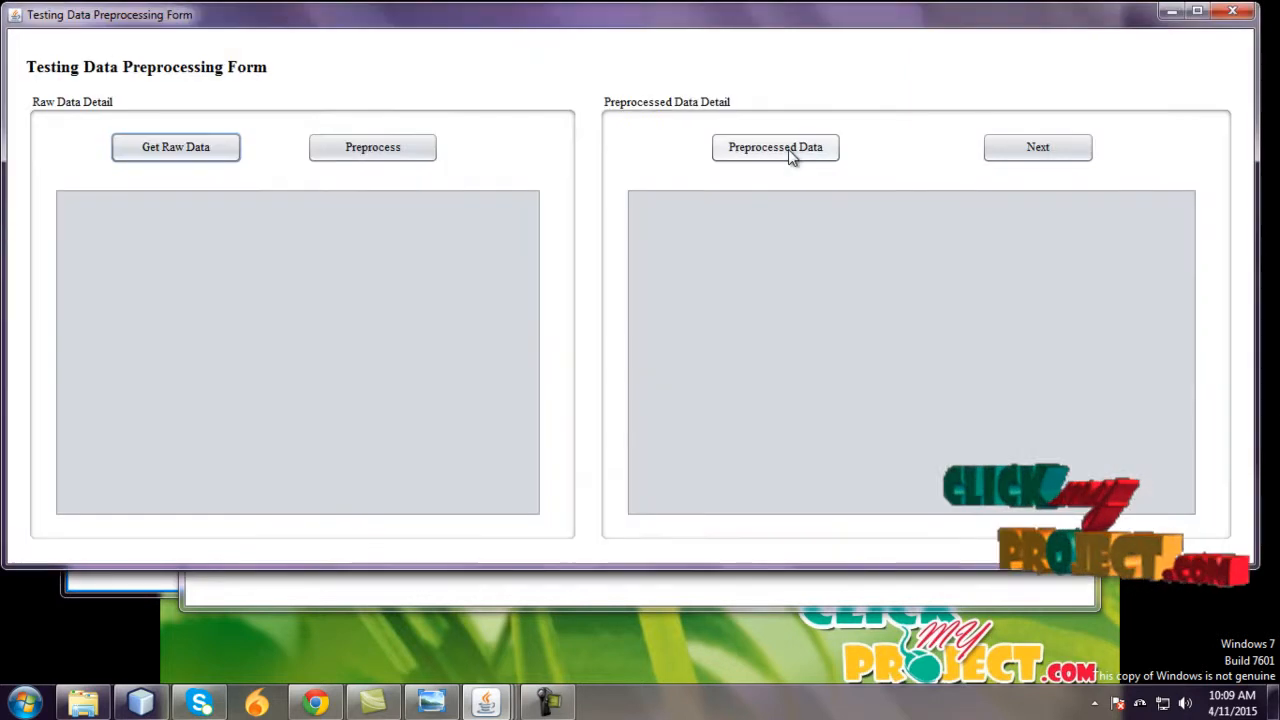
# Step: Fetch and preprocess the raw testing records, show them, and continue to symbolic-to-numerical conversion
pyautogui.click(176, 148)
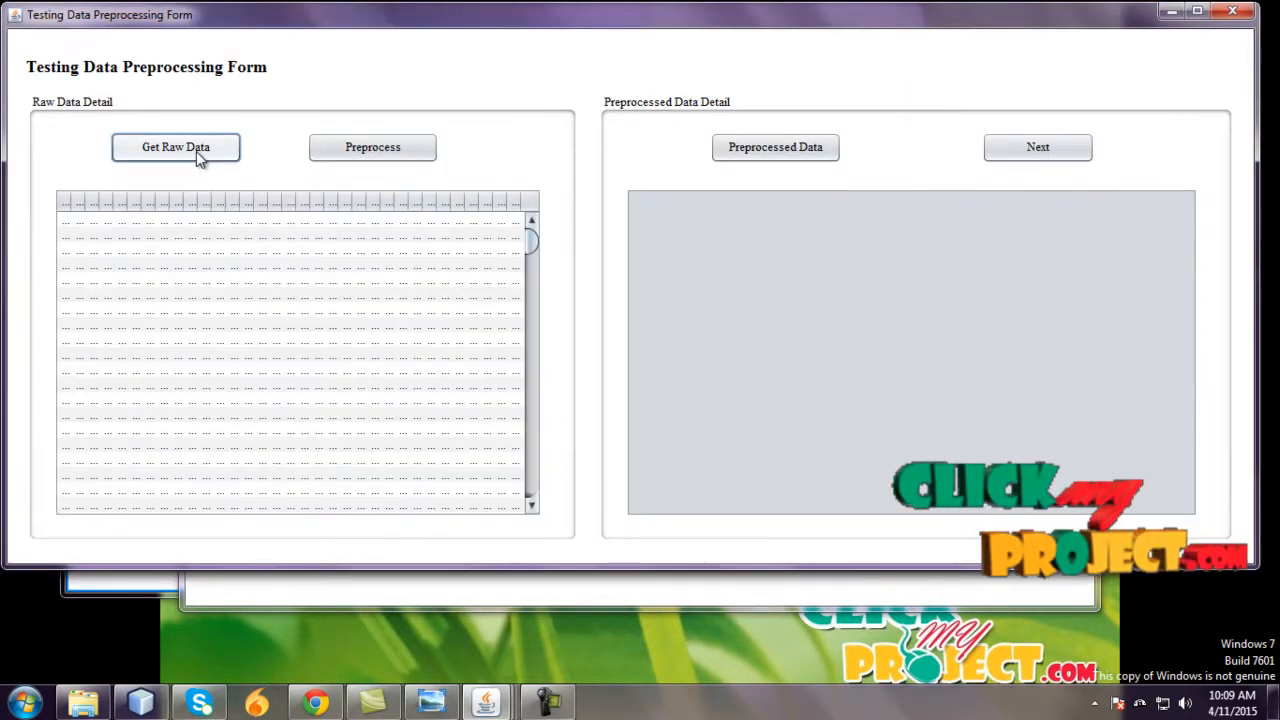
pyautogui.click(372, 148)
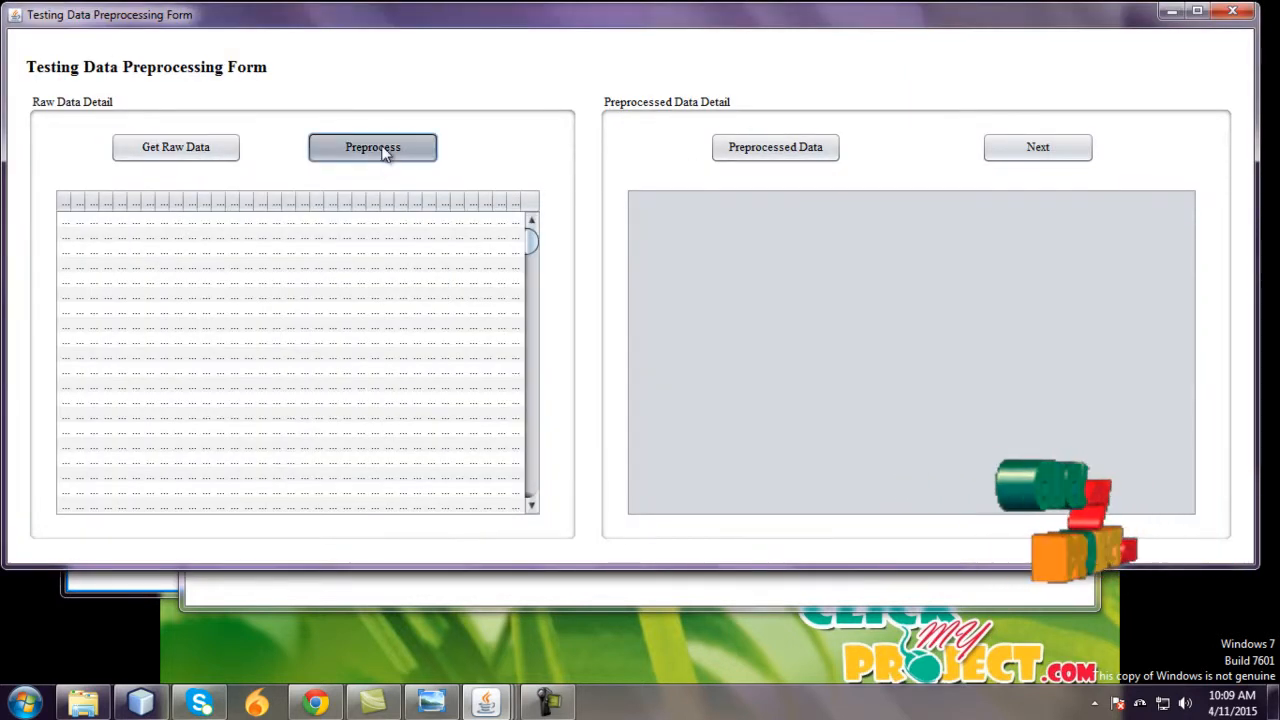
pyautogui.click(372, 148)
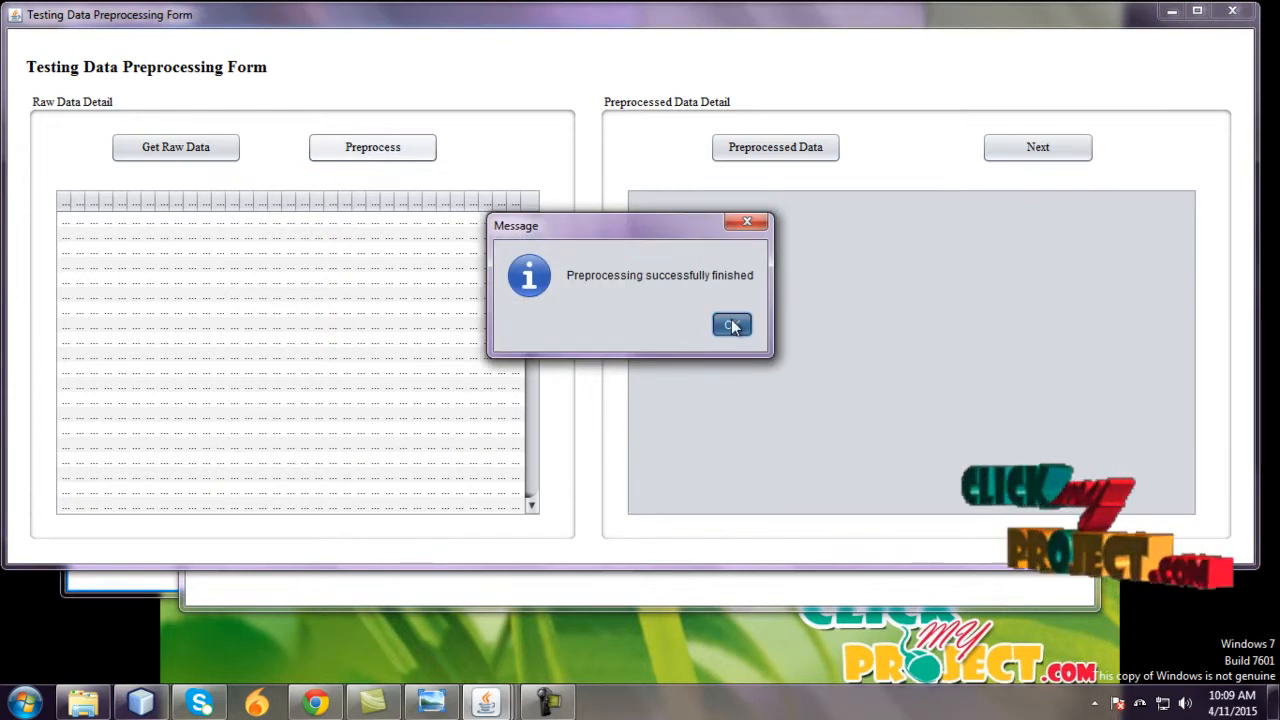
pyautogui.click(732, 324)
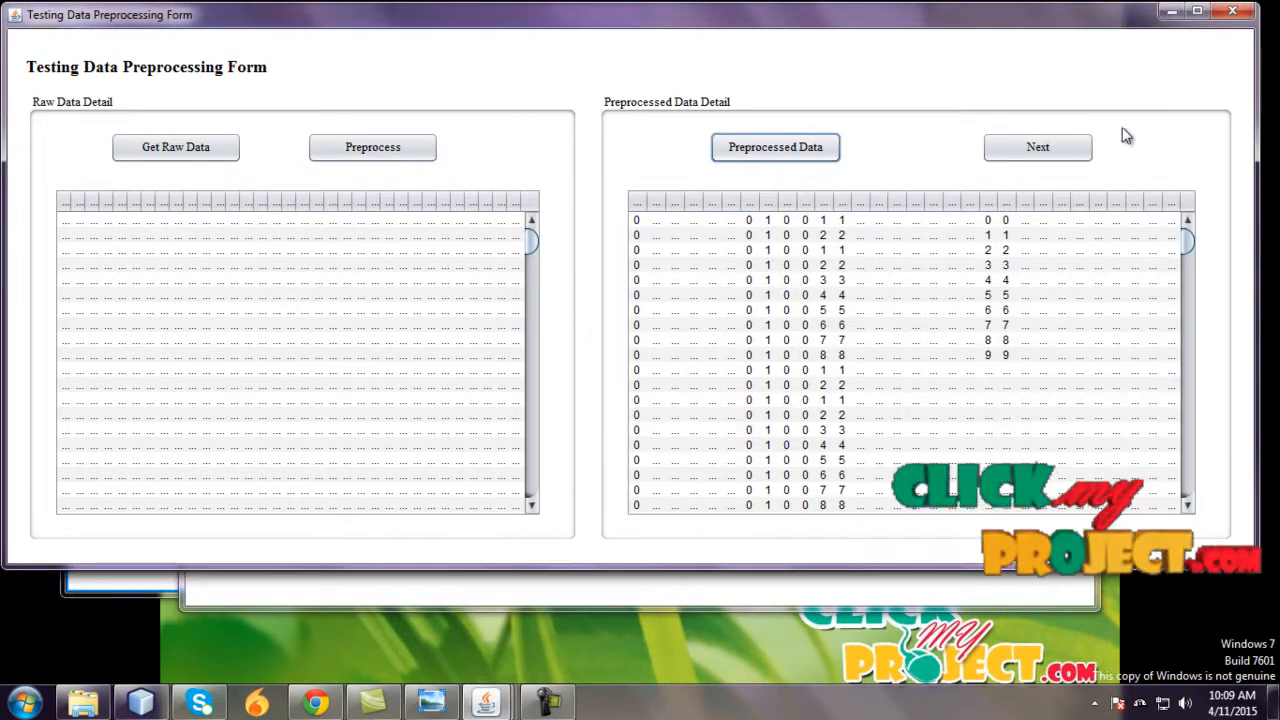
pyautogui.click(1040, 148)
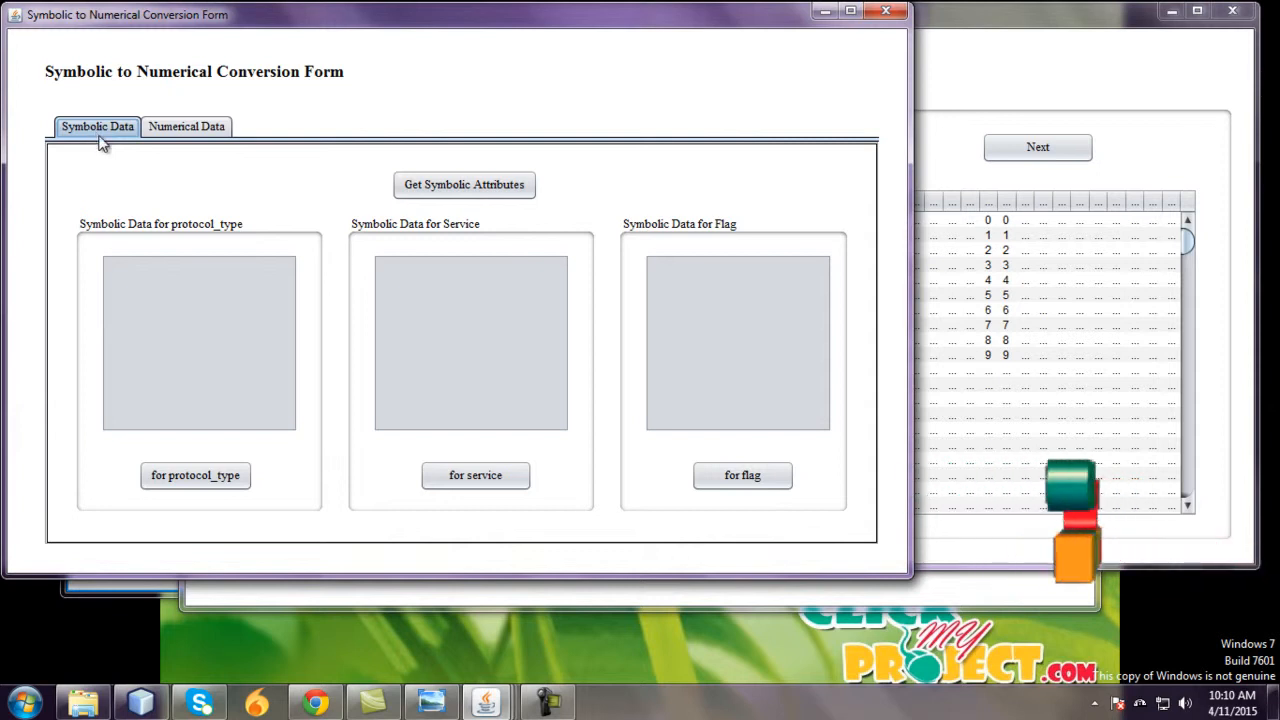
pyautogui.moveTo(652, 288)
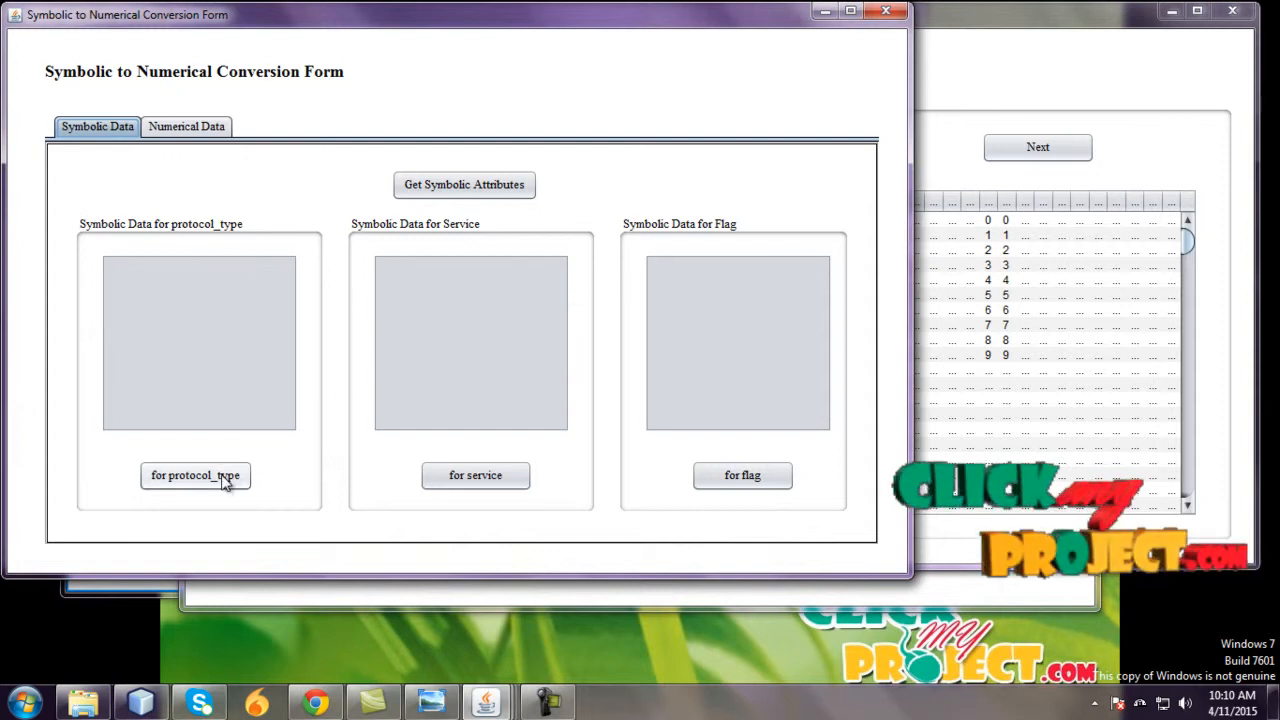
# Step: Fill the code tables for protocol_type, service and flag values, then move to the Numerical Data section
pyautogui.click(196, 476)
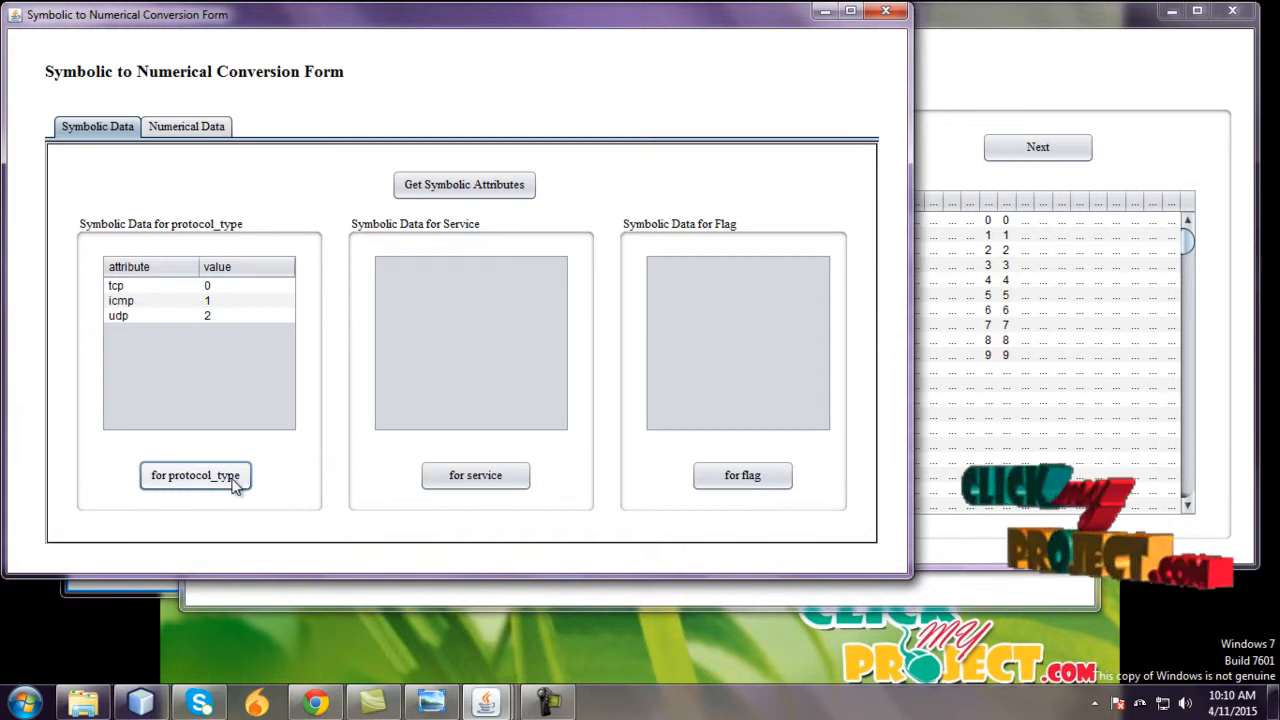
pyautogui.moveTo(238, 304)
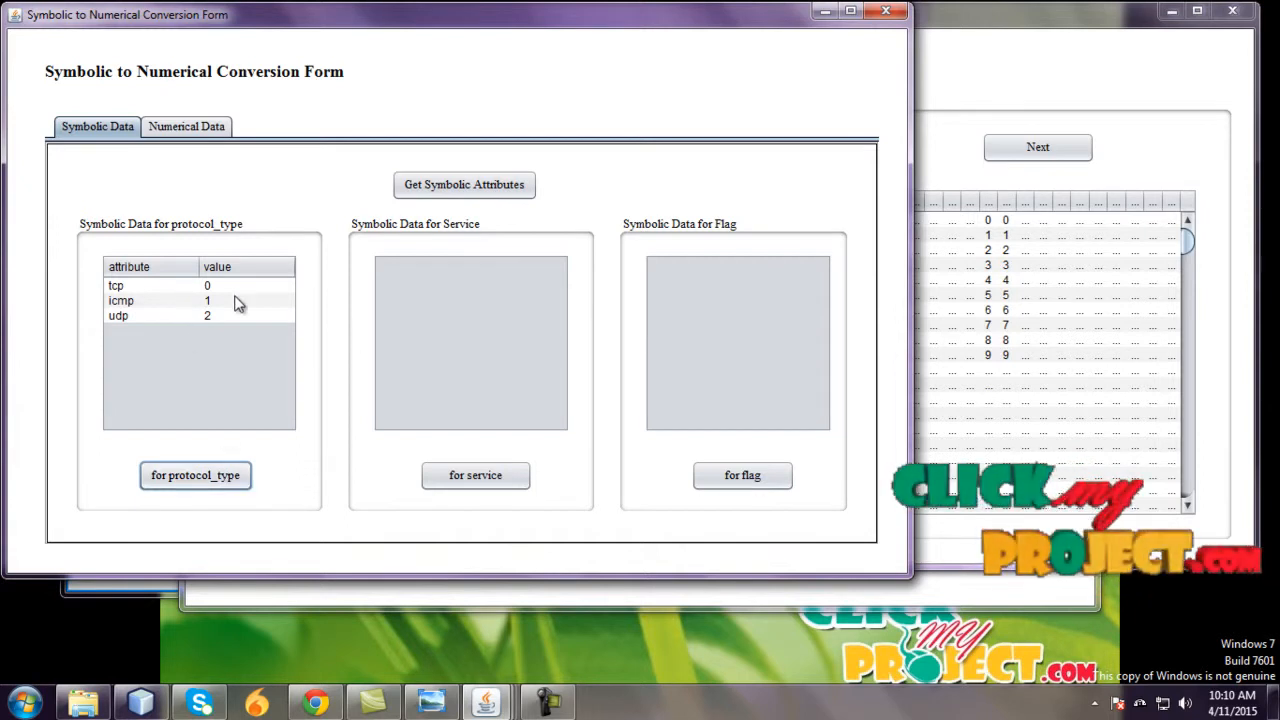
pyautogui.click(476, 476)
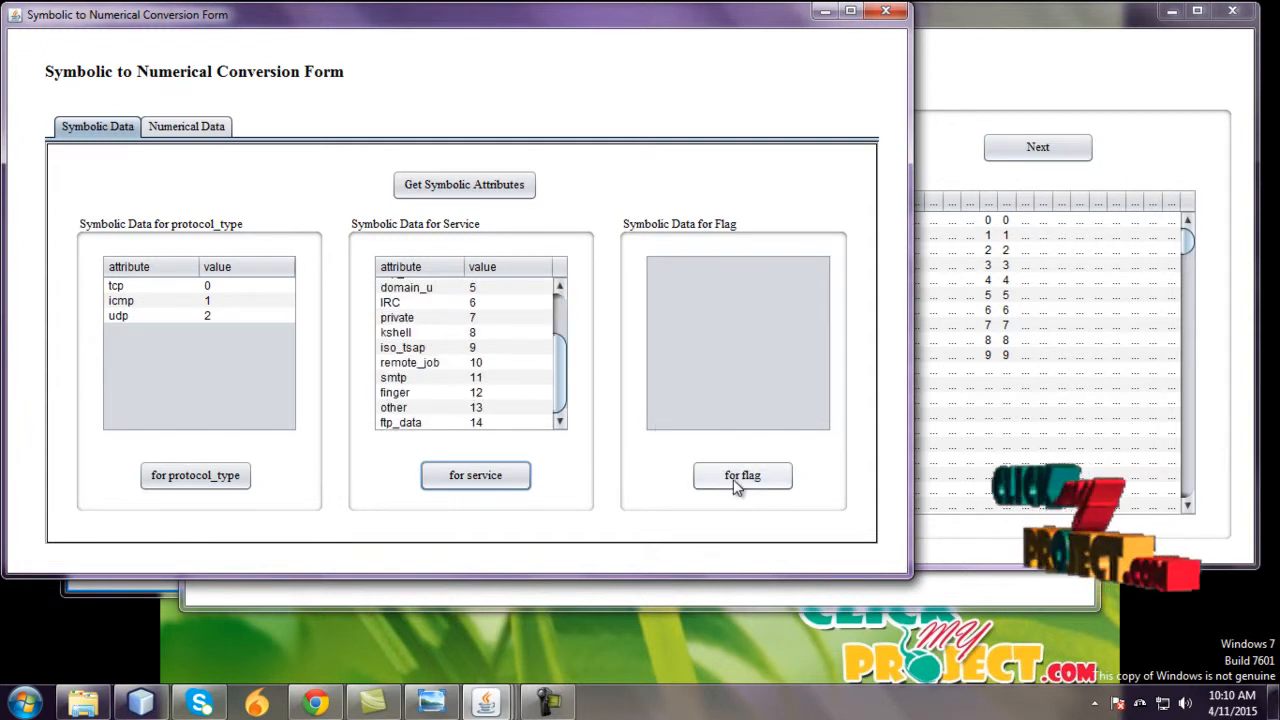
pyautogui.click(742, 476)
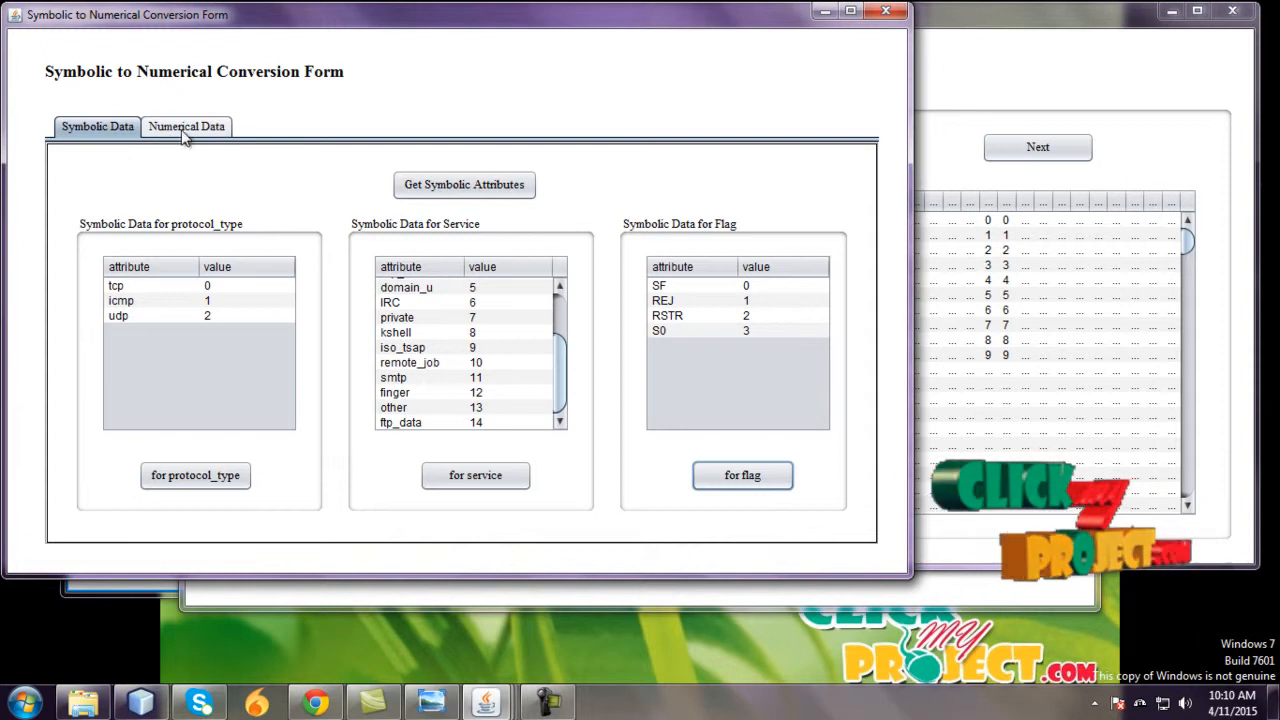
pyautogui.click(186, 124)
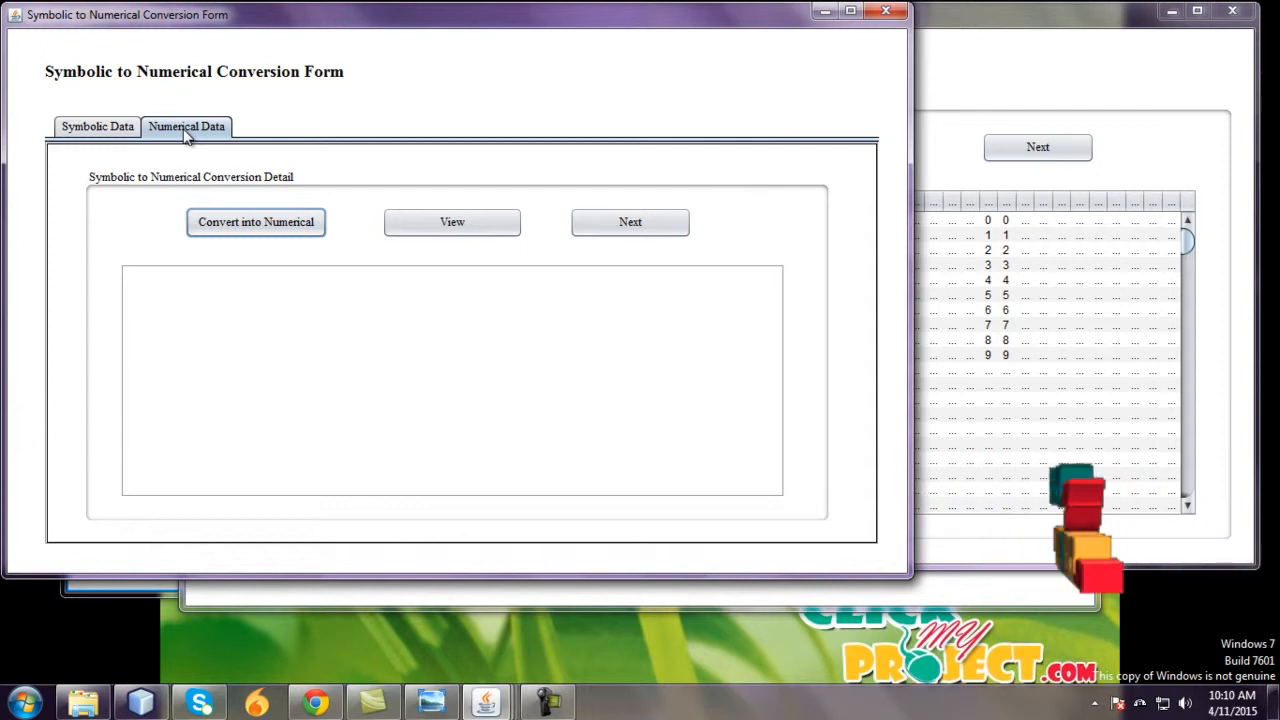
# Step: Convert the symbolic attributes to numerical data, display the converted records, and continue to normalization
pyautogui.click(256, 220)
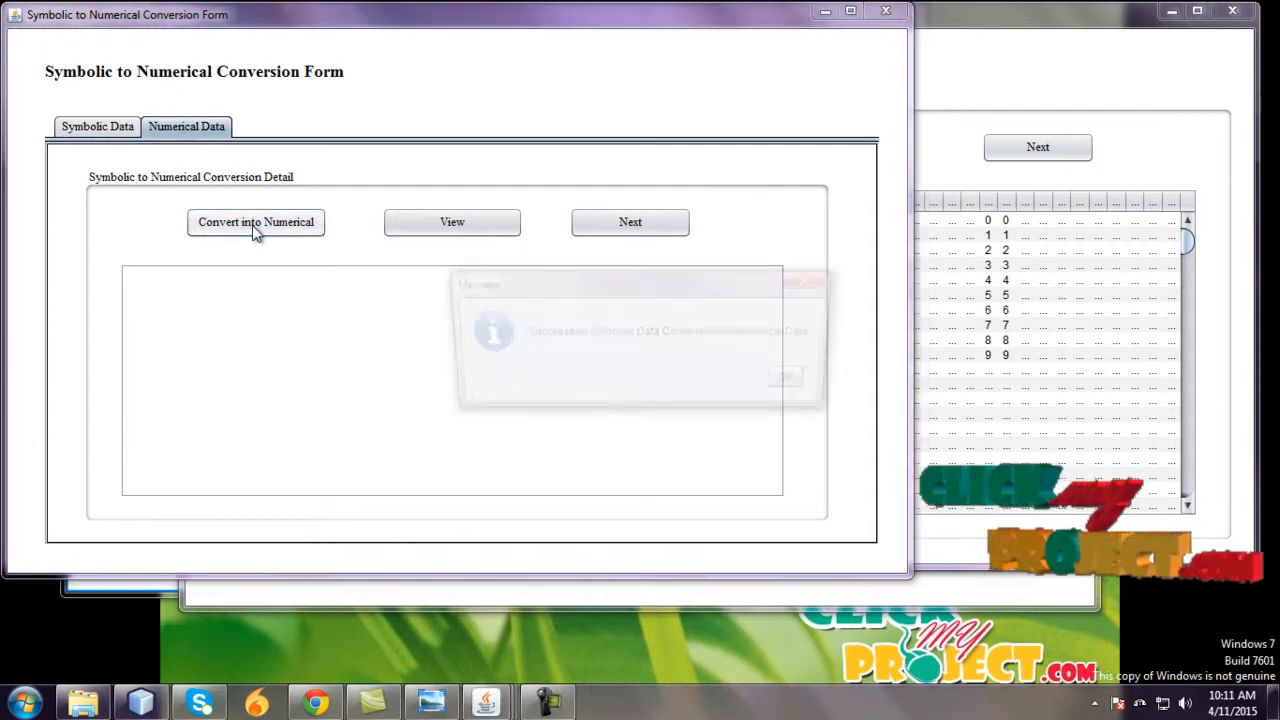
pyautogui.click(256, 222)
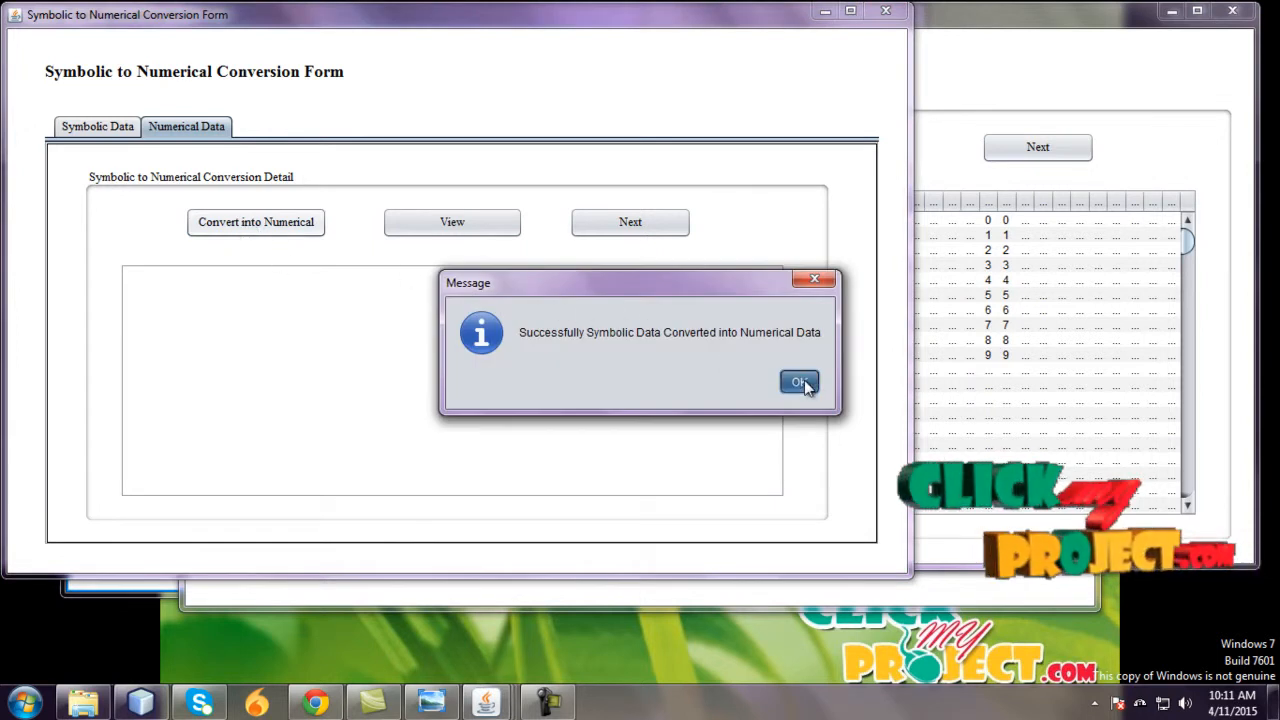
pyautogui.click(800, 382)
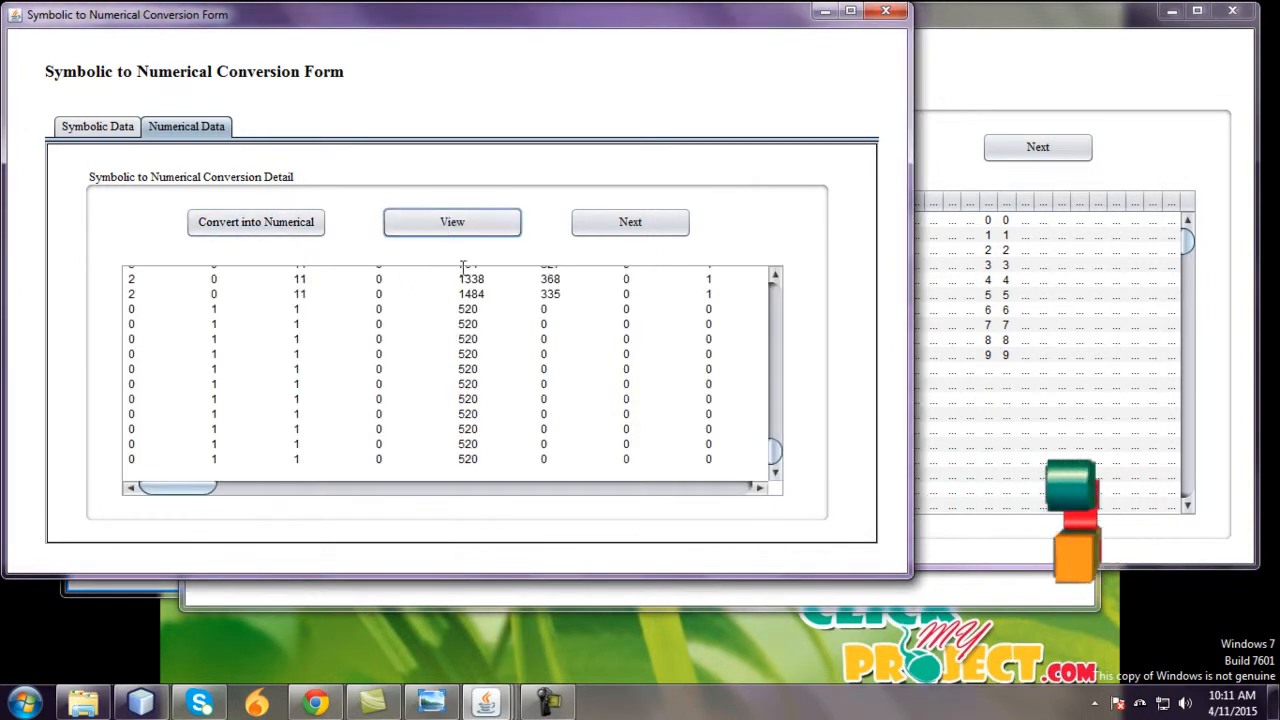
pyautogui.click(630, 222)
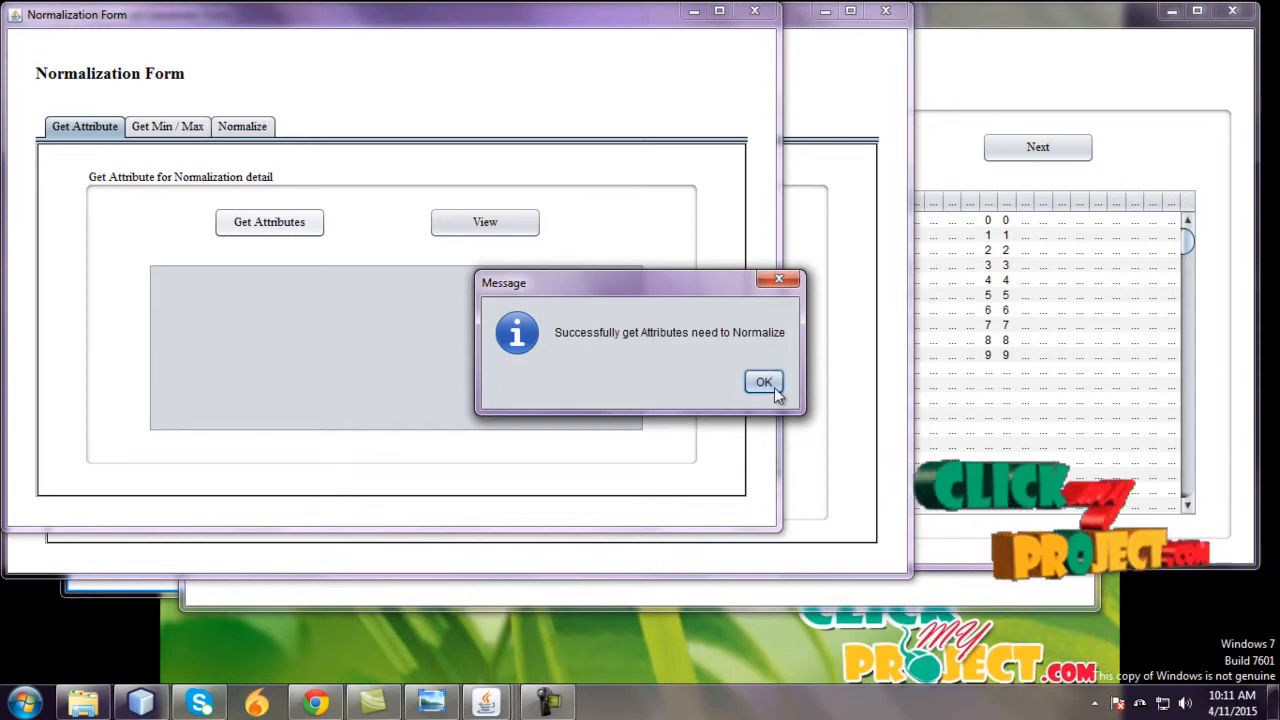
# Step: Compute and show the minimum src_bytes and dst_bytes values (0, 0) in Get Min / Max
pyautogui.click(764, 382)
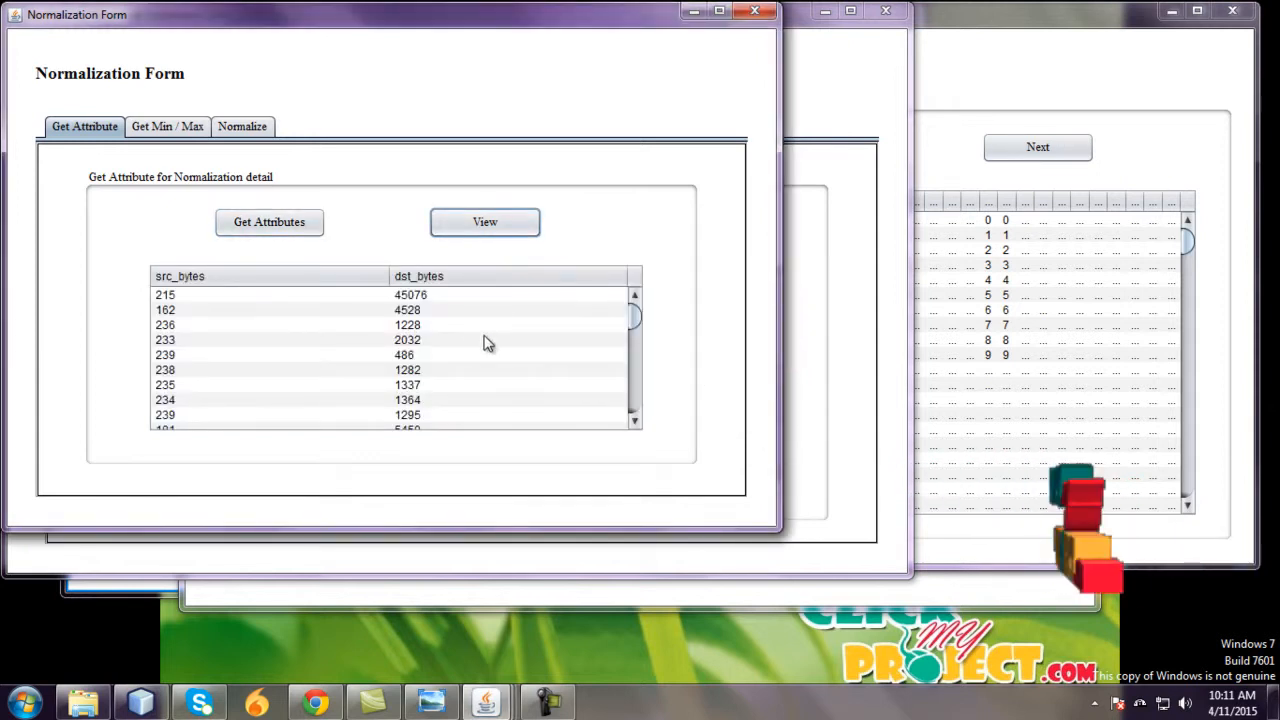
pyautogui.moveTo(376, 362)
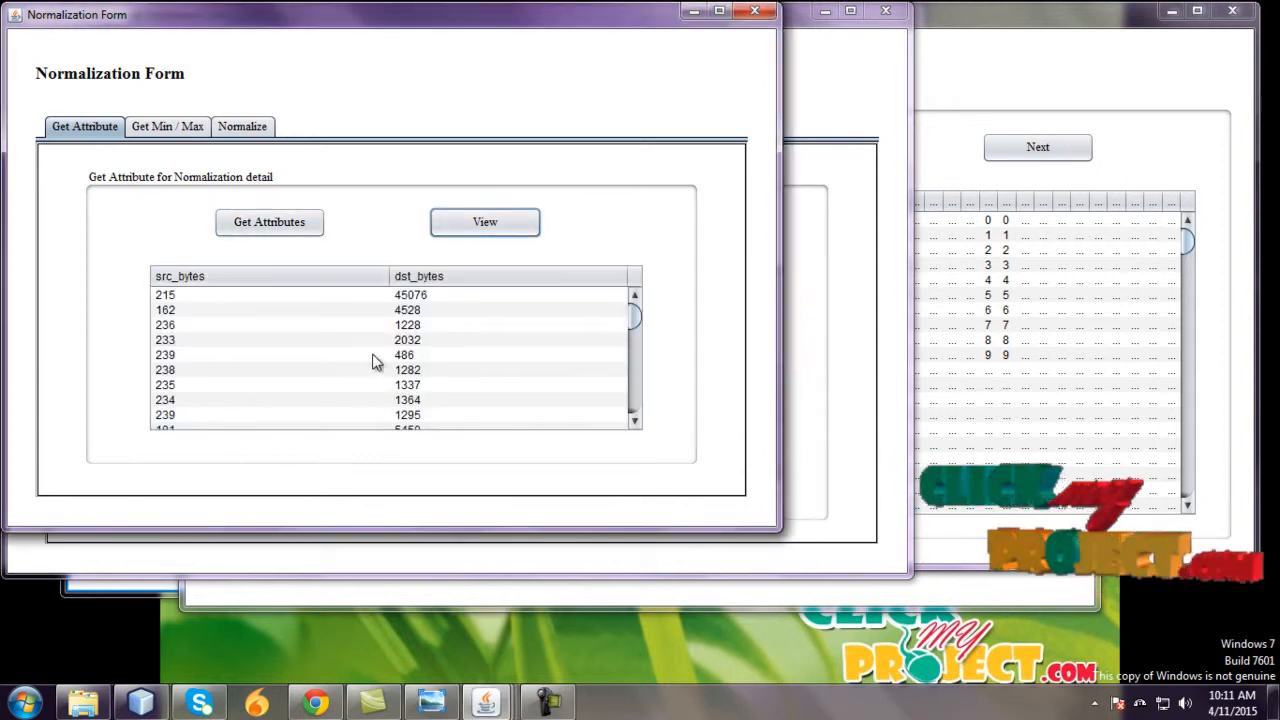
pyautogui.moveTo(162, 144)
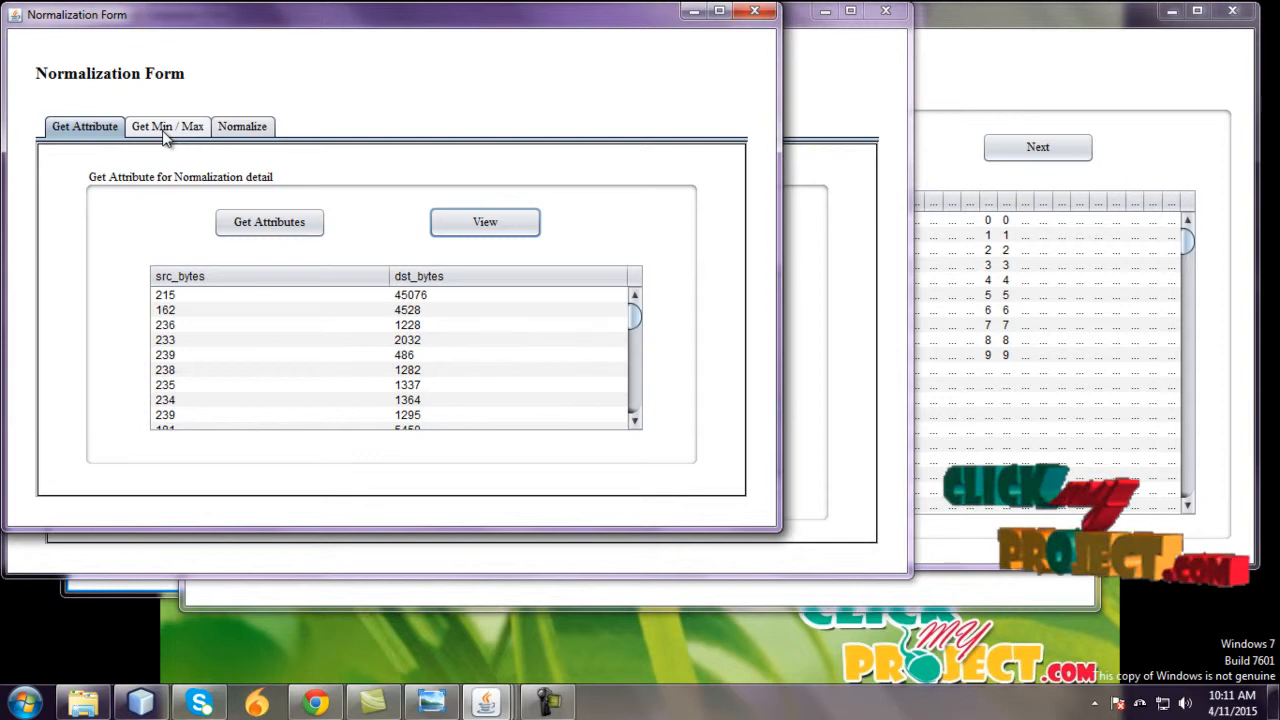
pyautogui.click(168, 126)
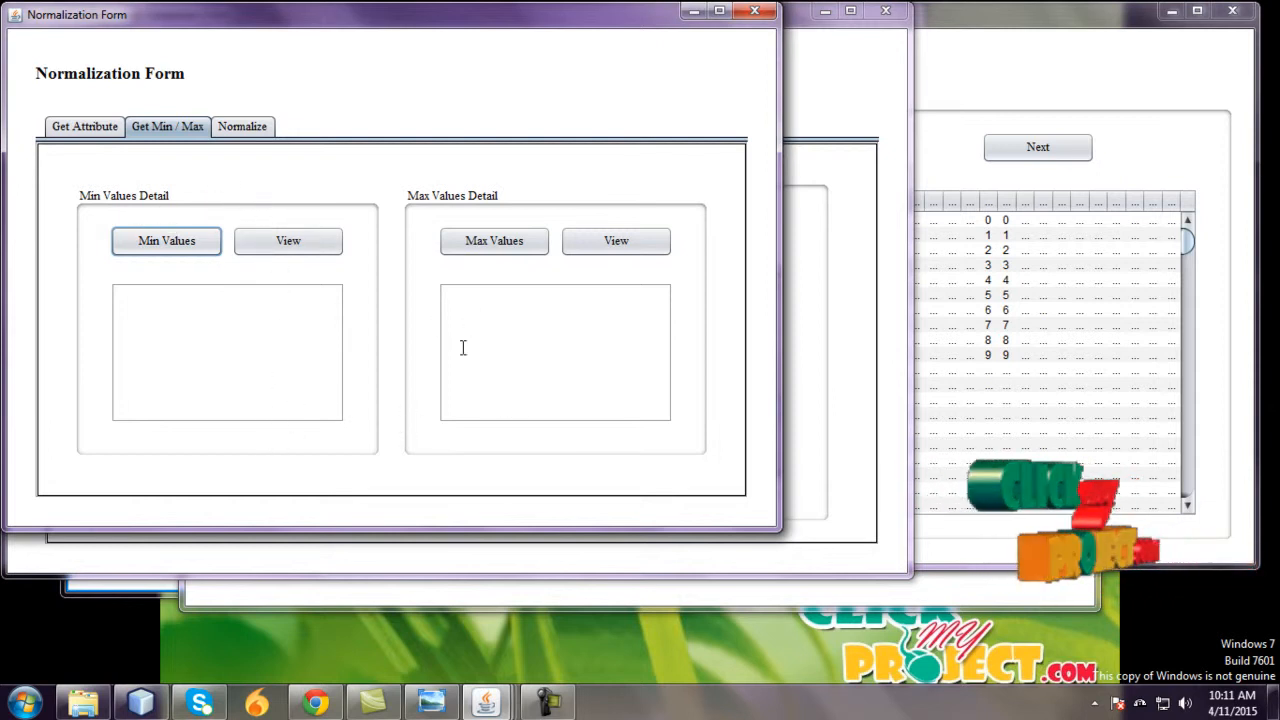
pyautogui.moveTo(500, 370)
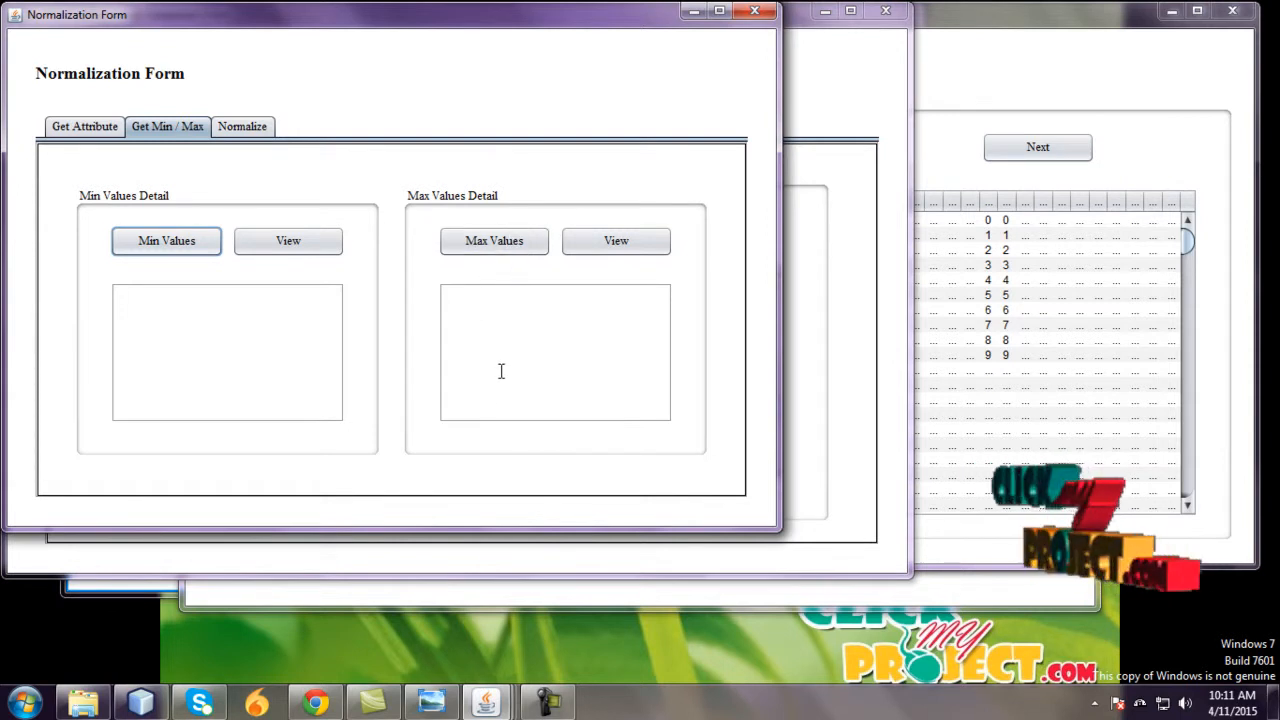
pyautogui.click(166, 240)
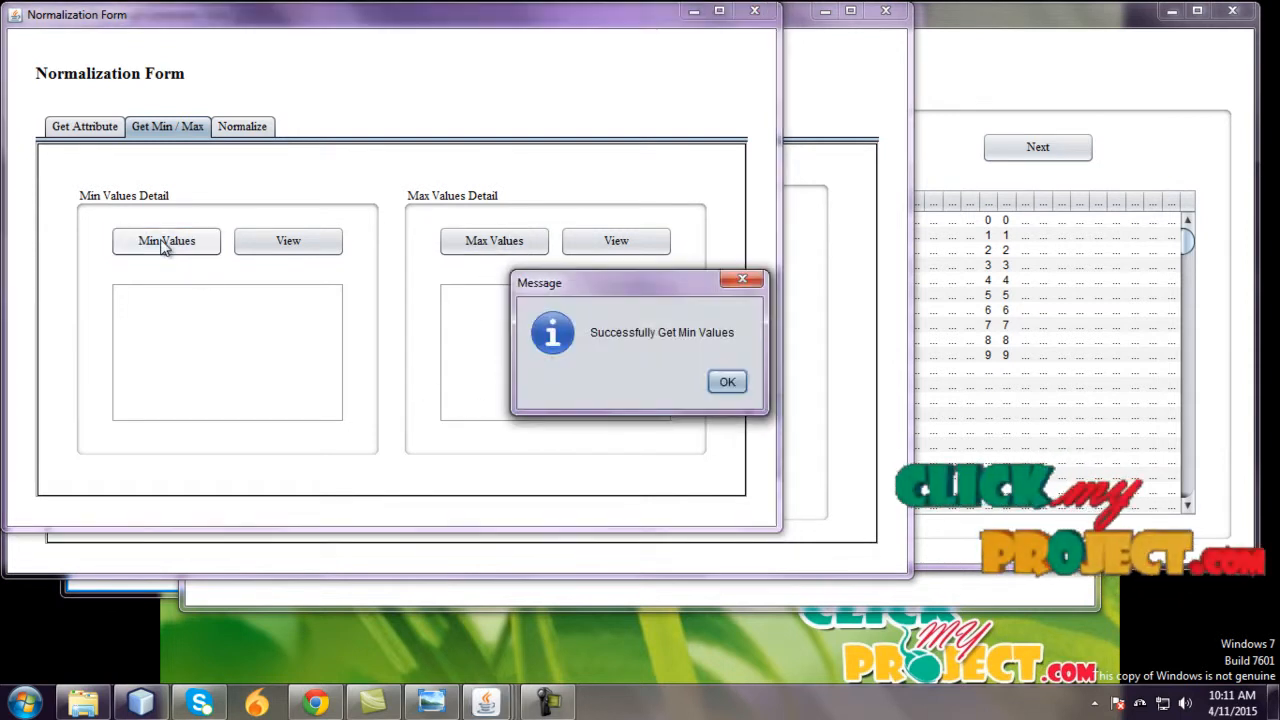
pyautogui.click(728, 382)
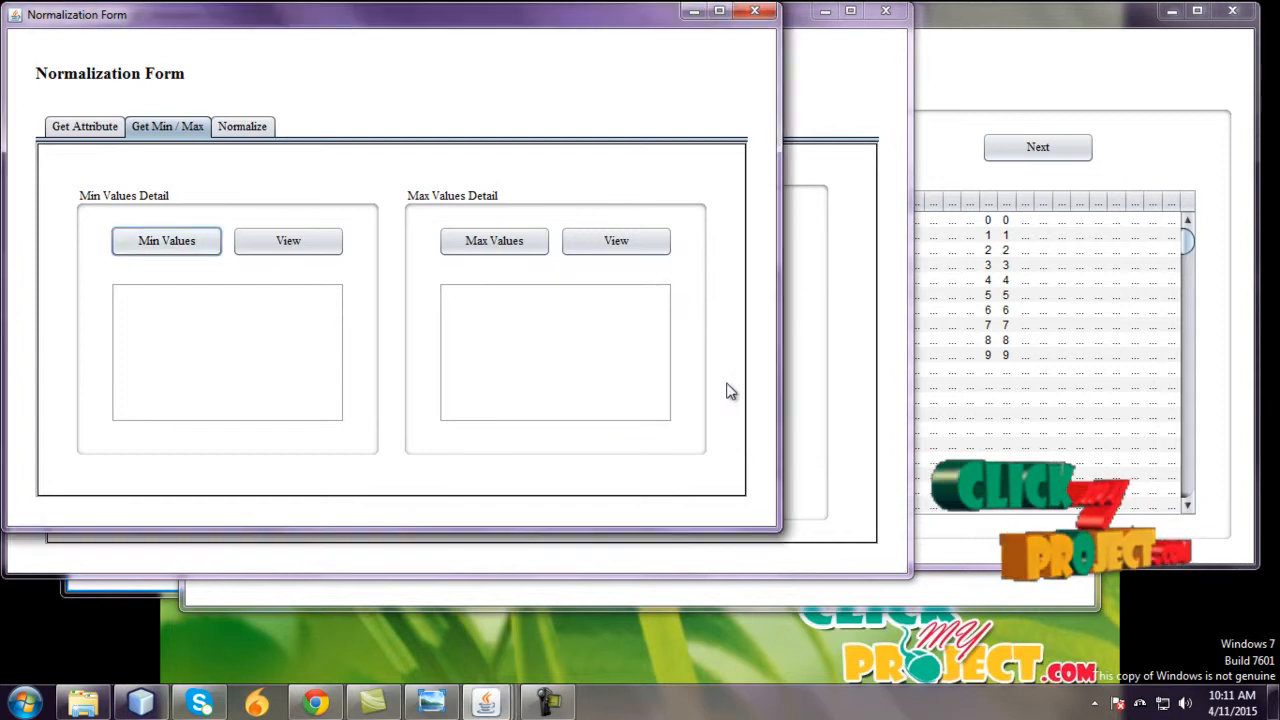
pyautogui.click(288, 240)
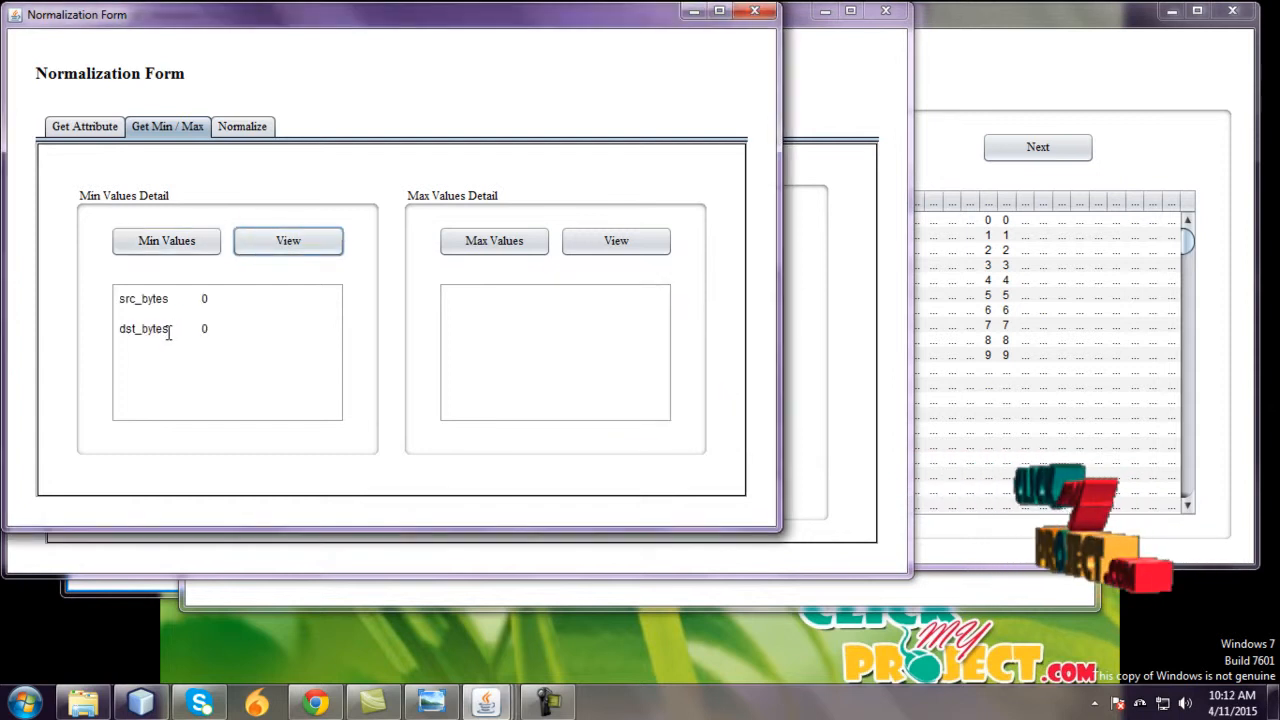
# Step: Compute the maximum src_bytes and dst_bytes values (986, 9968)
pyautogui.click(492, 240)
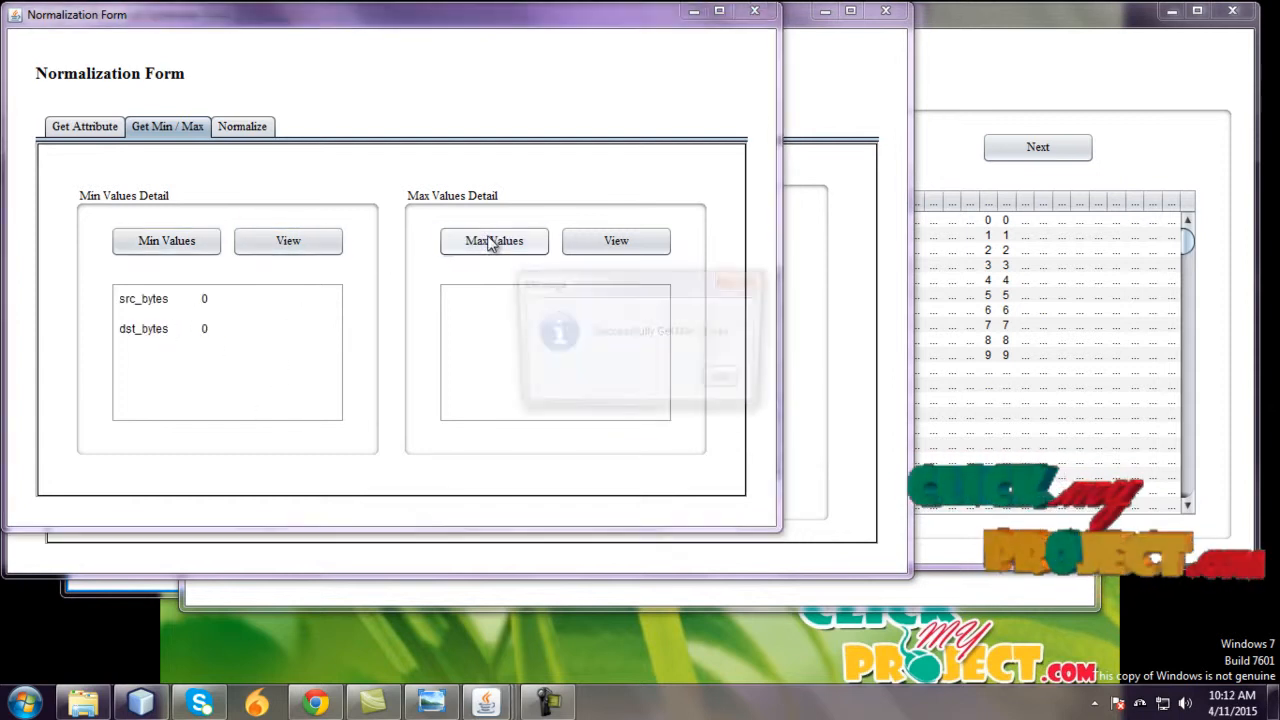
pyautogui.click(616, 240)
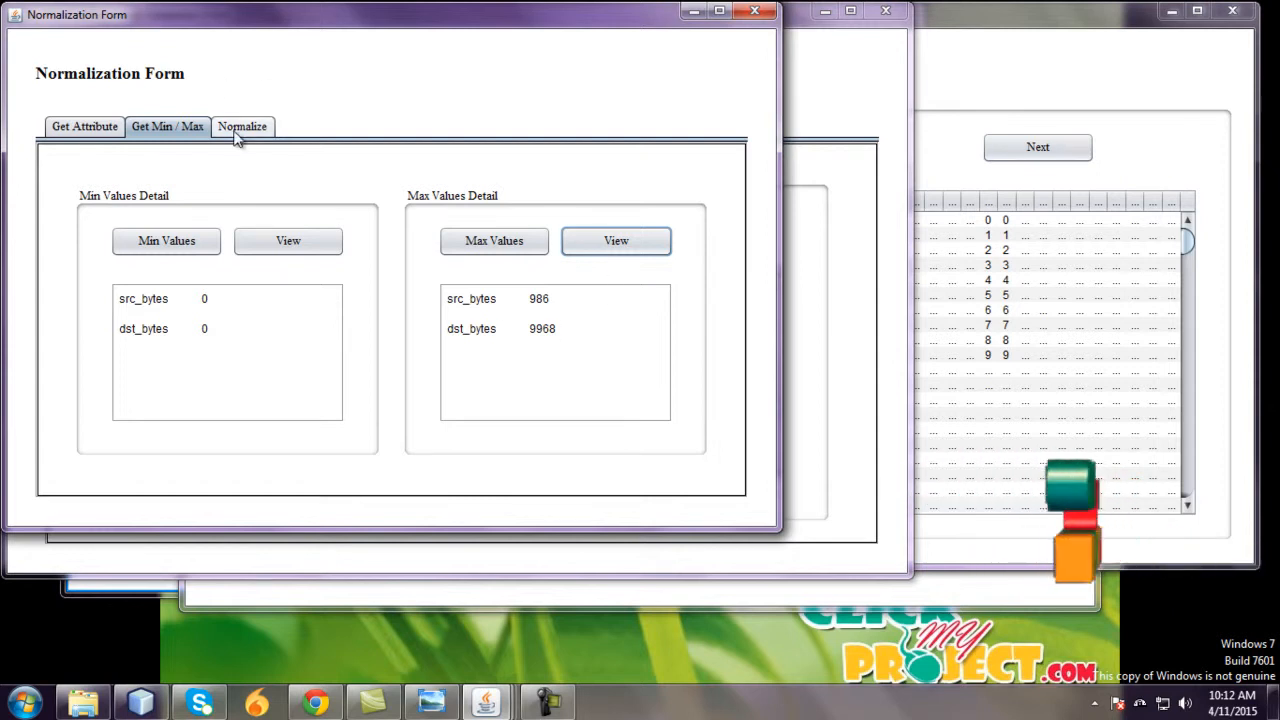
# Step: Apply normalization to the src_bytes and dst_bytes attributes in the Normalize section
pyautogui.click(242, 126)
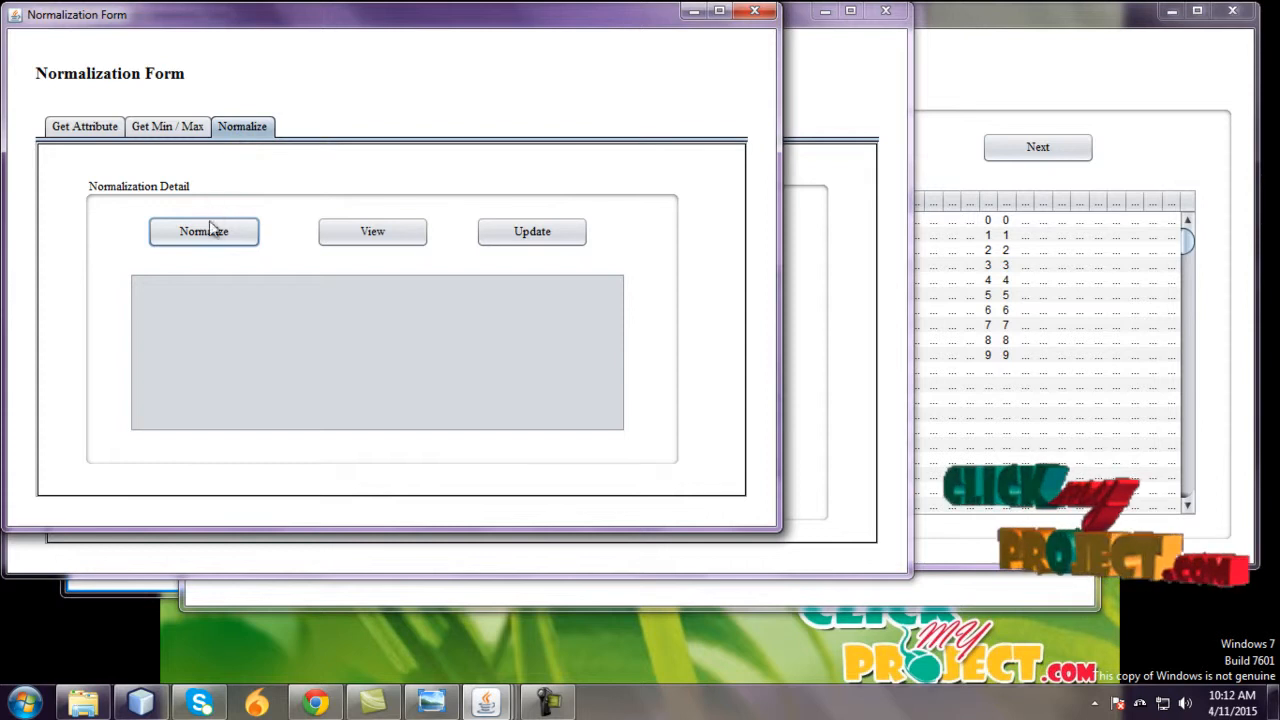
pyautogui.click(204, 232)
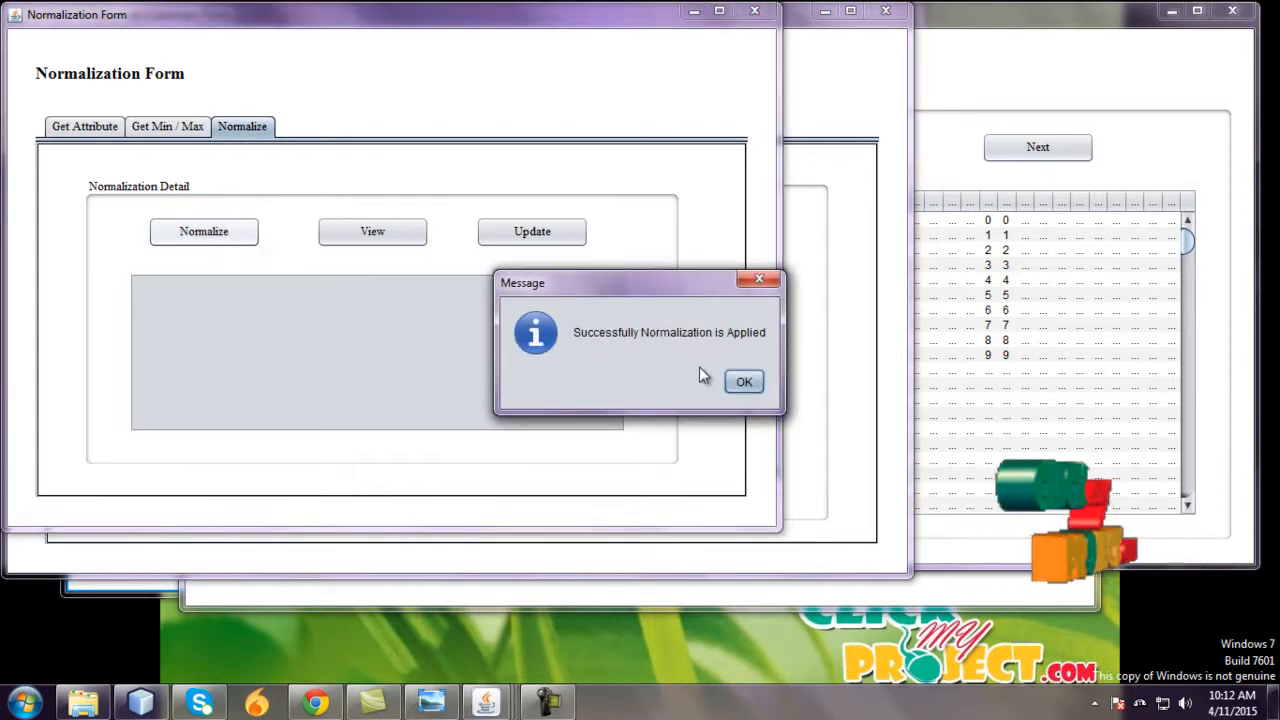
pyautogui.click(744, 380)
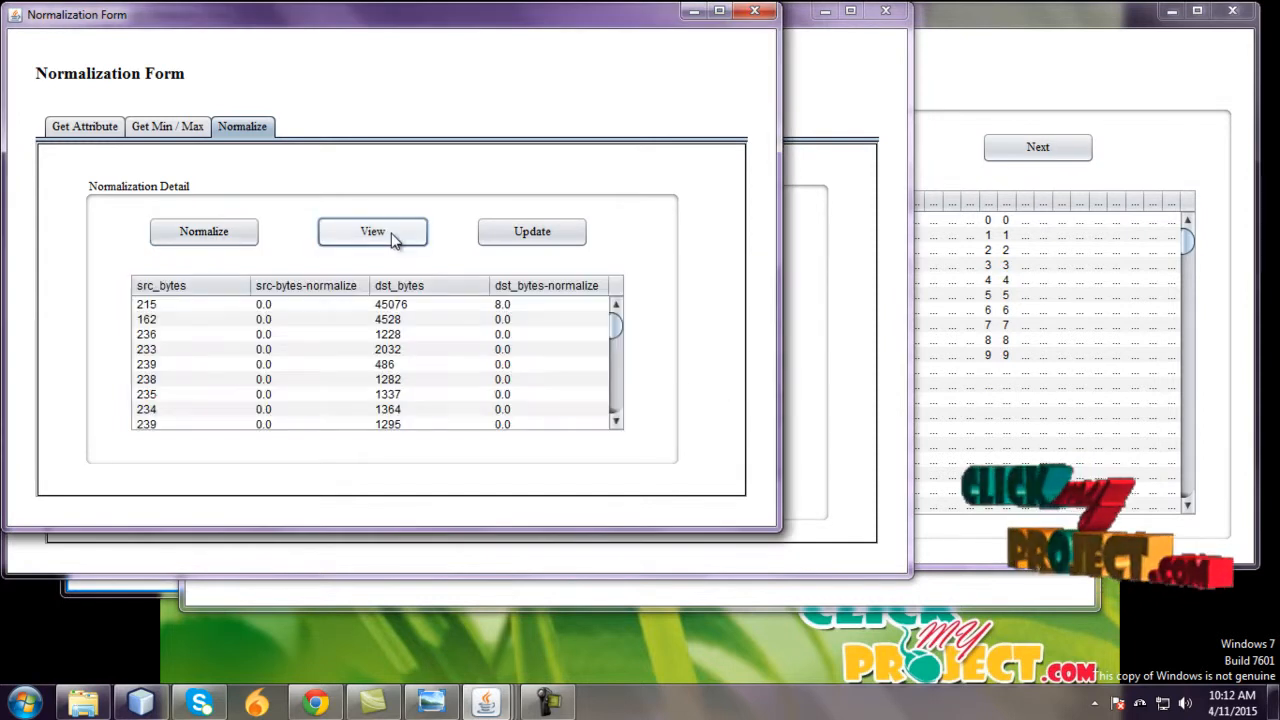
pyautogui.moveTo(312, 342)
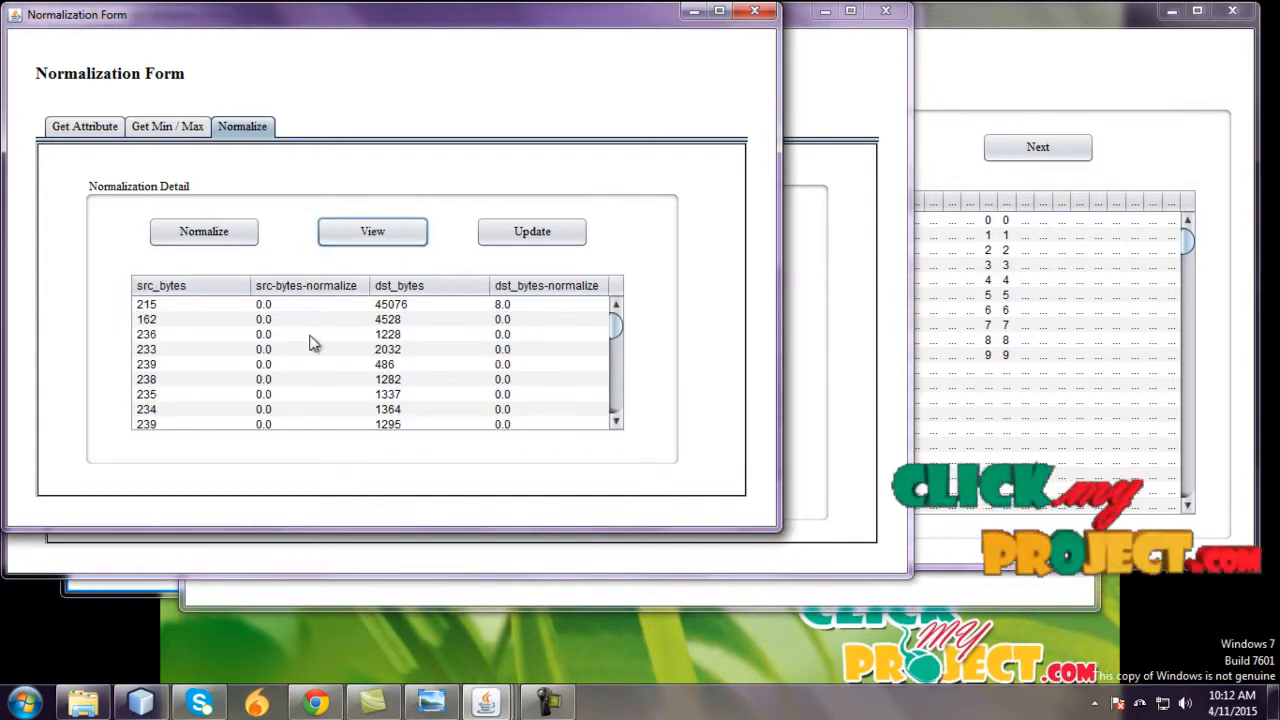
pyautogui.moveTo(212, 384)
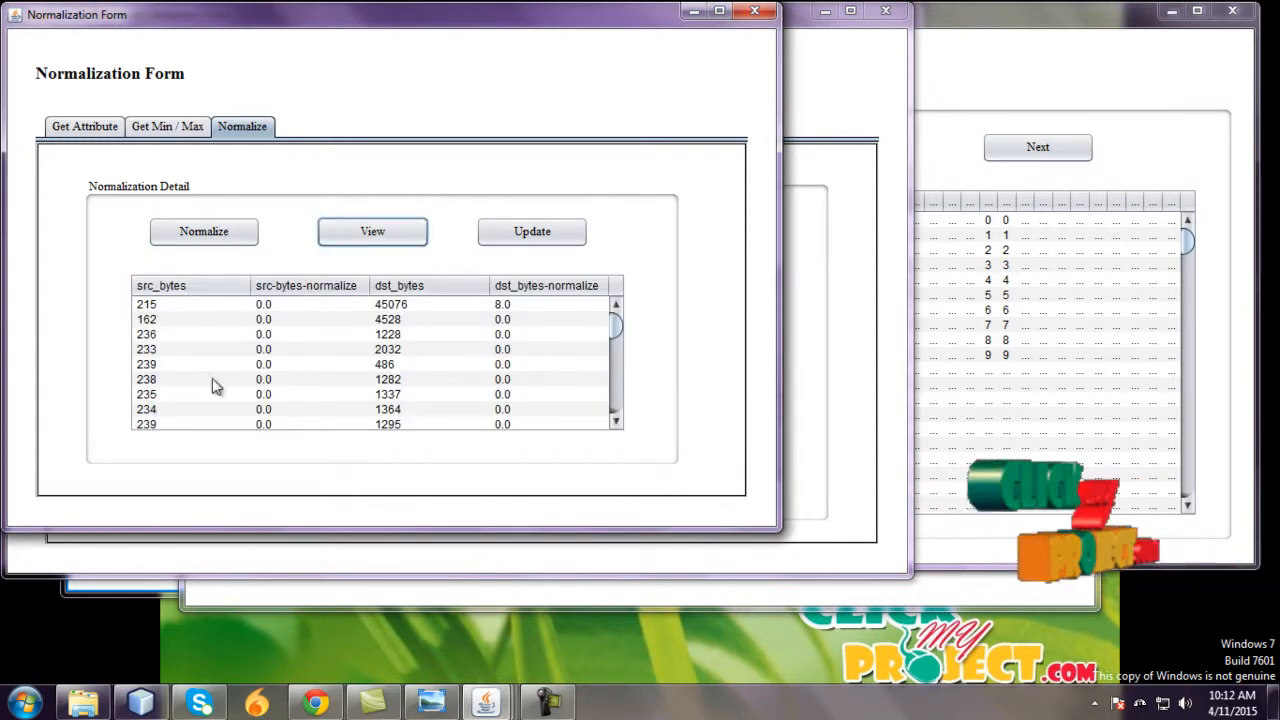
pyautogui.moveTo(418, 418)
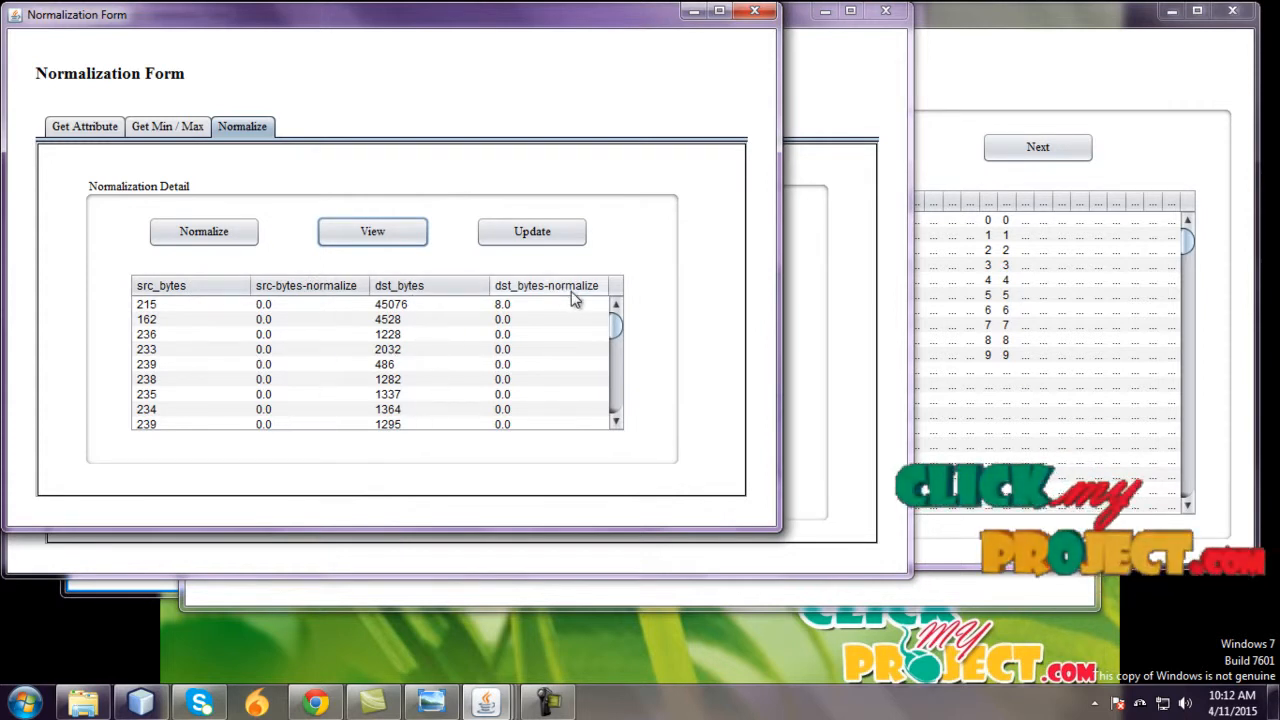
pyautogui.moveTo(280, 352)
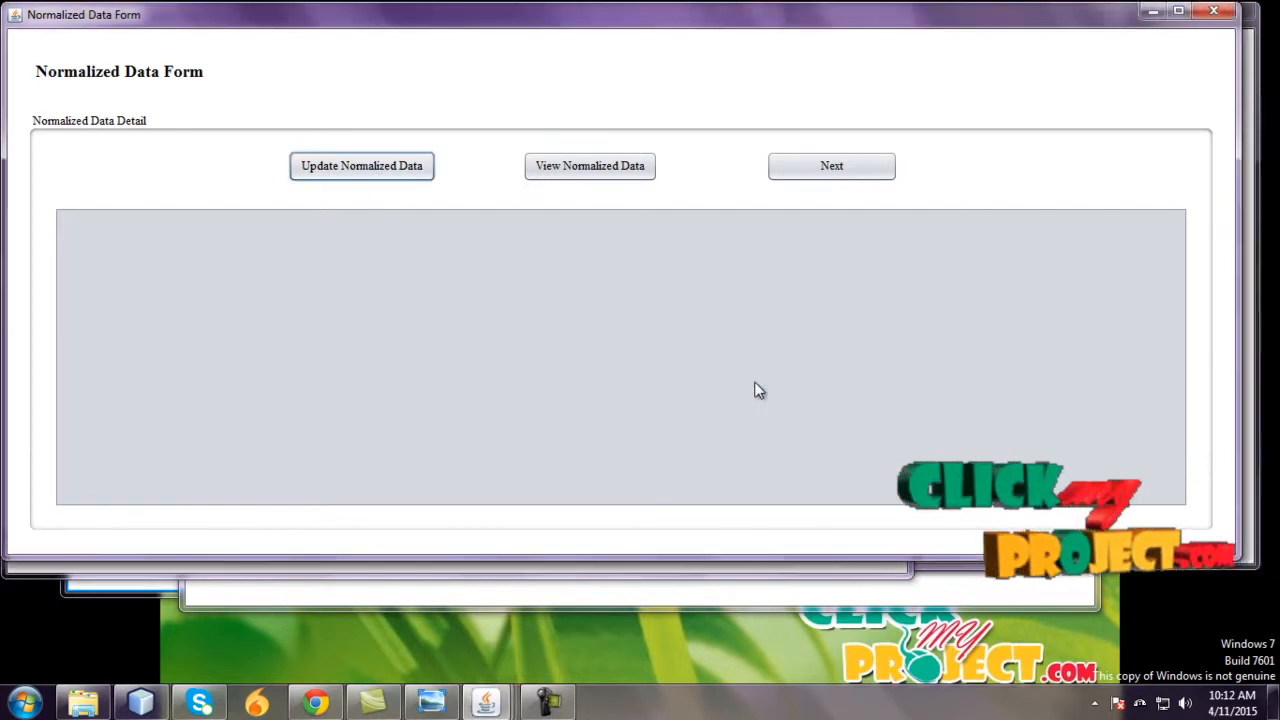
# Step: Show the normalized KDD data records and continue to the Feature Reduction form
pyautogui.click(590, 164)
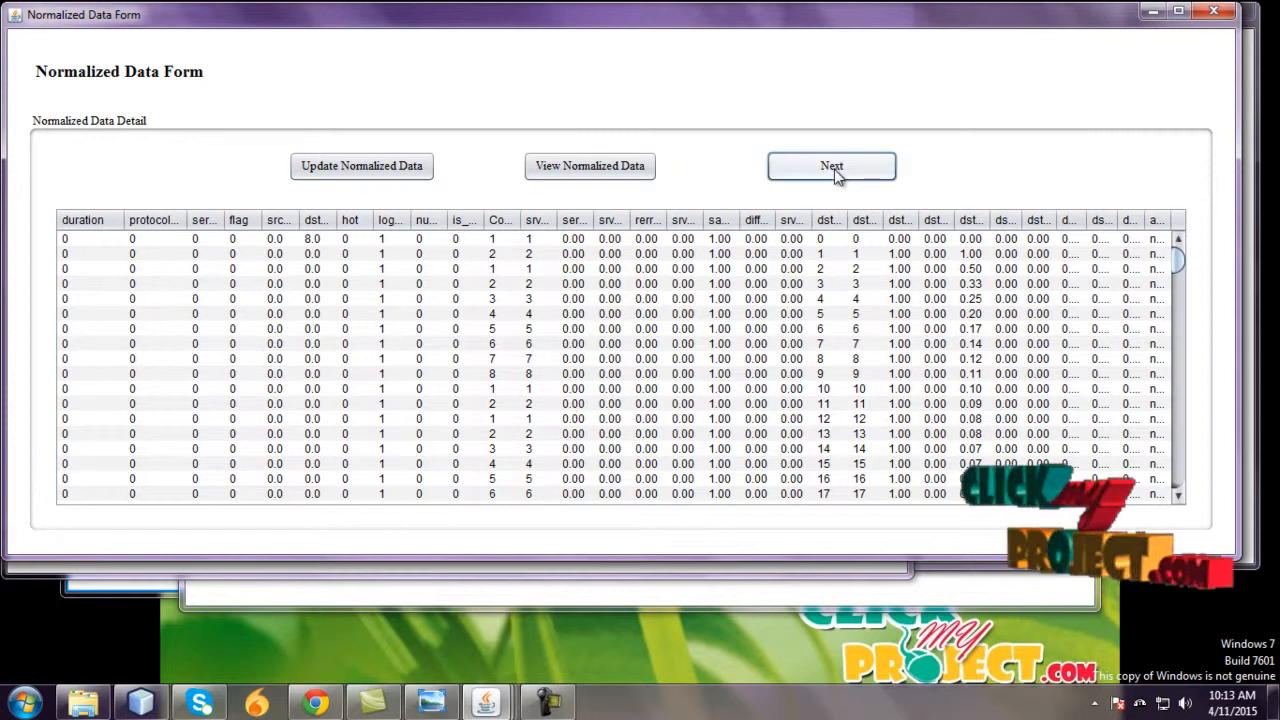
pyautogui.click(832, 166)
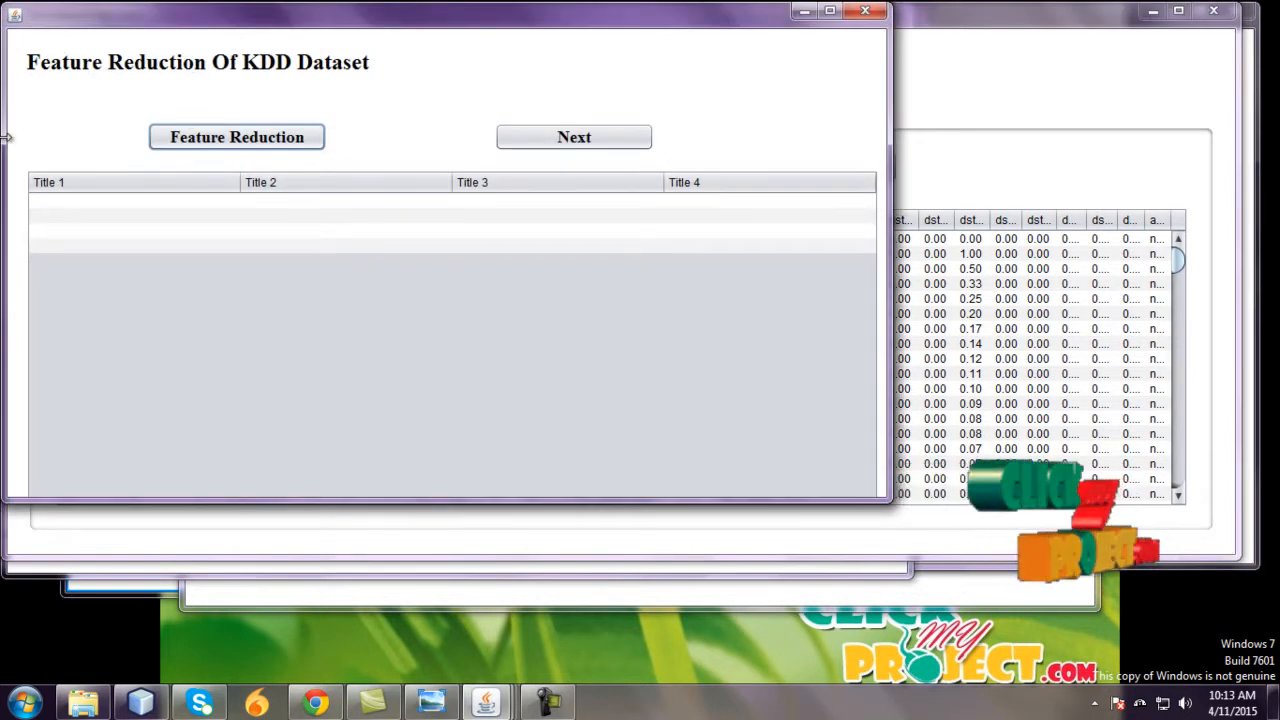
# Step: Run Feature Reduction on the KDD dataset, acknowledge success and move on to profile generation
pyautogui.click(236, 136)
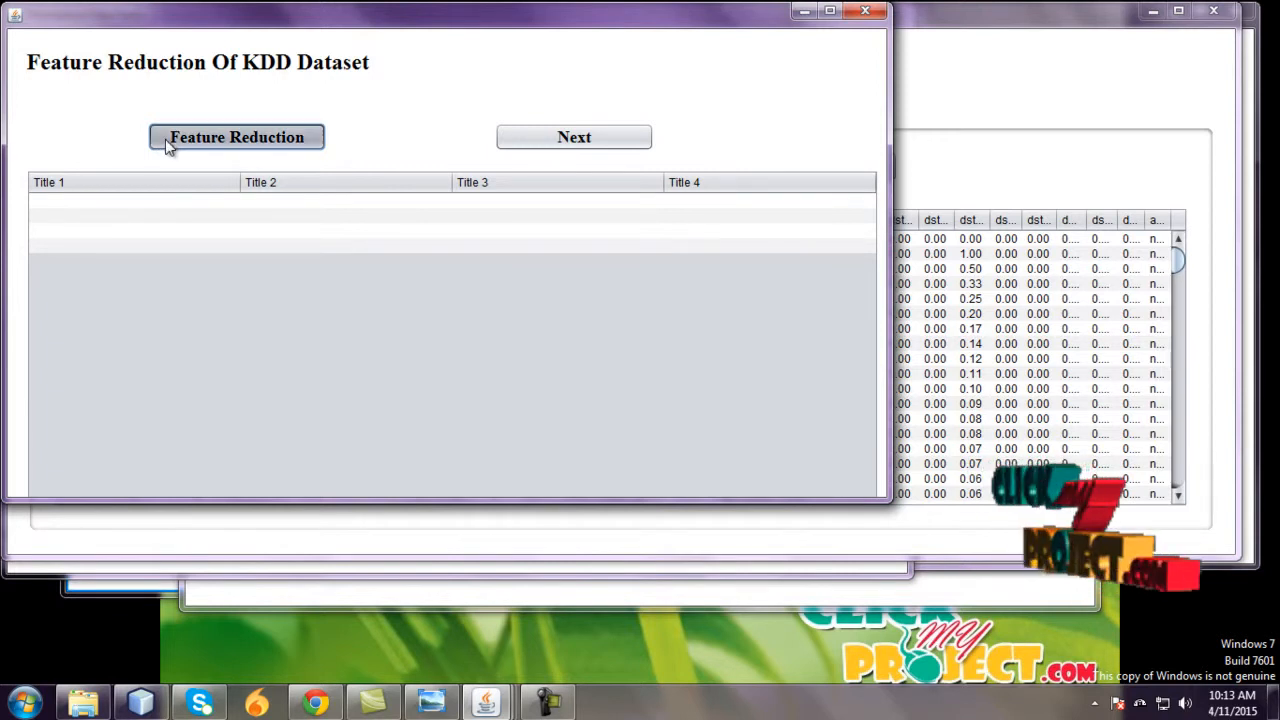
pyautogui.click(236, 136)
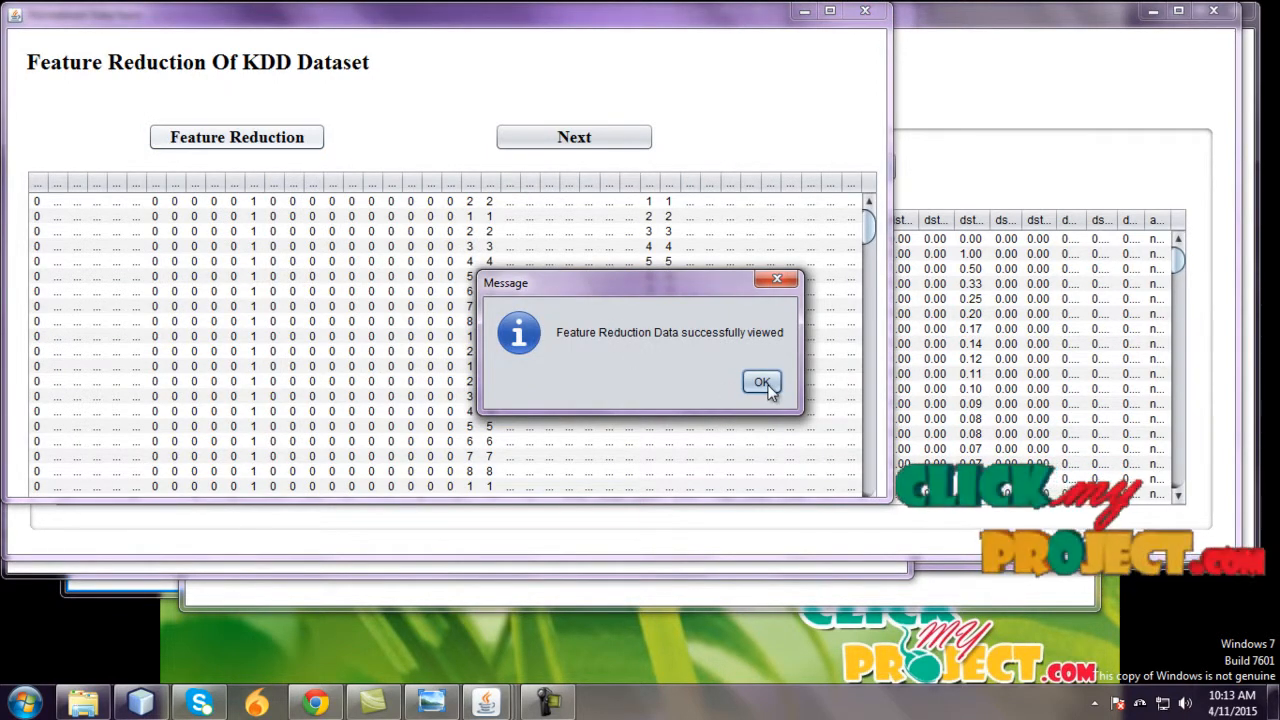
pyautogui.click(760, 382)
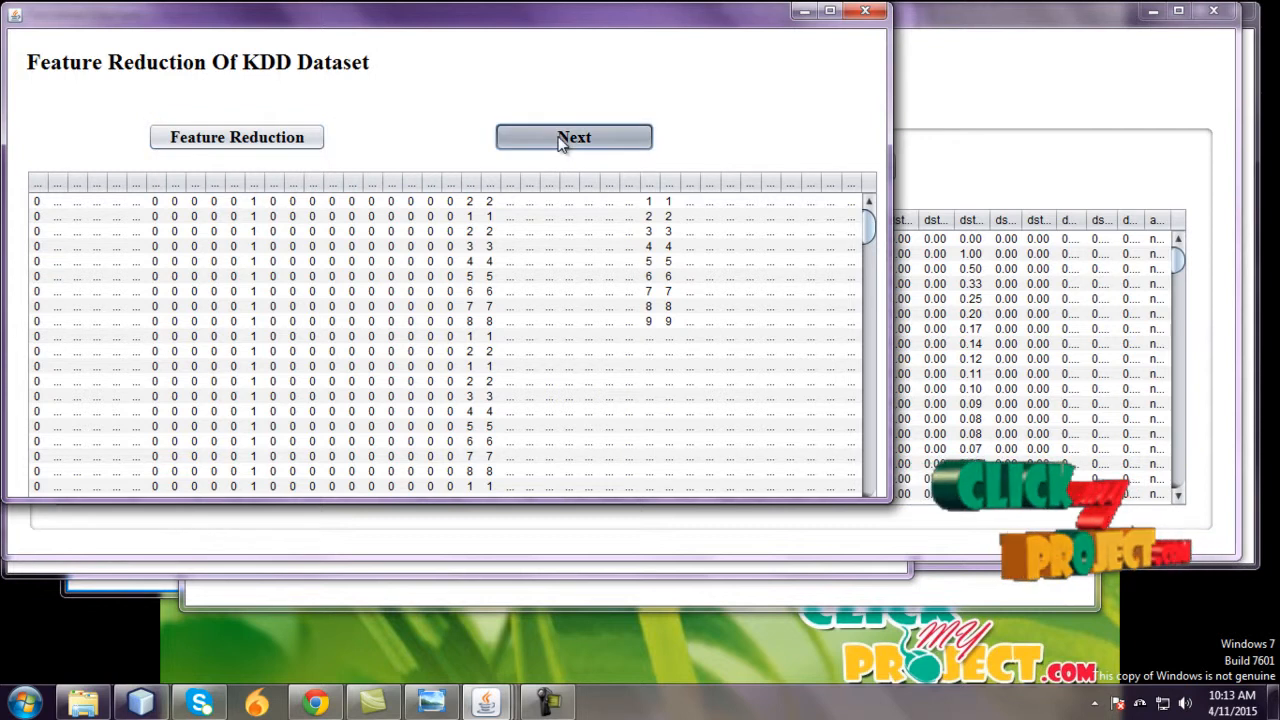
pyautogui.click(574, 136)
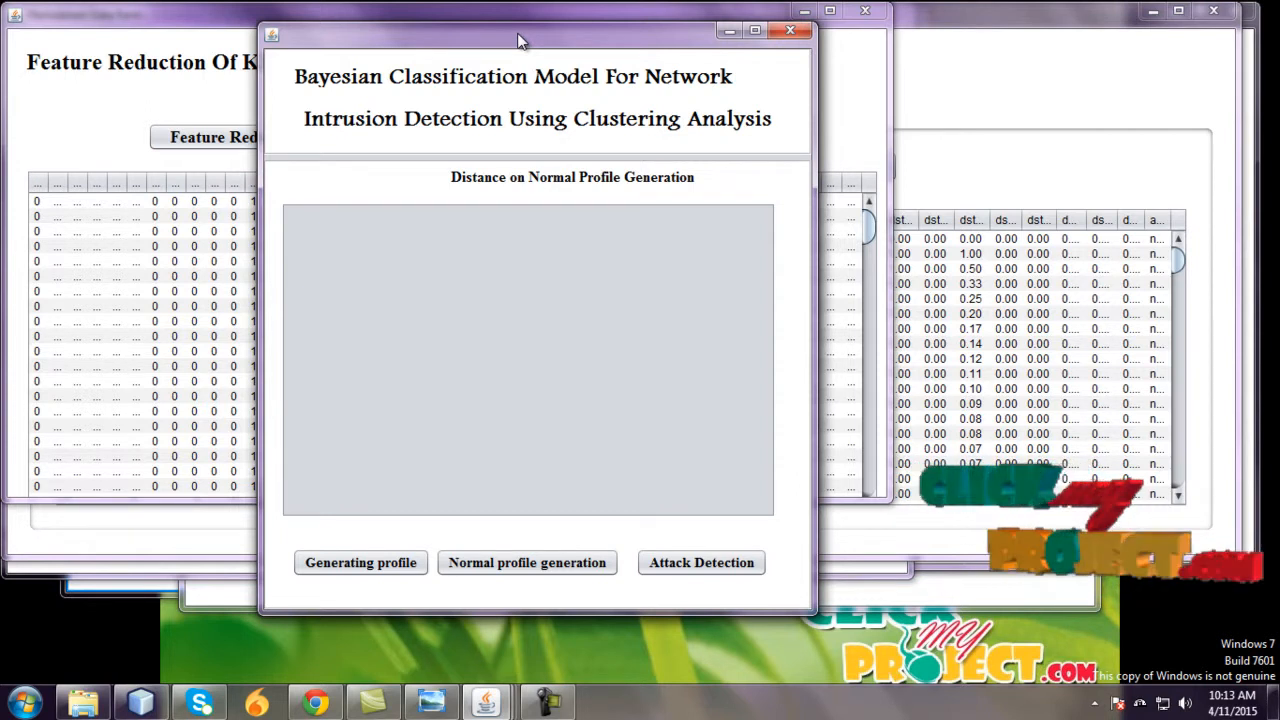
# Step: Load the profile data, generate the normal protocol profile and move on to threshold selection
pyautogui.click(360, 564)
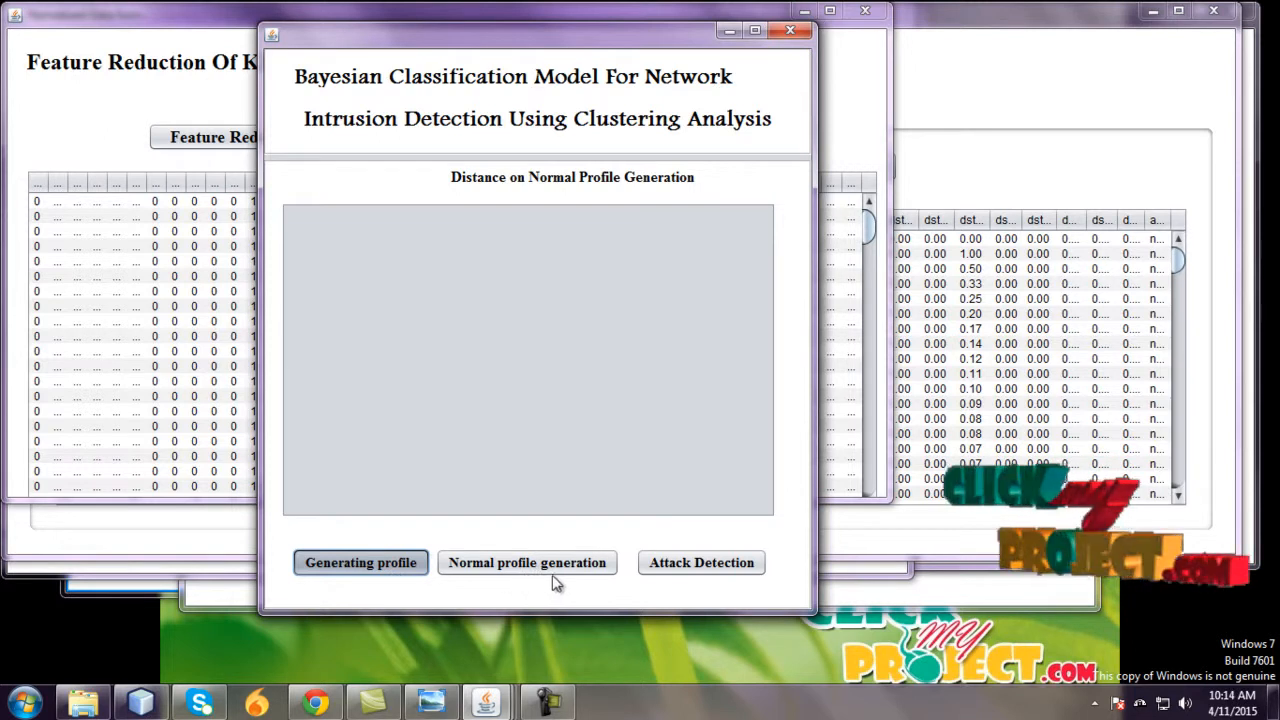
pyautogui.click(360, 564)
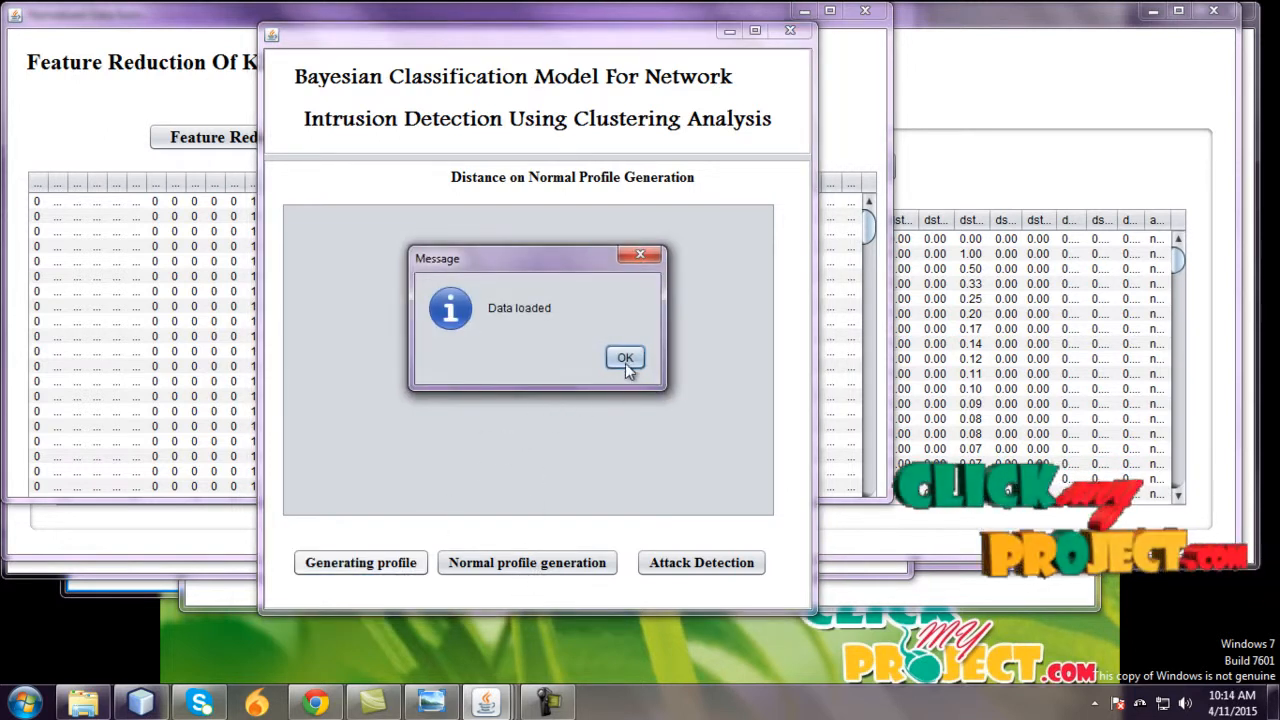
pyautogui.click(624, 358)
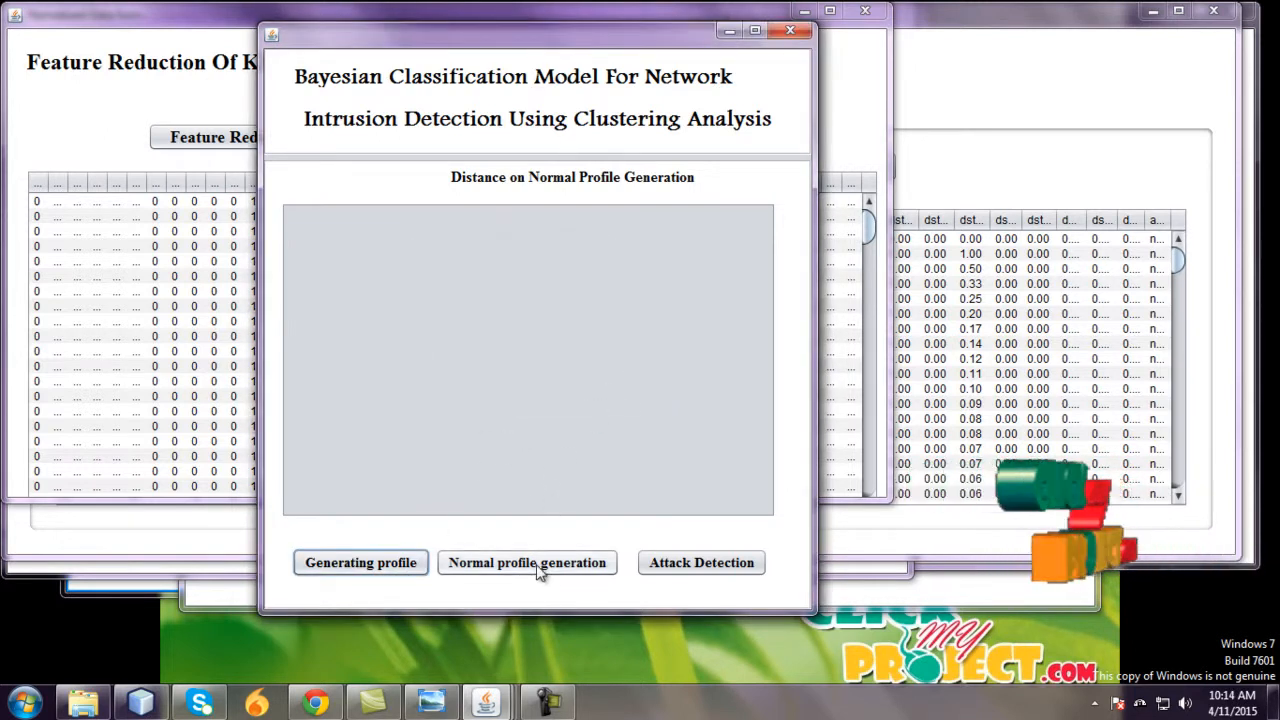
pyautogui.click(528, 564)
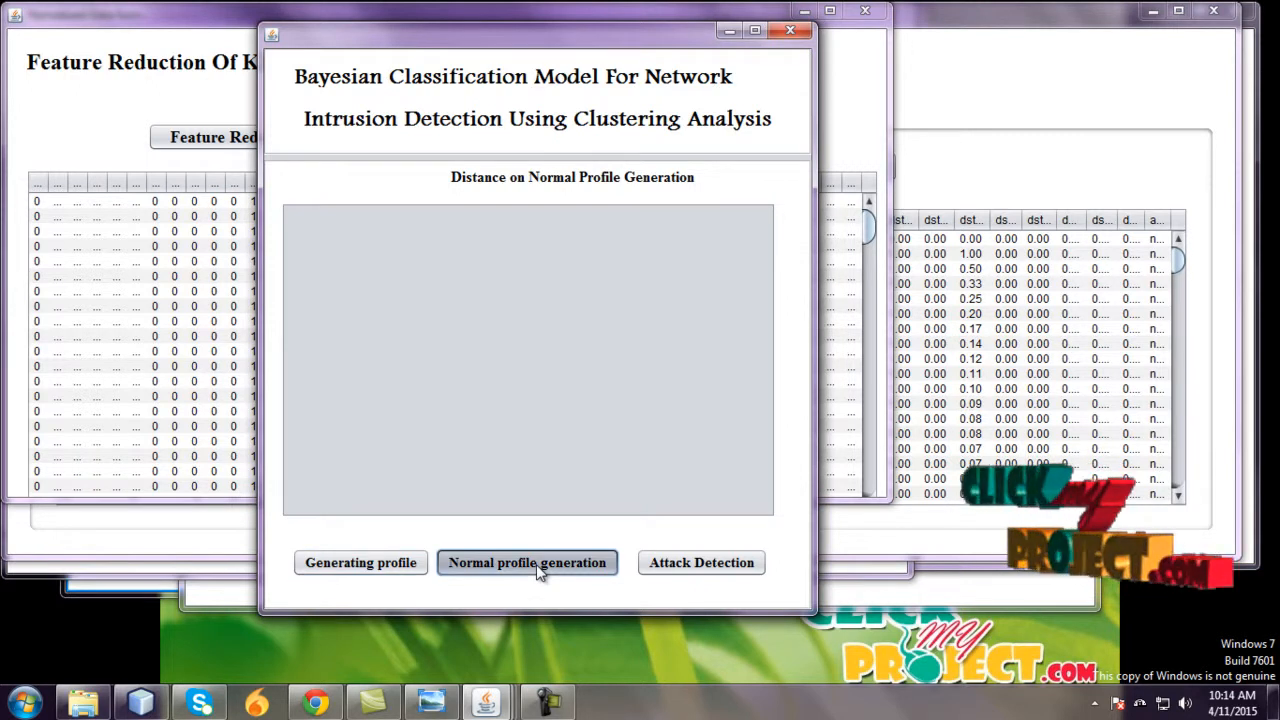
pyautogui.click(528, 564)
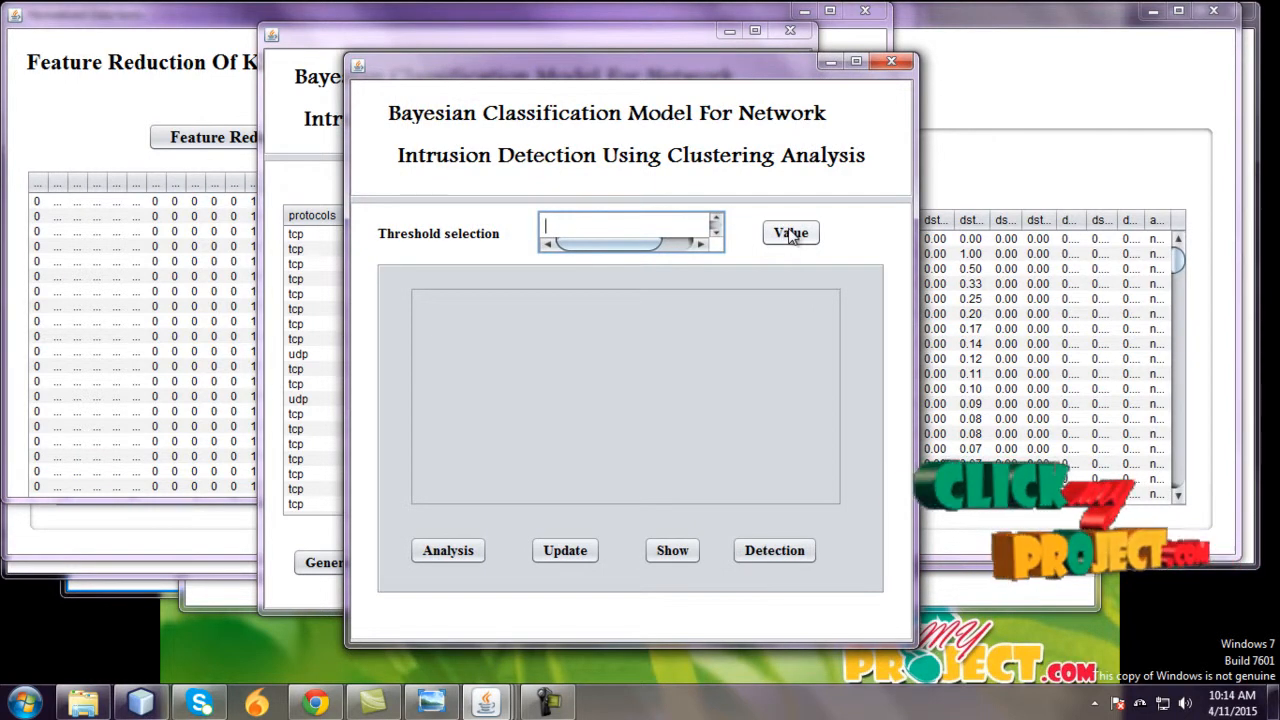
# Step: Apply a threshold of 1.0, run the analysis and update the profile data
pyautogui.click(790, 232)
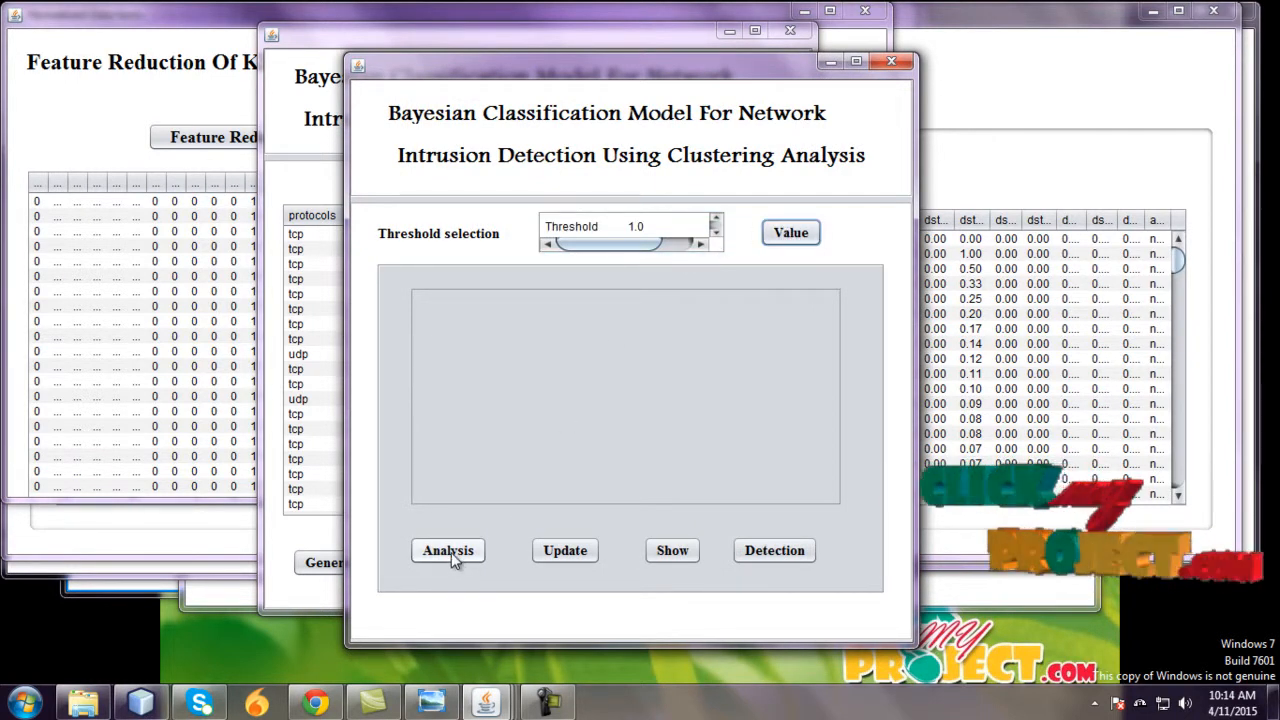
pyautogui.click(448, 550)
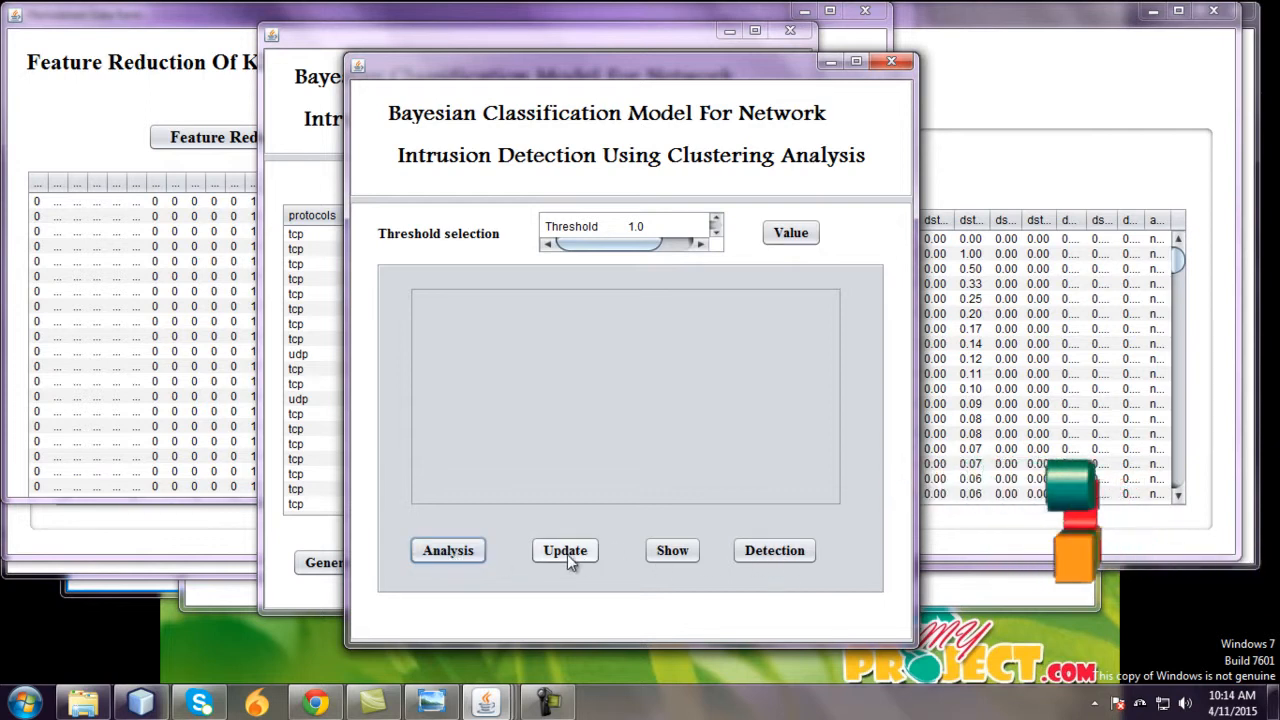
pyautogui.click(564, 550)
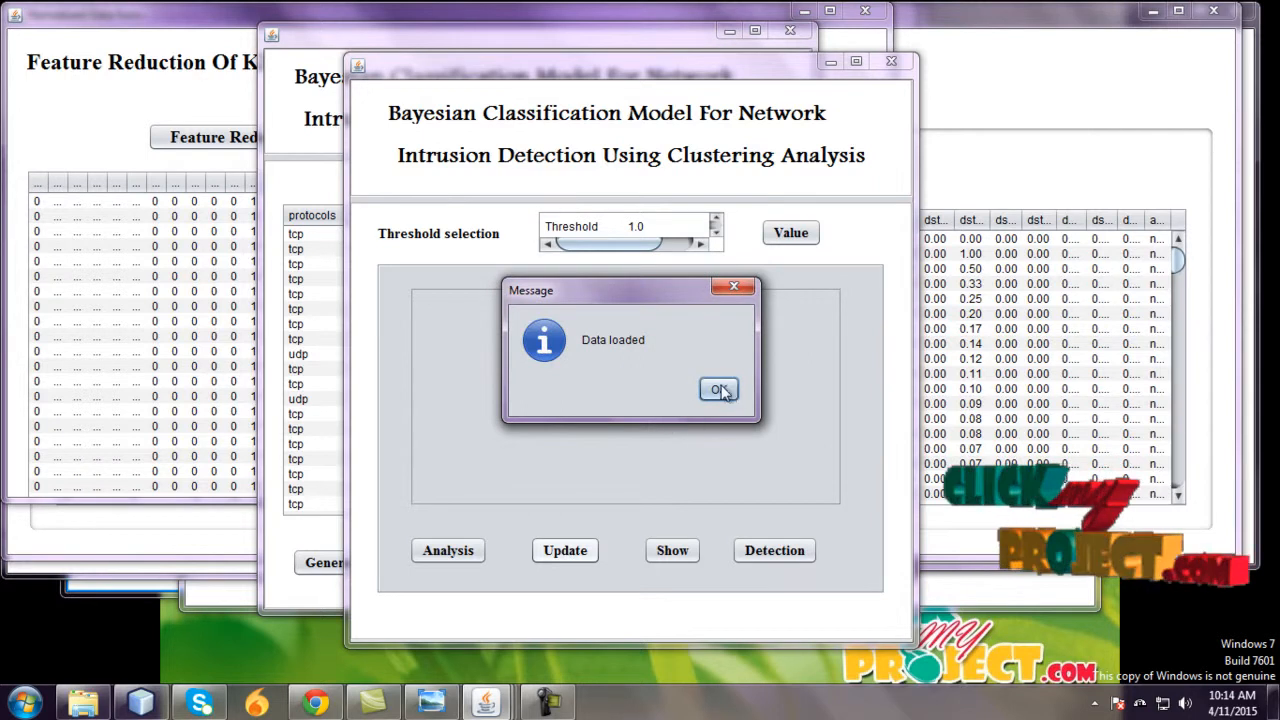
pyautogui.click(716, 388)
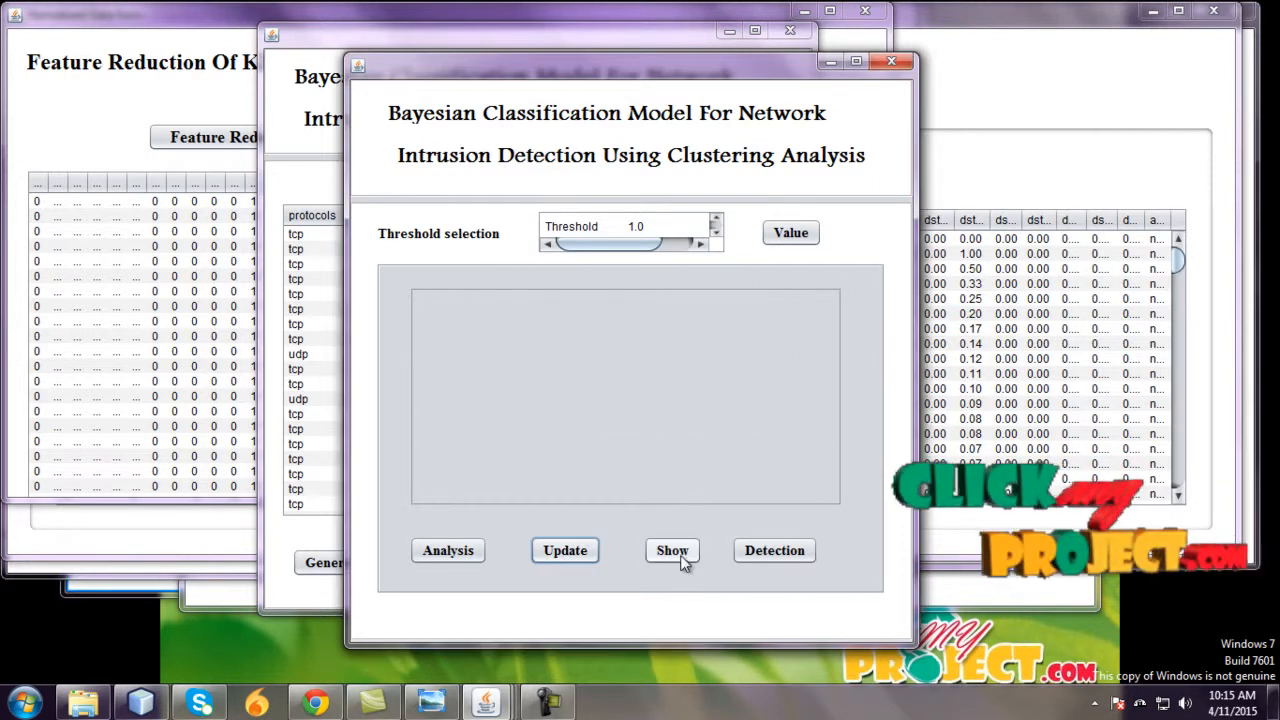
# Step: Show the normal, teardrop and smurf profile table and move on to attack detection
pyautogui.click(672, 550)
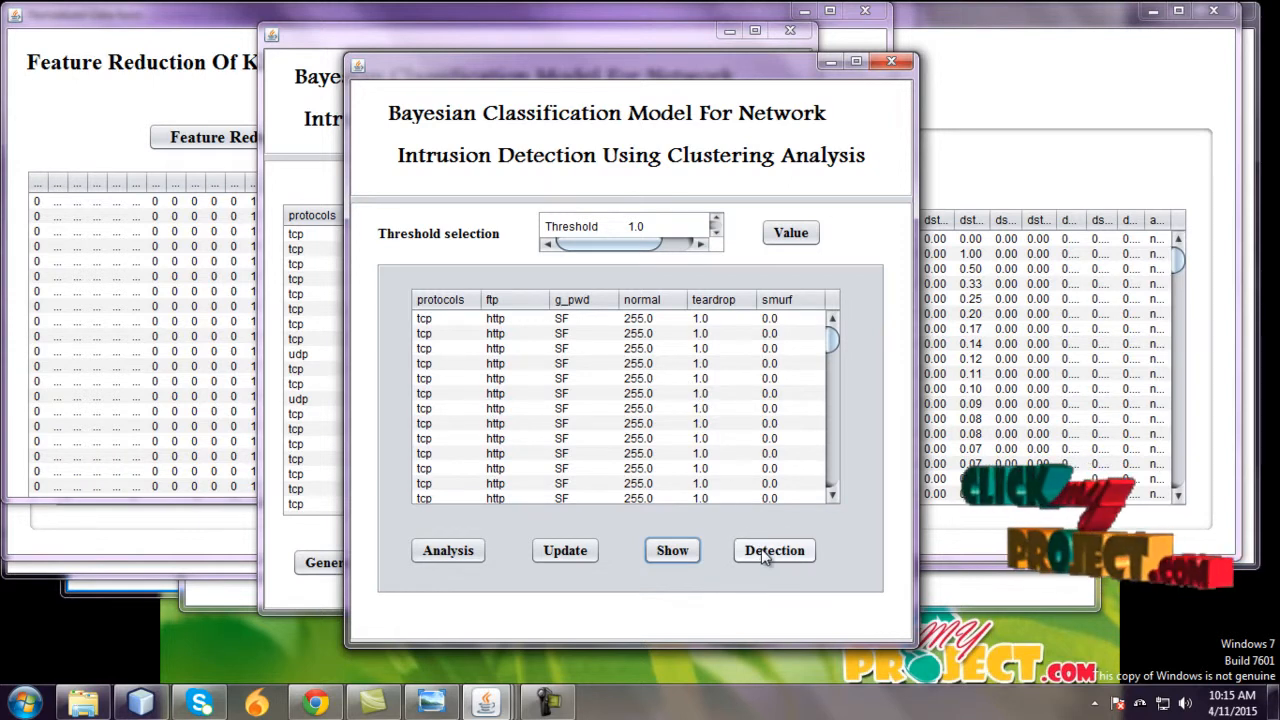
pyautogui.click(774, 550)
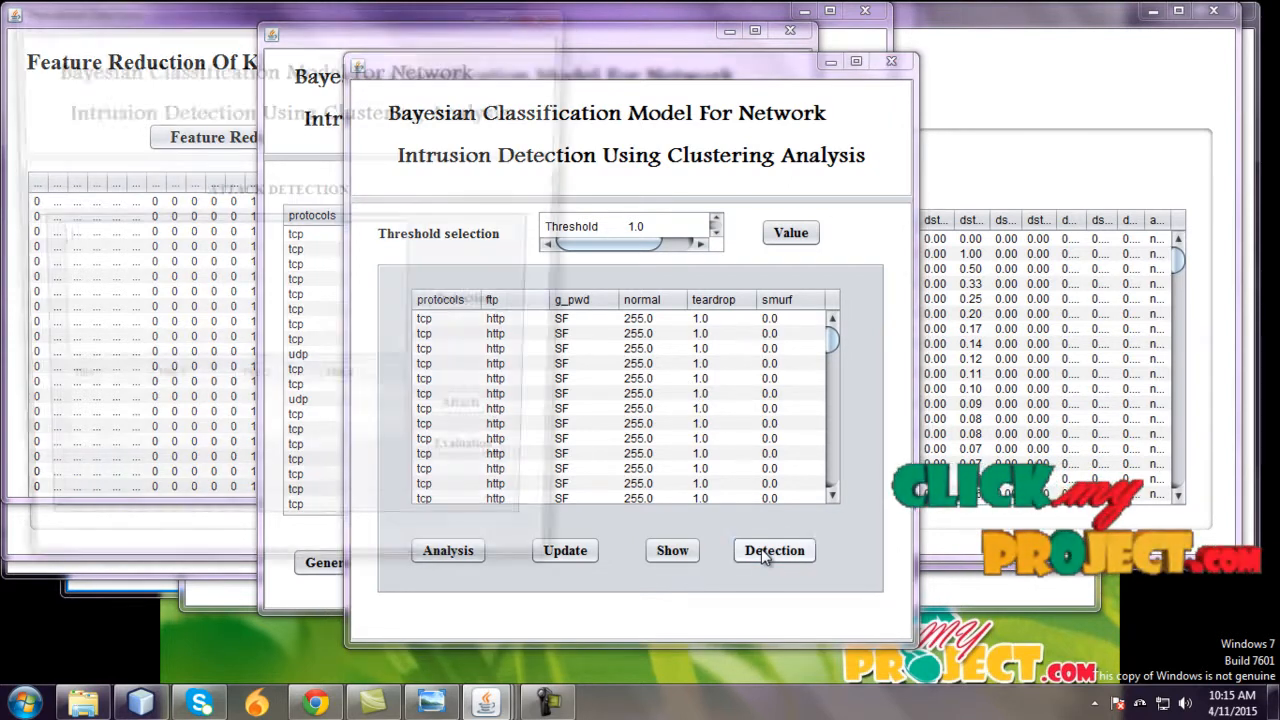
pyautogui.click(774, 552)
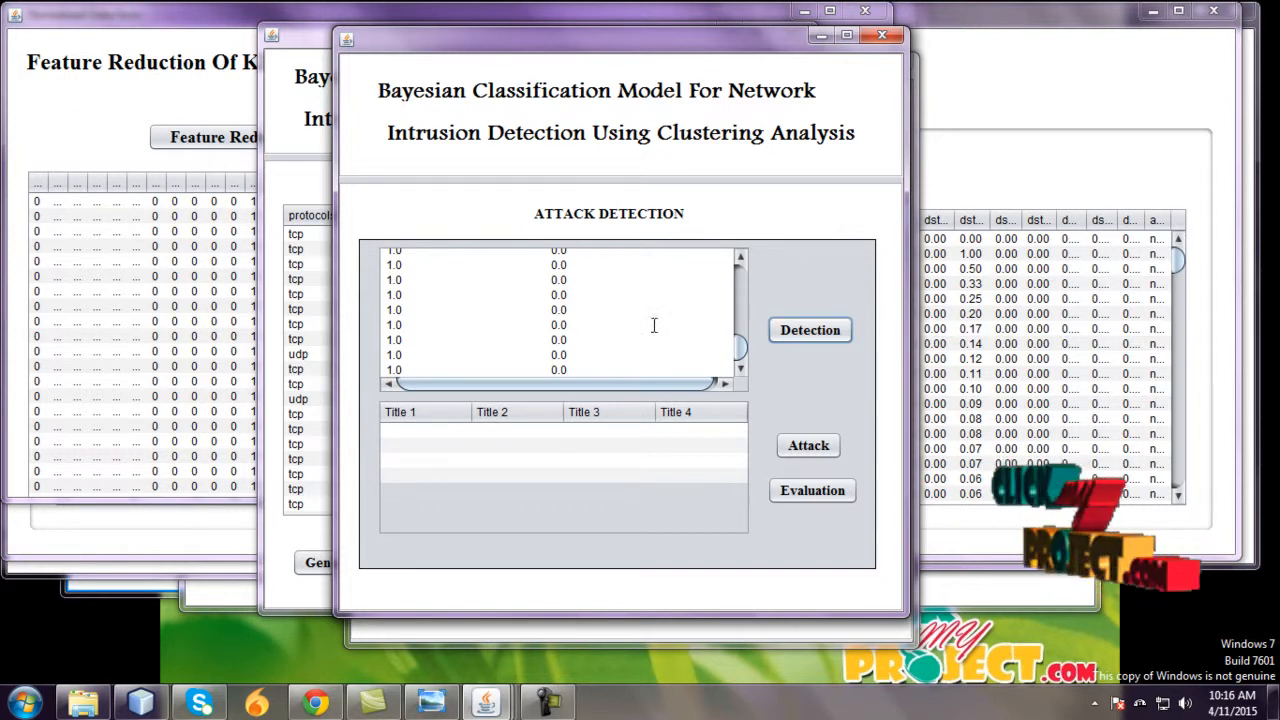
# Step: Detect attacks in the profiled traffic, reporting smurf and teardrop in the attack1/attack2 table
pyautogui.click(808, 446)
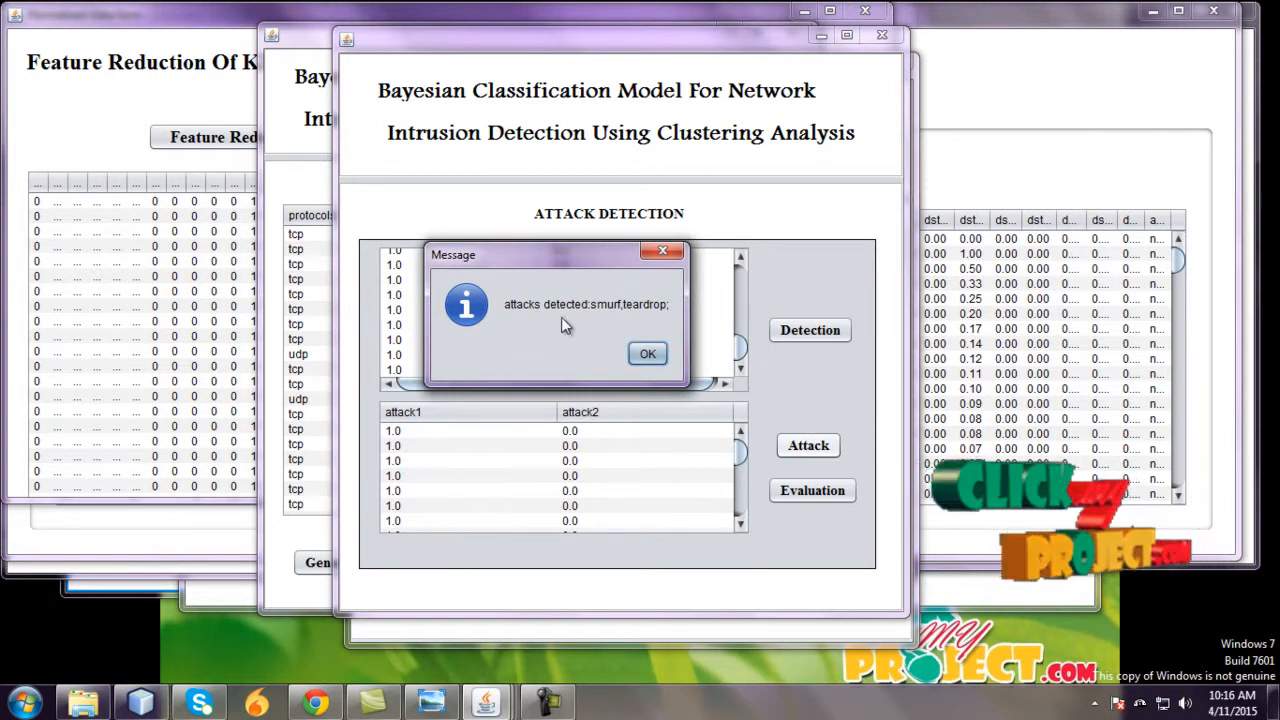
pyautogui.moveTo(600, 322)
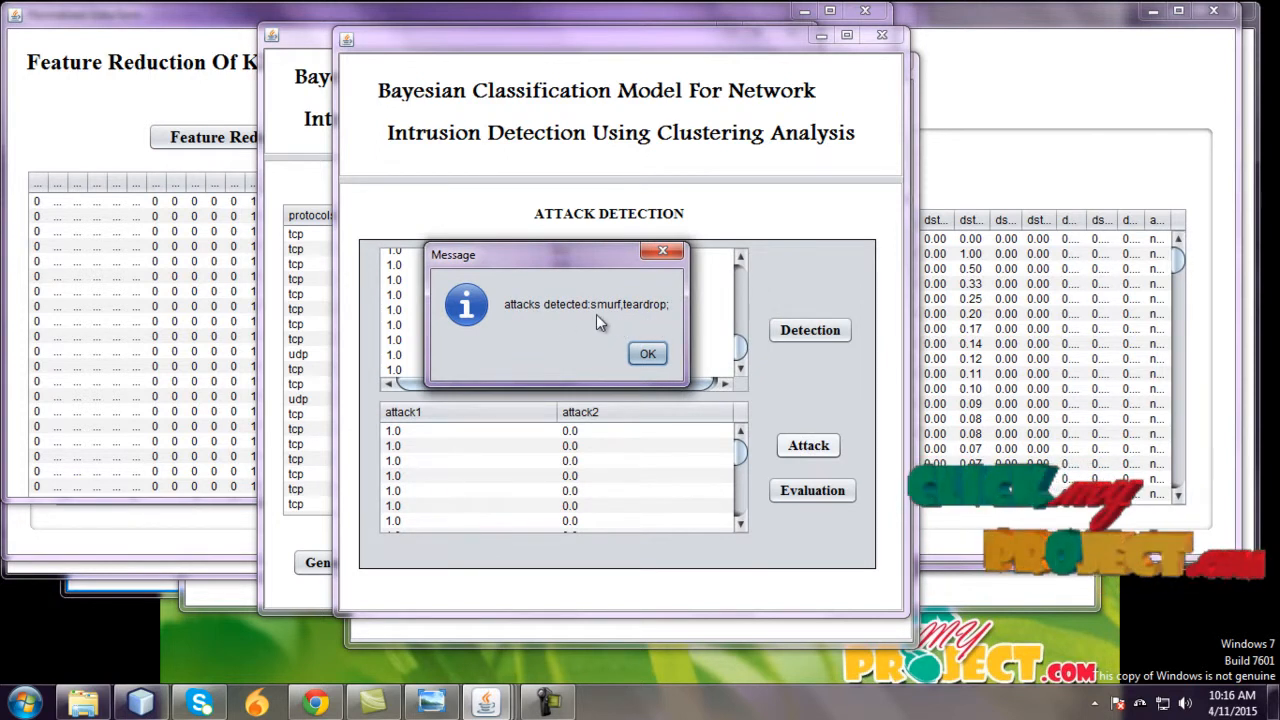
pyautogui.moveTo(644, 320)
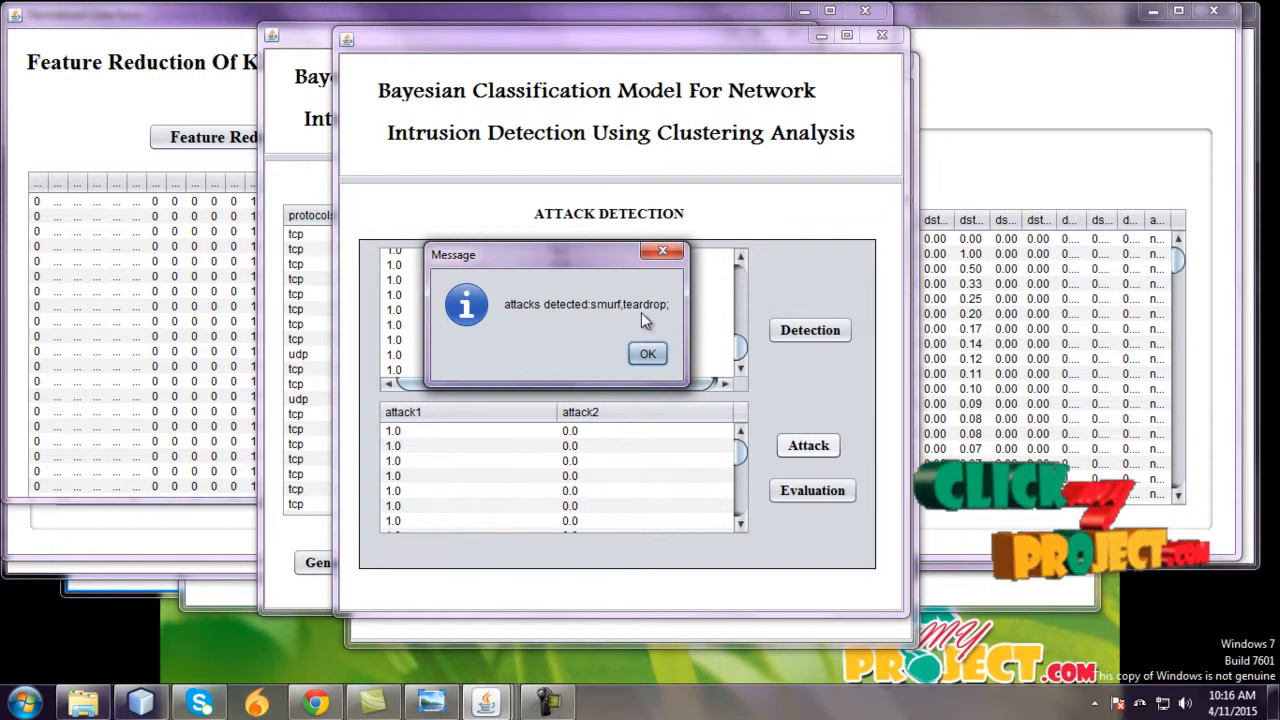
pyautogui.click(648, 352)
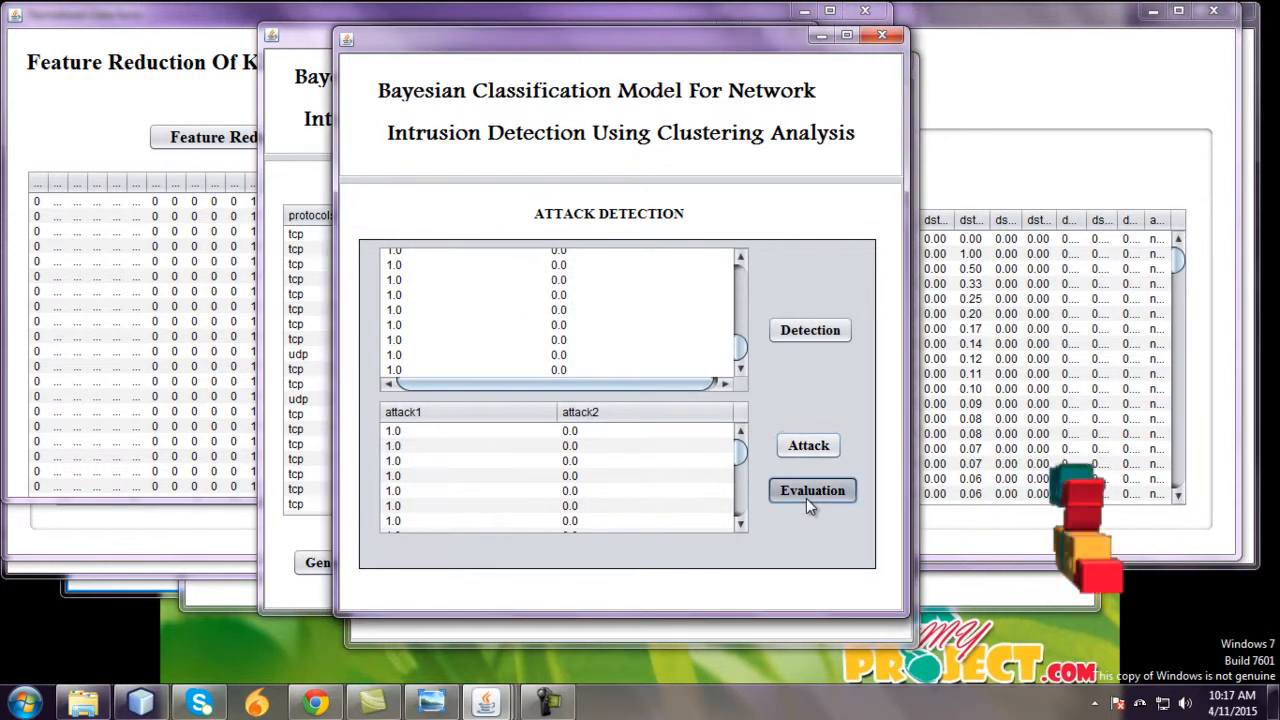
# Step: Show the evaluation bar chart comparing proposed and existing approaches across training and testing
pyautogui.click(812, 490)
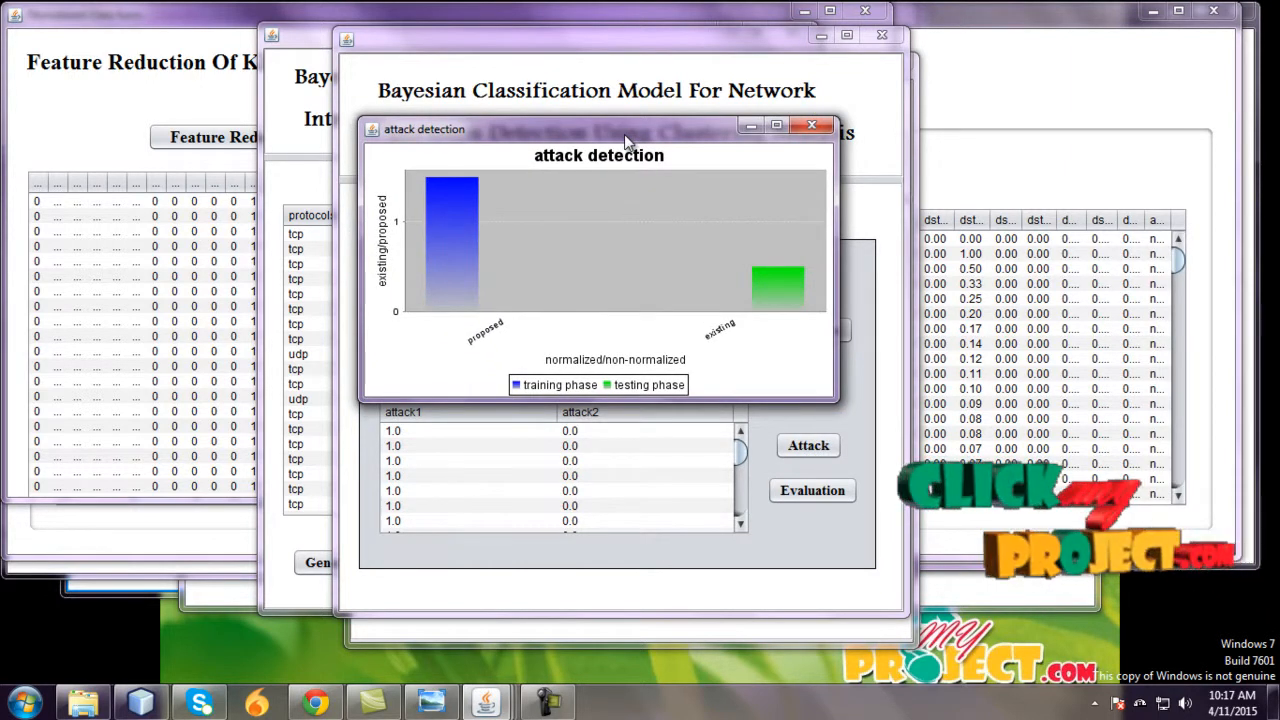
pyautogui.moveTo(652, 284)
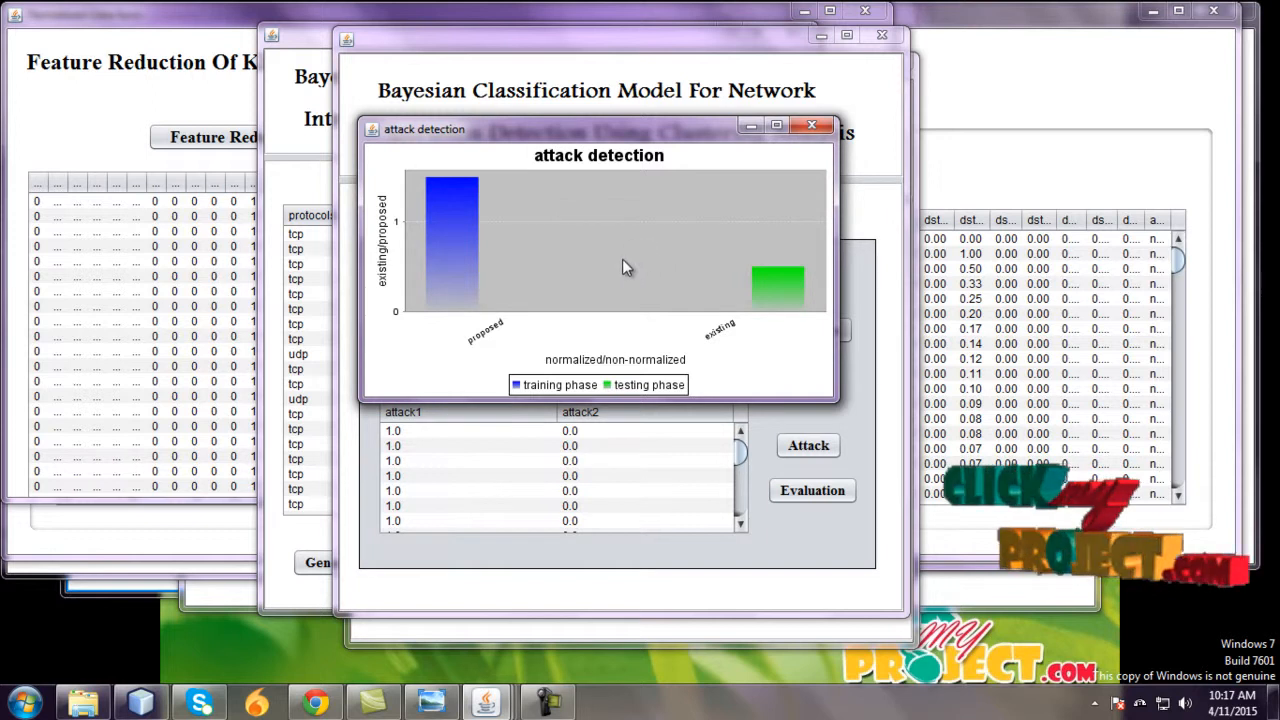
pyautogui.moveTo(776, 284)
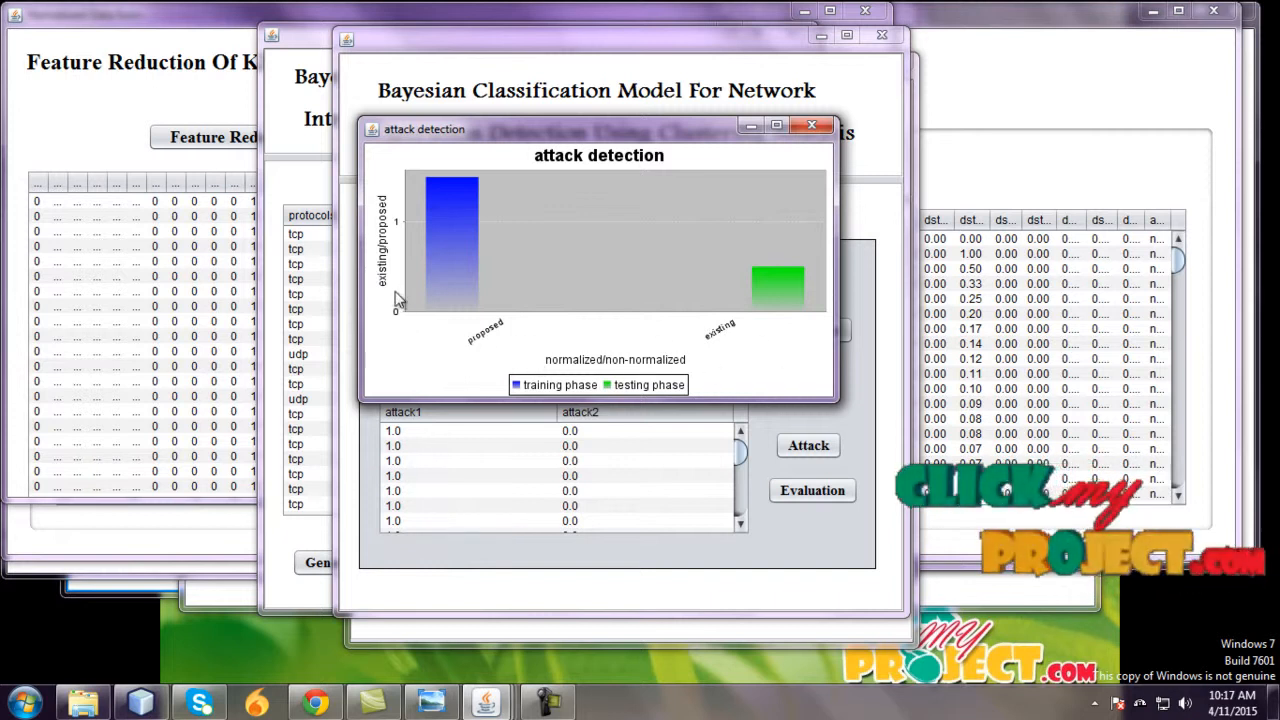
pyautogui.moveTo(396, 188)
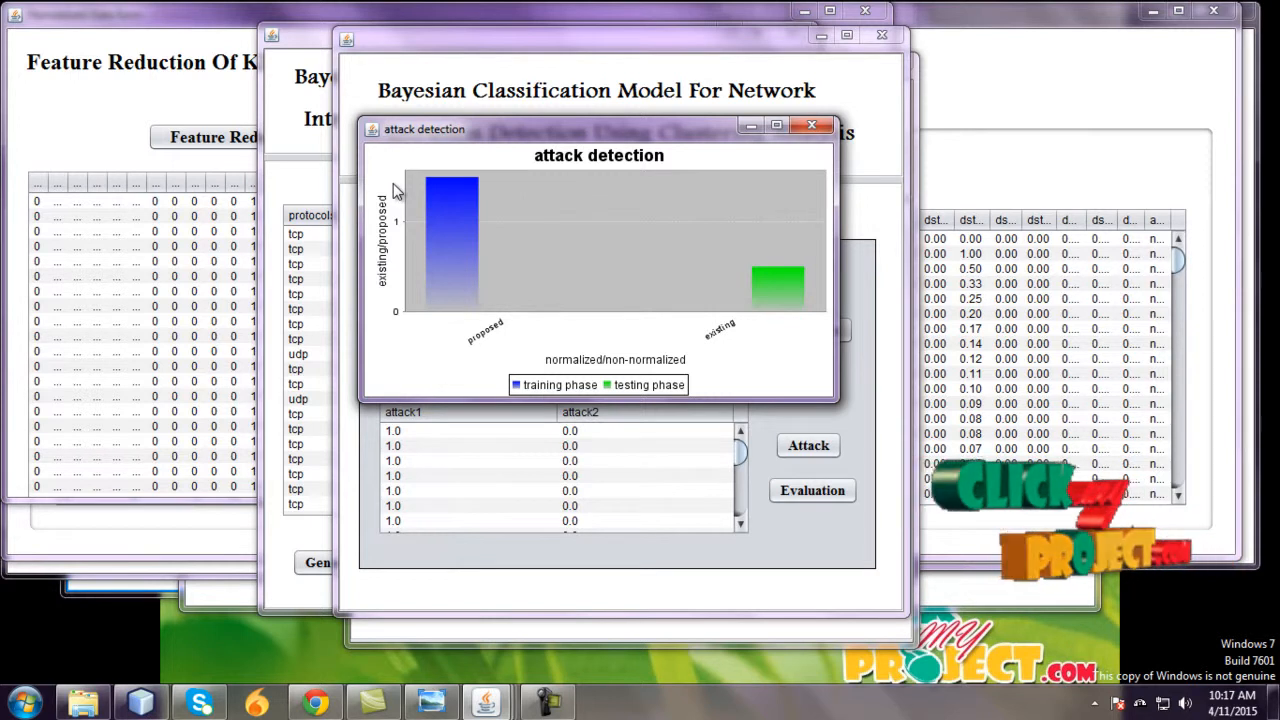